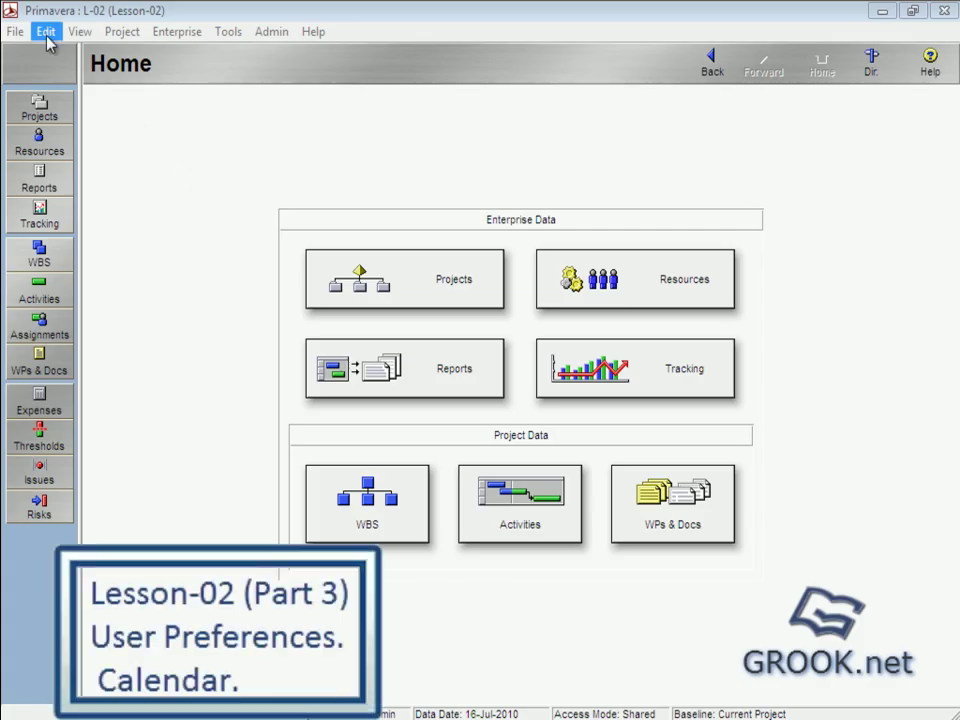
In User Preferences, reset unit decimals to 0, select hours per month, then close
{"action": "left_click", "coordinate": [42, 33]}
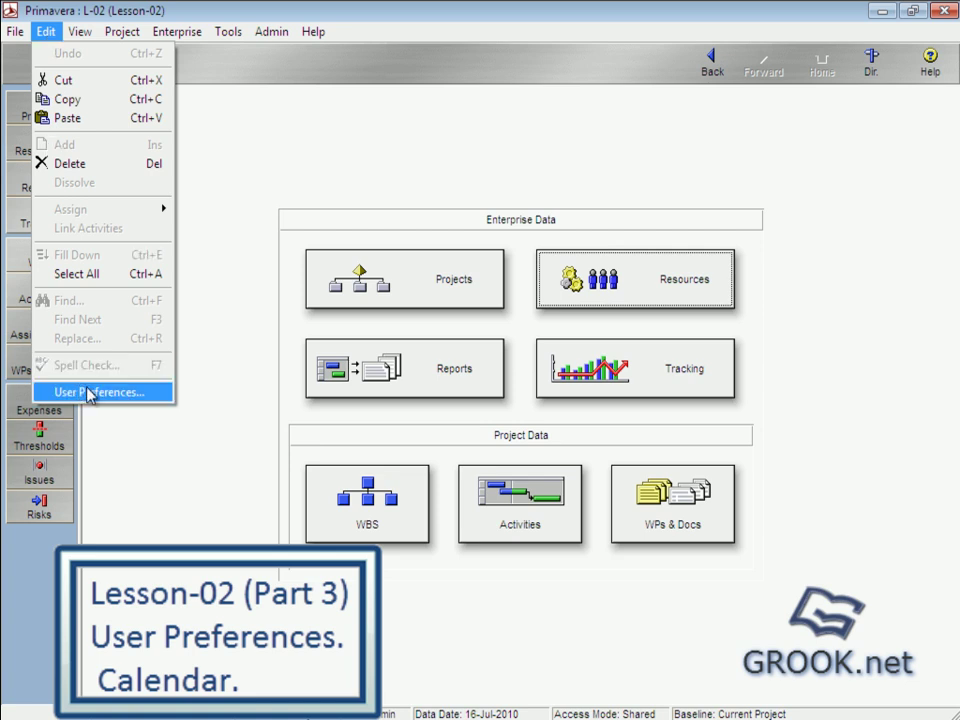
{"action": "left_click", "coordinate": [97, 392]}
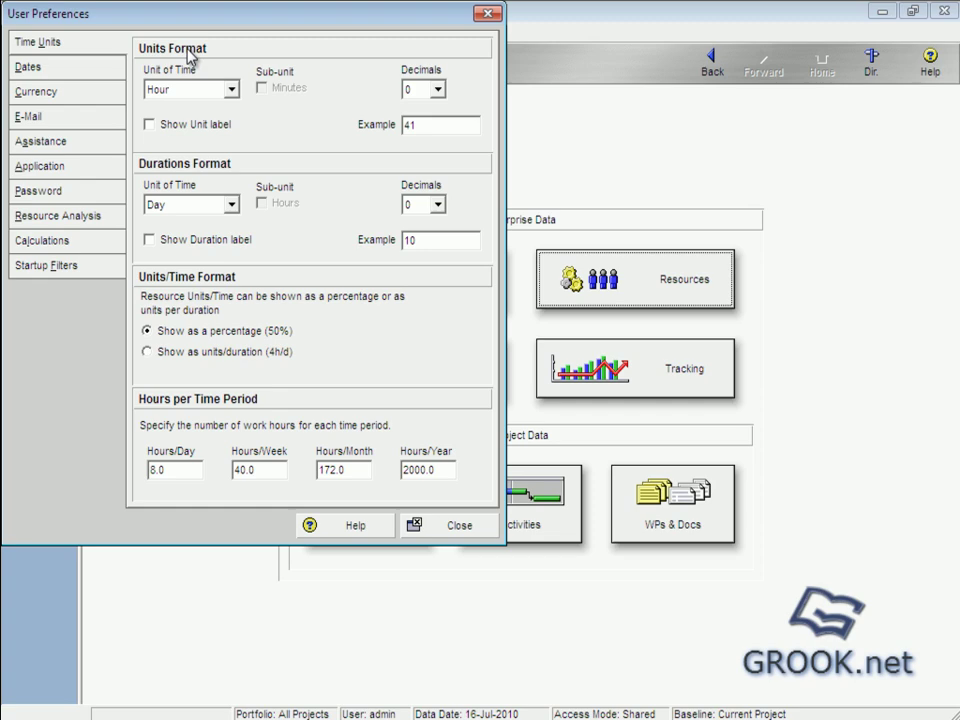
{"action": "mouse_move", "coordinate": [200, 93]}
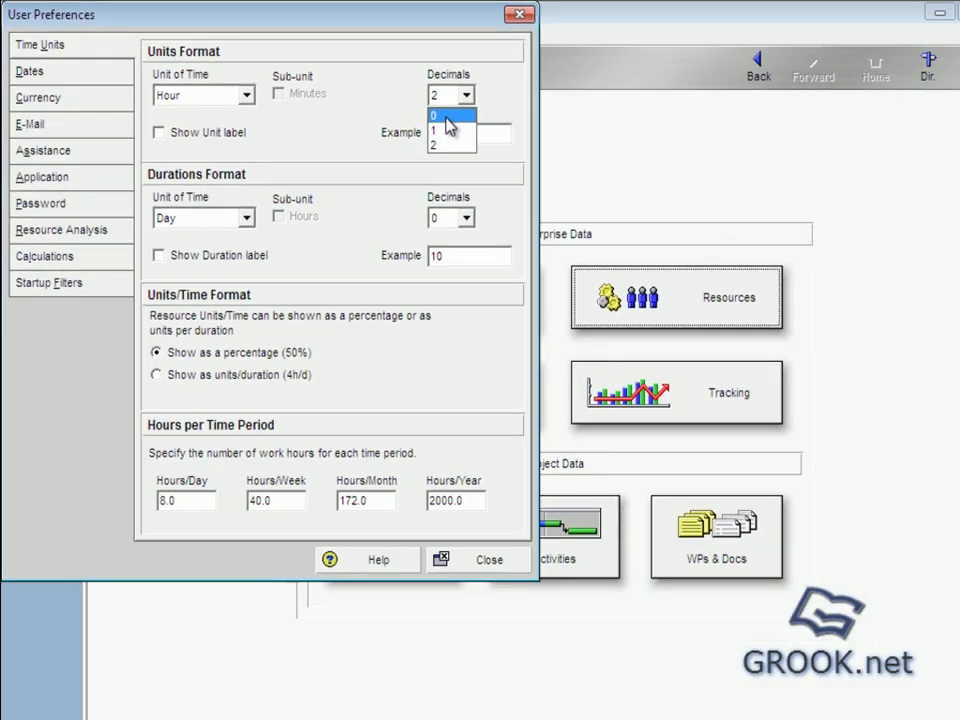
{"action": "left_click", "coordinate": [442, 118]}
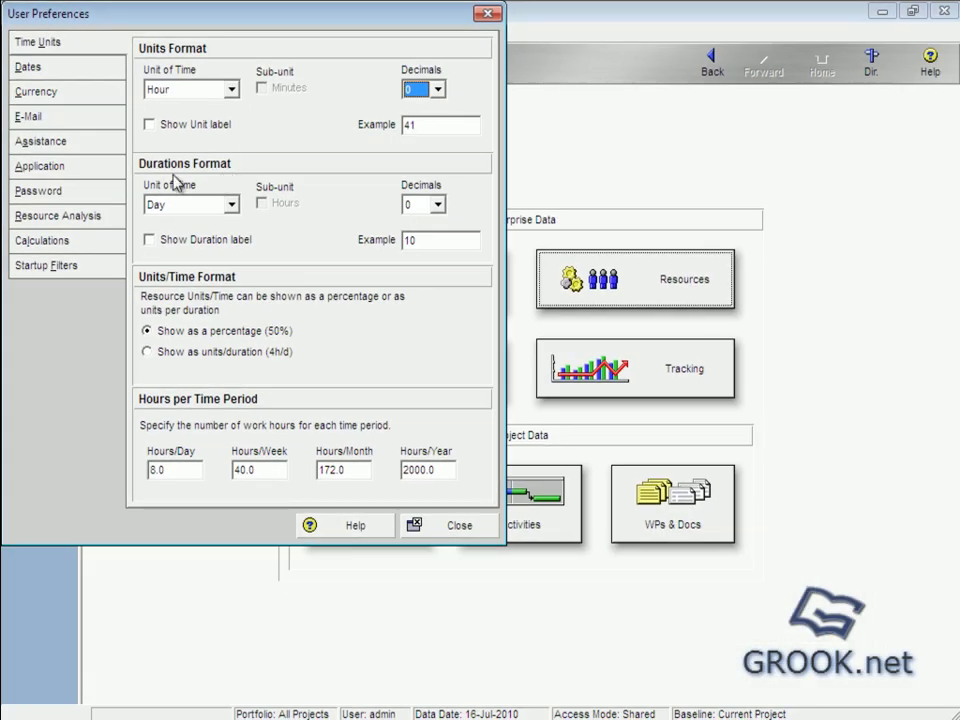
{"action": "mouse_move", "coordinate": [207, 177]}
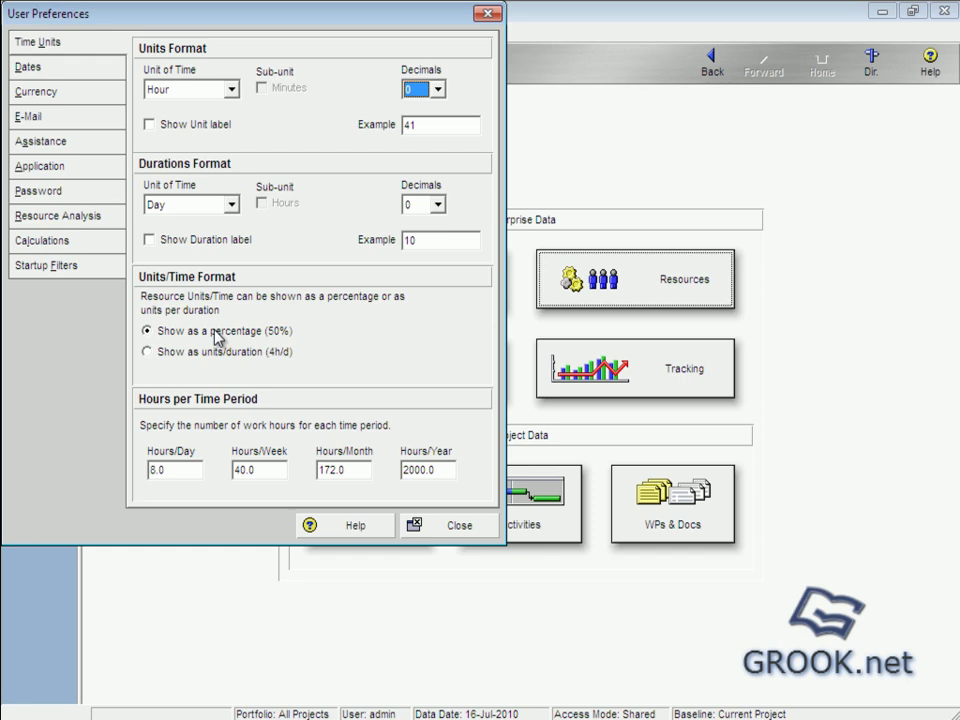
{"action": "mouse_move", "coordinate": [253, 343]}
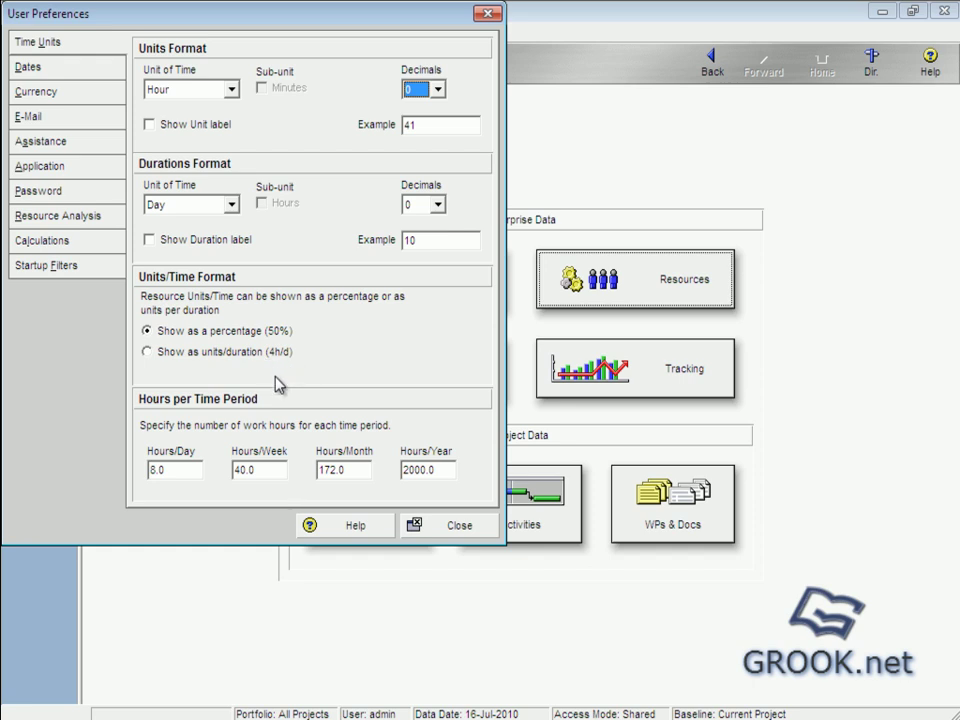
{"action": "mouse_move", "coordinate": [248, 410]}
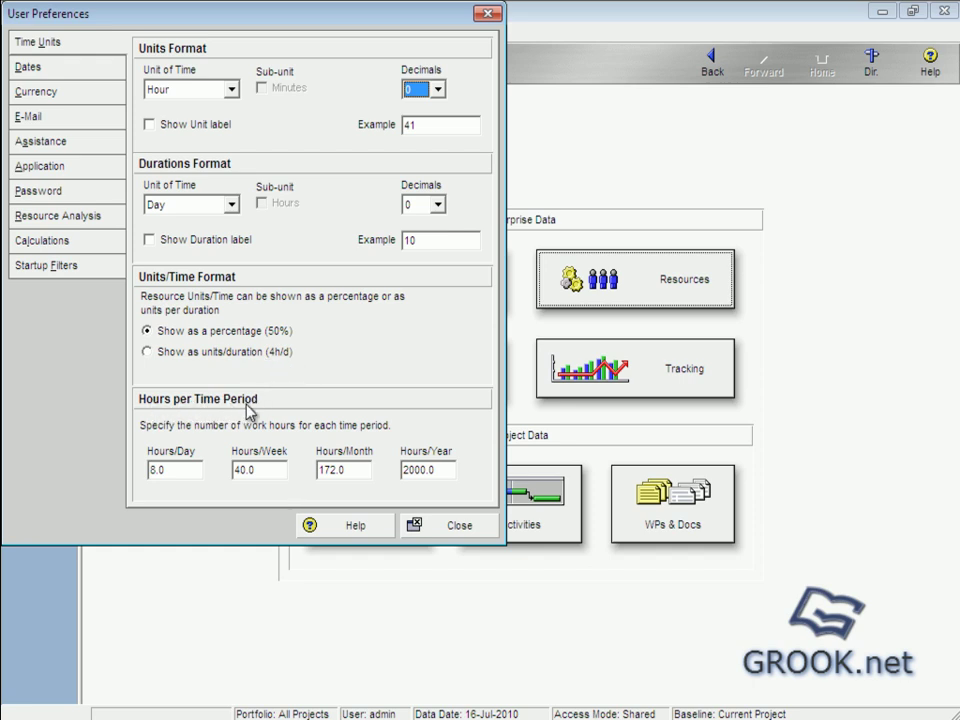
{"action": "mouse_move", "coordinate": [176, 476]}
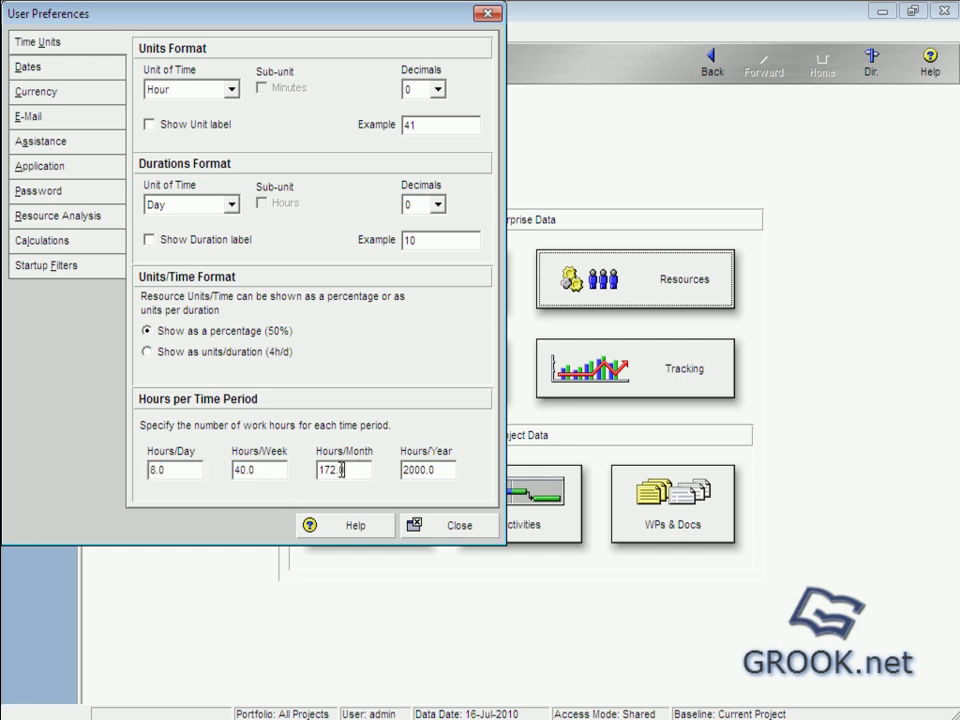
{"action": "triple_click", "coordinate": [427, 470]}
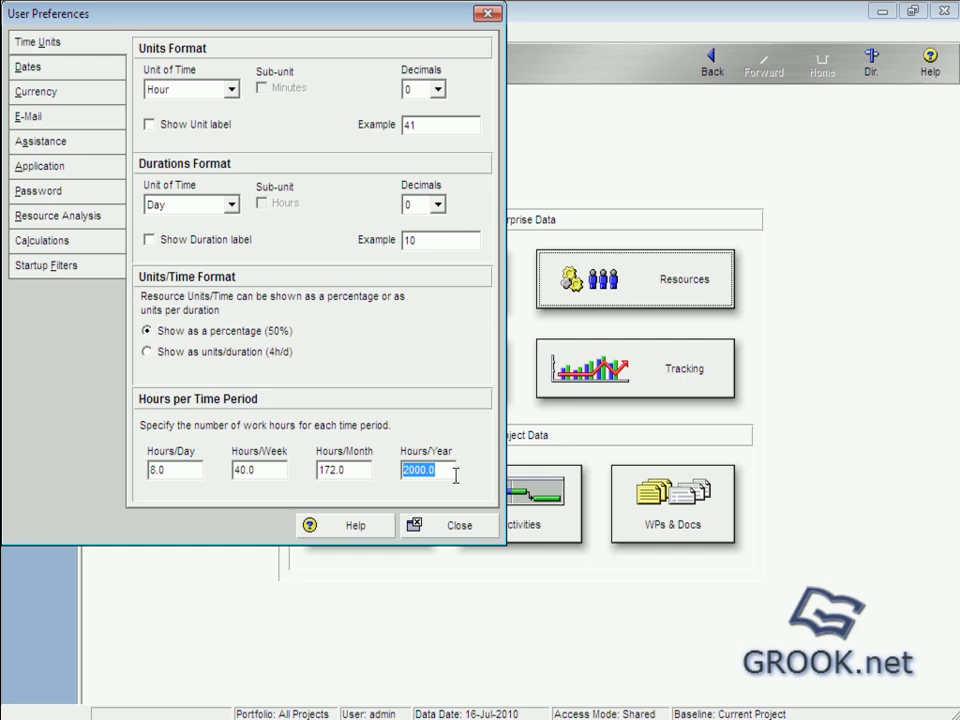
{"action": "left_click", "coordinate": [255, 471]}
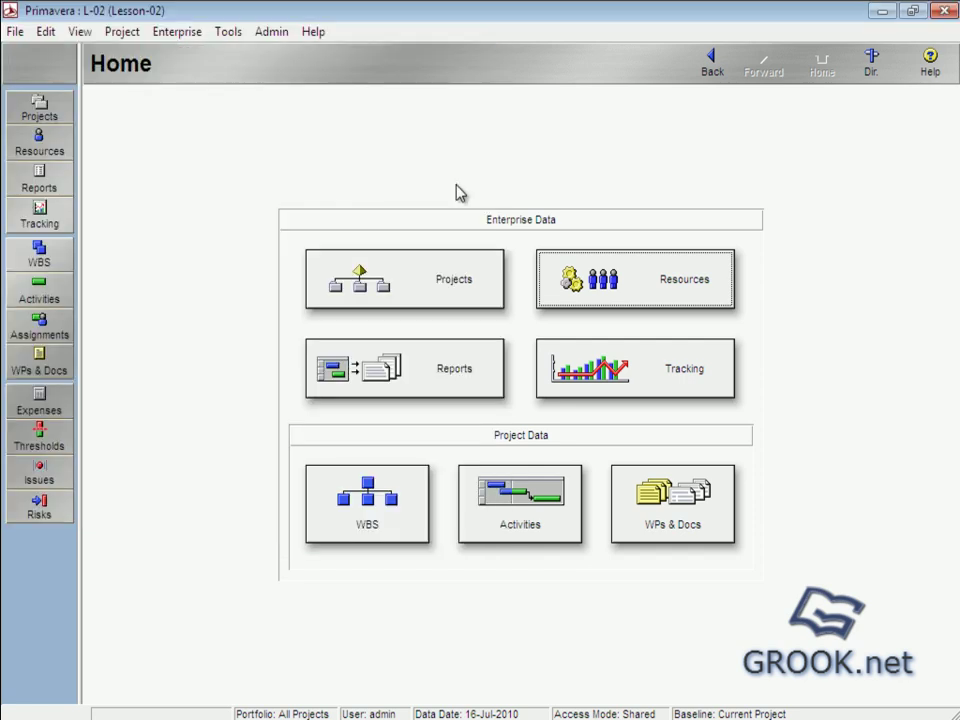
In Admin Preferences, browse Timesheets and Data Limits, then uncheck 'Allow users to specify work hours'
{"action": "left_click", "coordinate": [268, 31]}
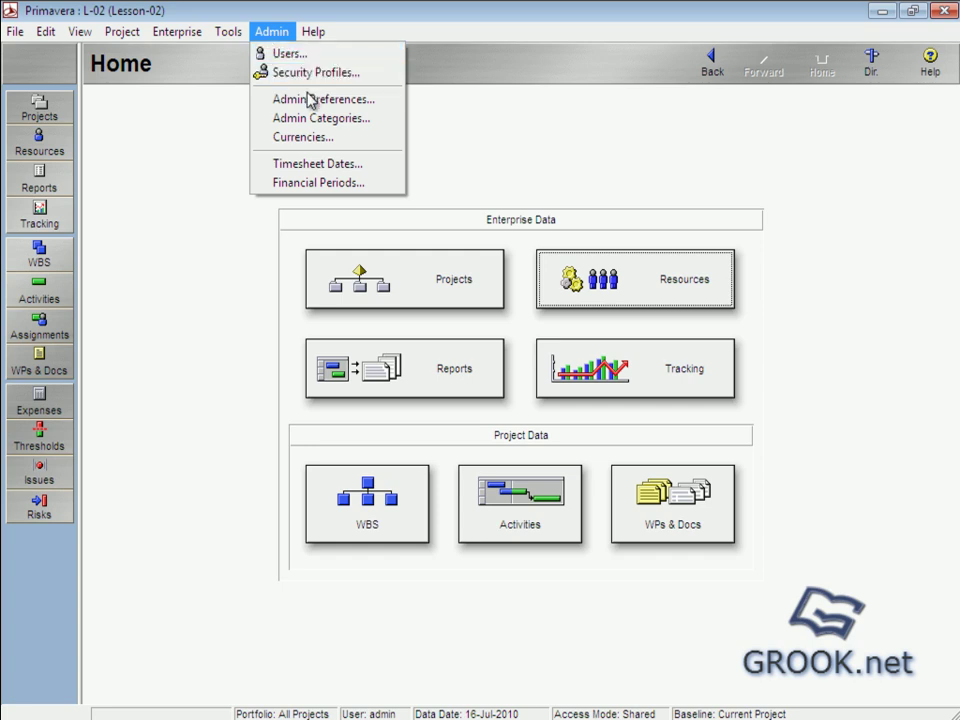
{"action": "left_click", "coordinate": [315, 98]}
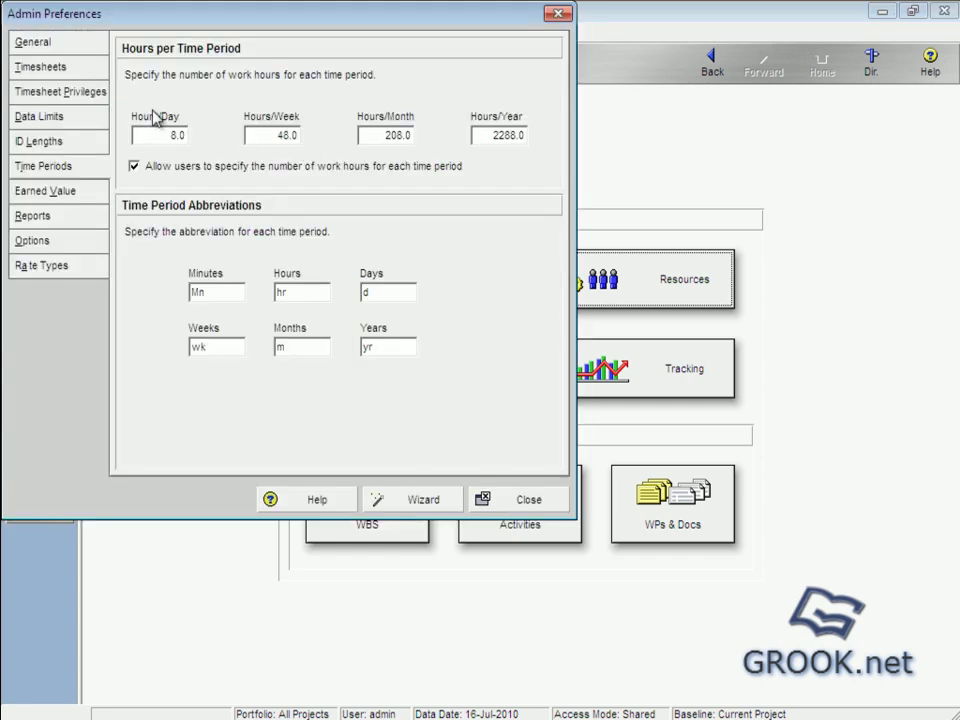
{"action": "left_click", "coordinate": [57, 91]}
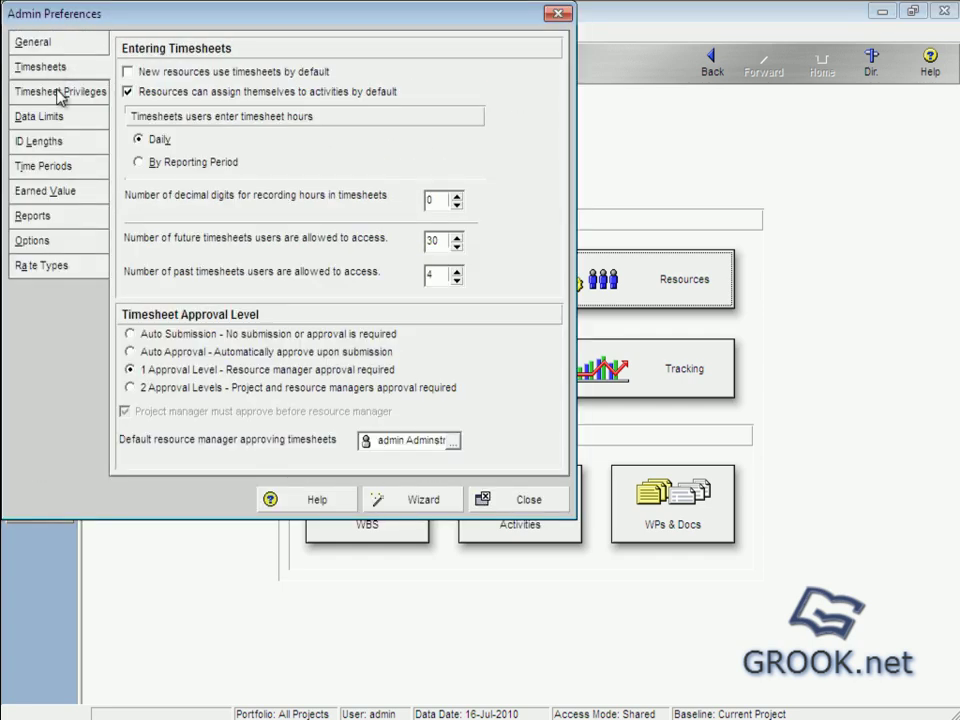
{"action": "left_click", "coordinate": [38, 115]}
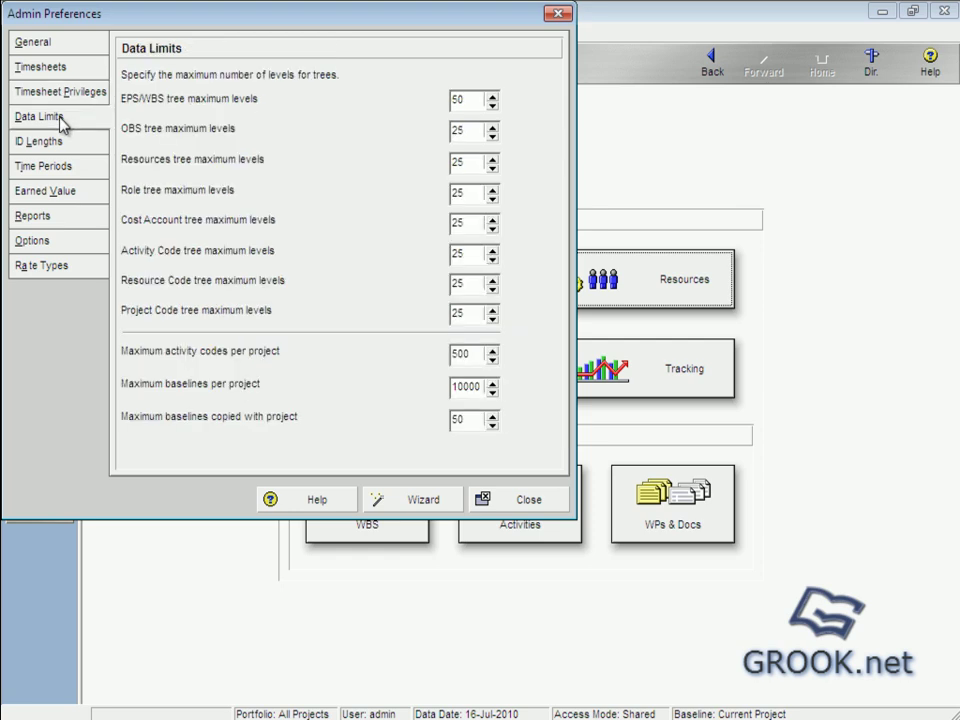
{"action": "left_click", "coordinate": [43, 165]}
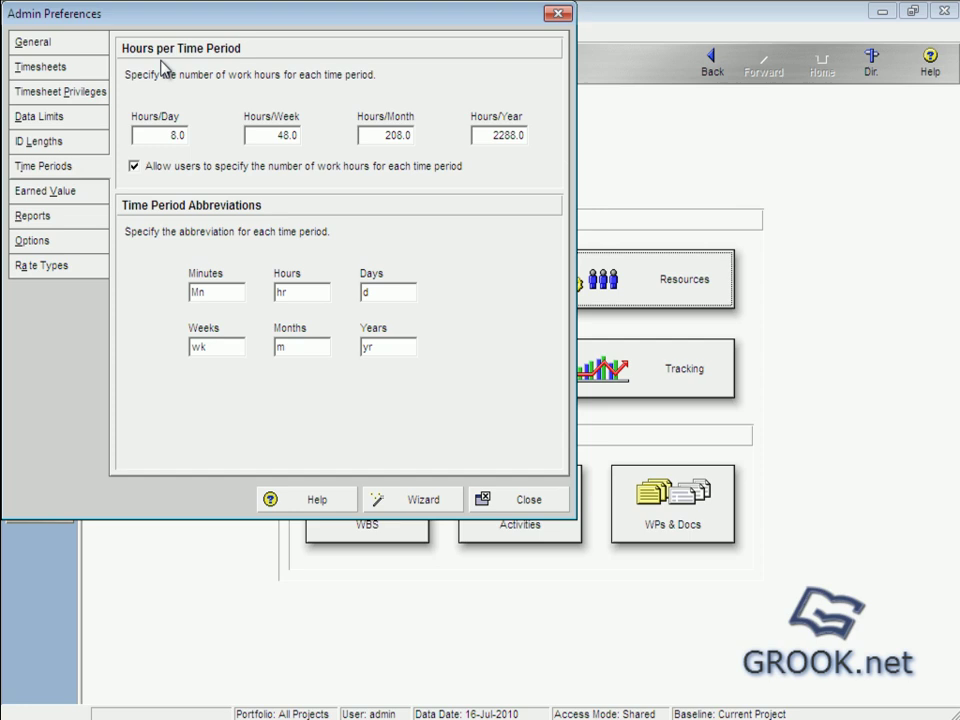
{"action": "mouse_move", "coordinate": [205, 72]}
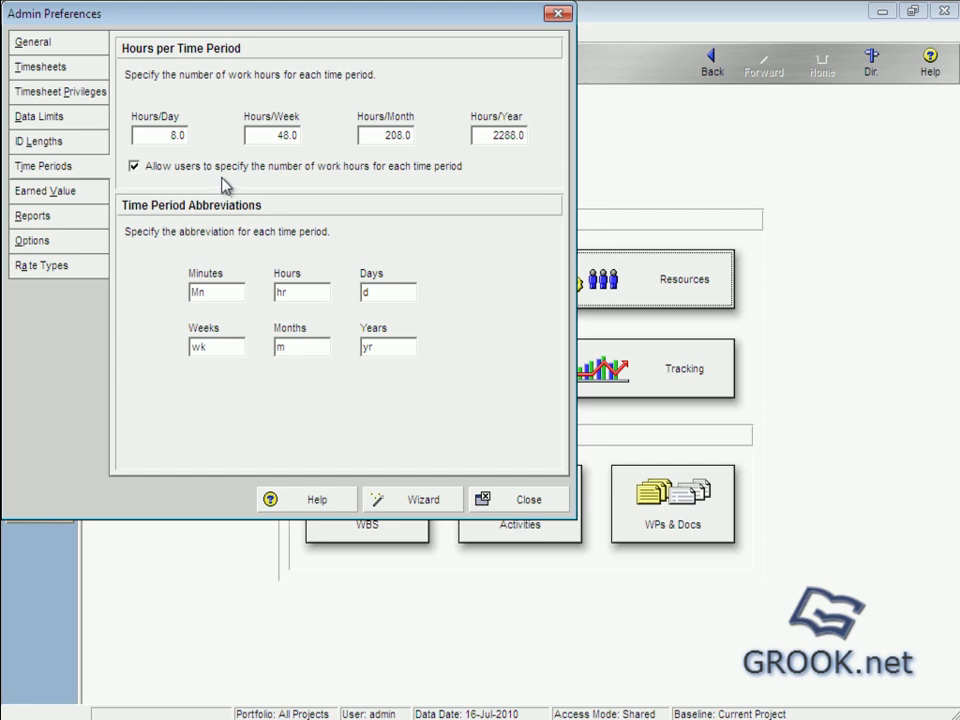
{"action": "mouse_move", "coordinate": [160, 188]}
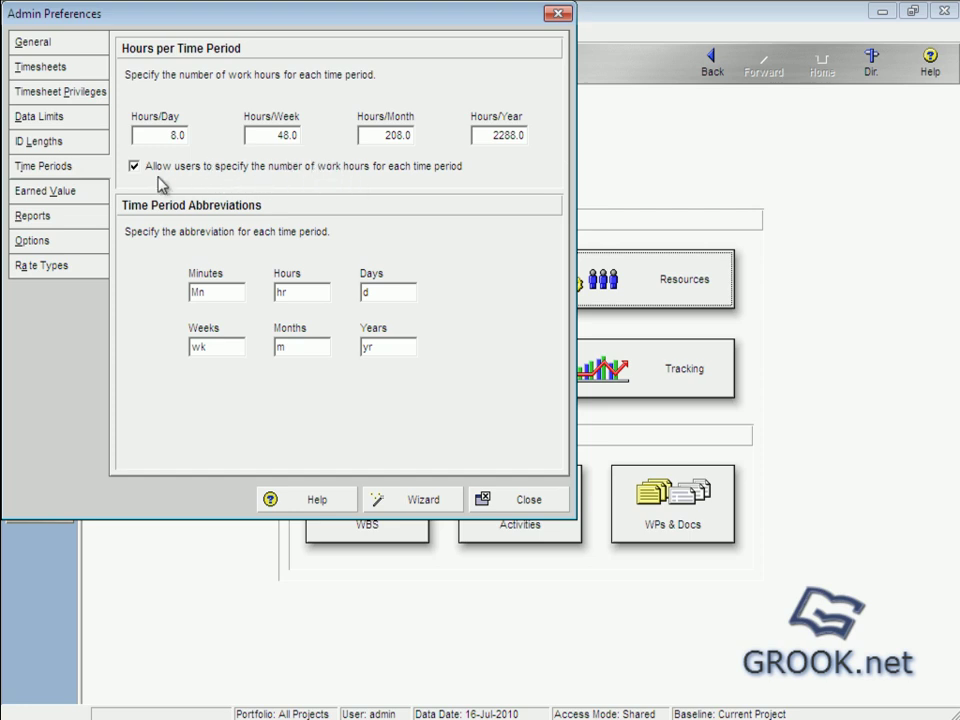
{"action": "left_click", "coordinate": [134, 166]}
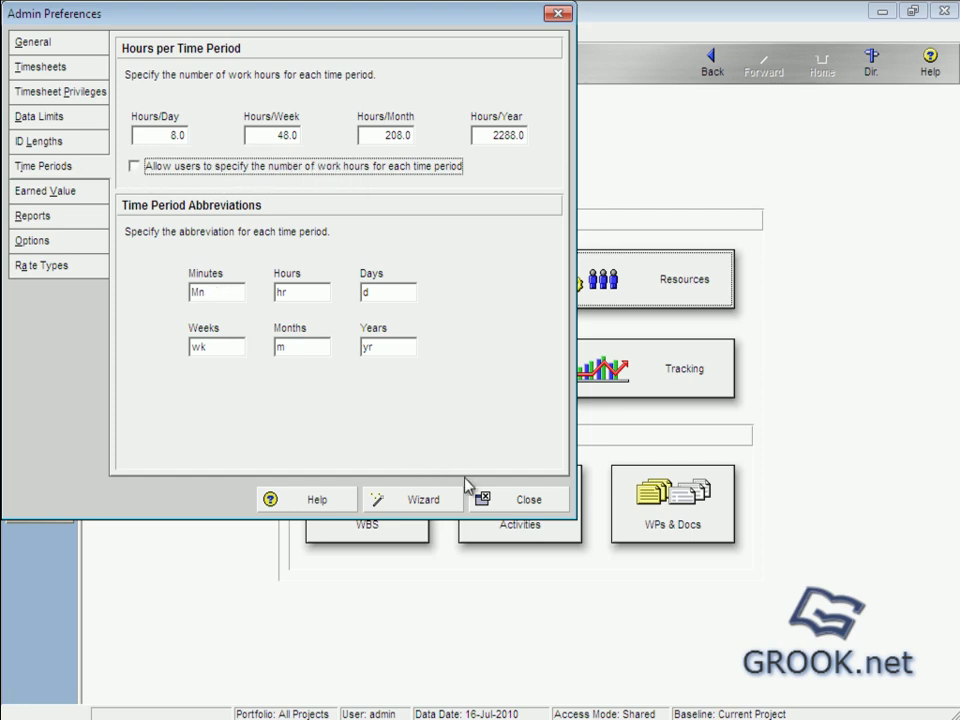
{"action": "mouse_move", "coordinate": [293, 150]}
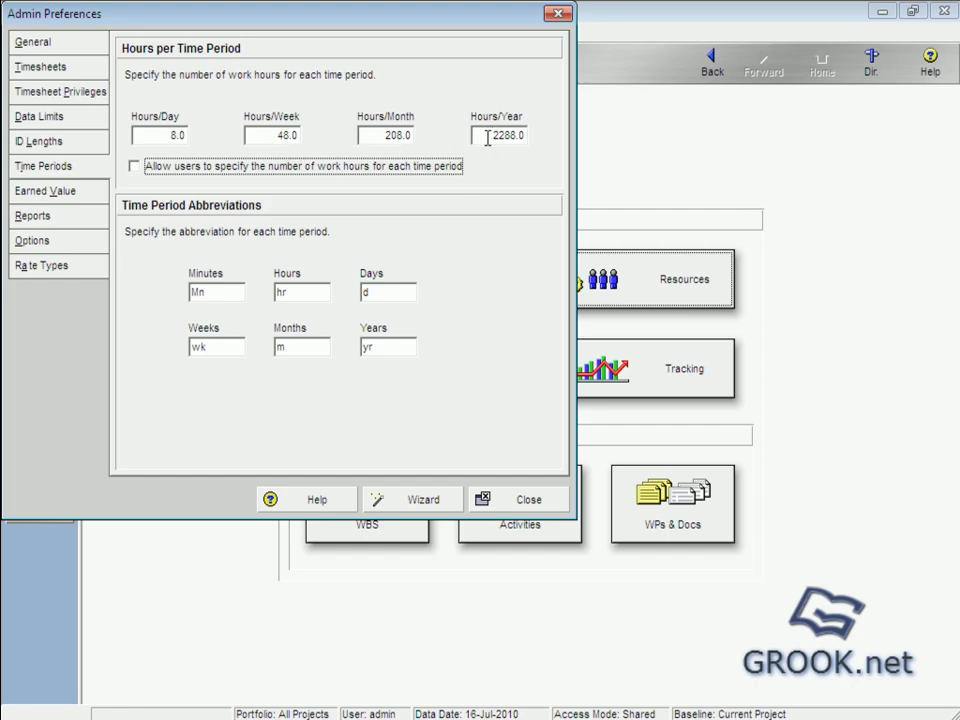
Close Admin Preferences, check the Hours/Year value in User Preferences, and close it
{"action": "left_click", "coordinate": [518, 499]}
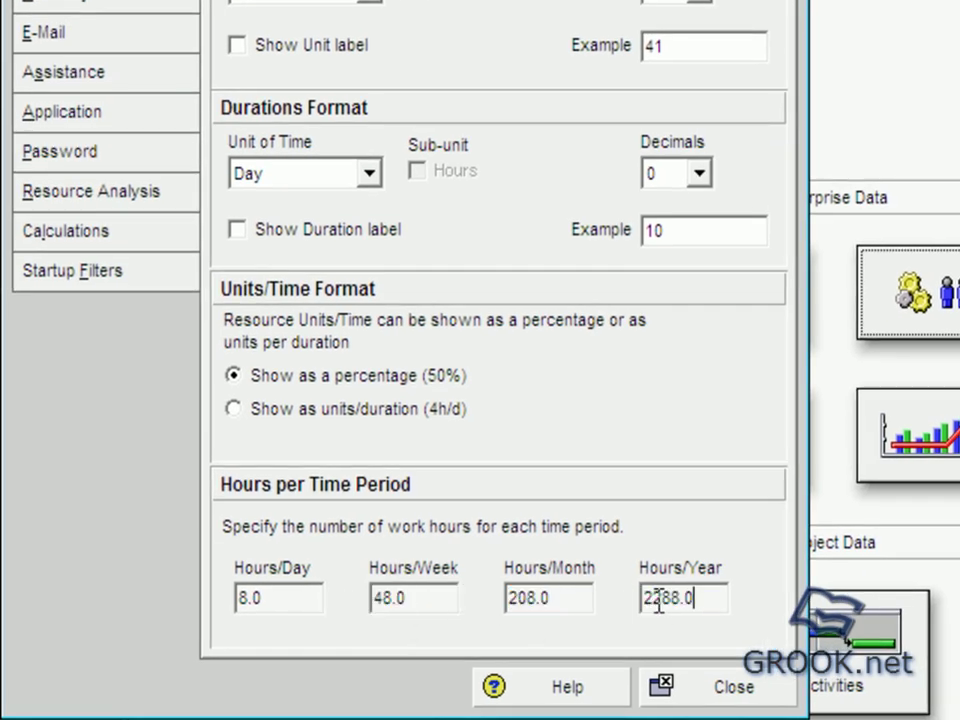
{"action": "triple_click", "coordinate": [680, 597]}
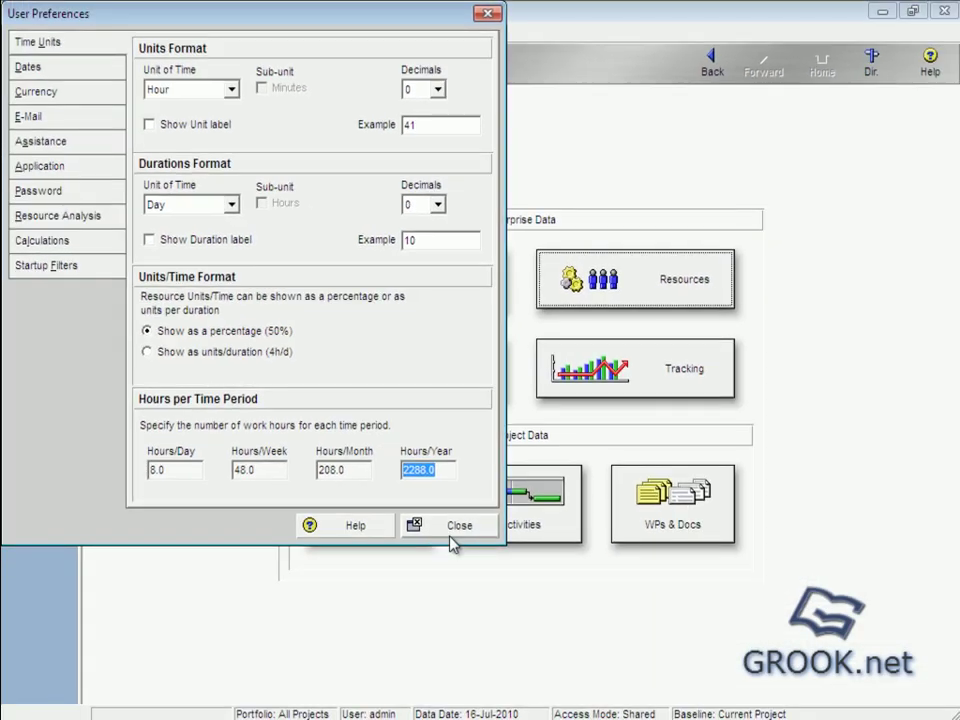
{"action": "left_click", "coordinate": [459, 526]}
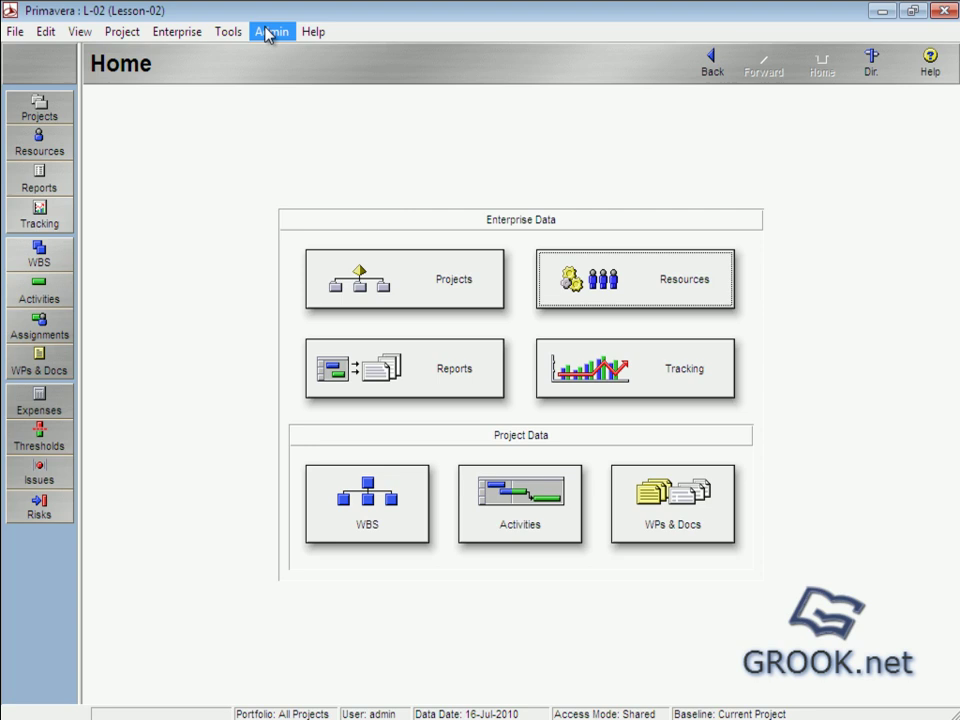
Recheck 'Allow users to specify work hours' in Admin Preferences and close it
{"action": "left_click", "coordinate": [271, 31]}
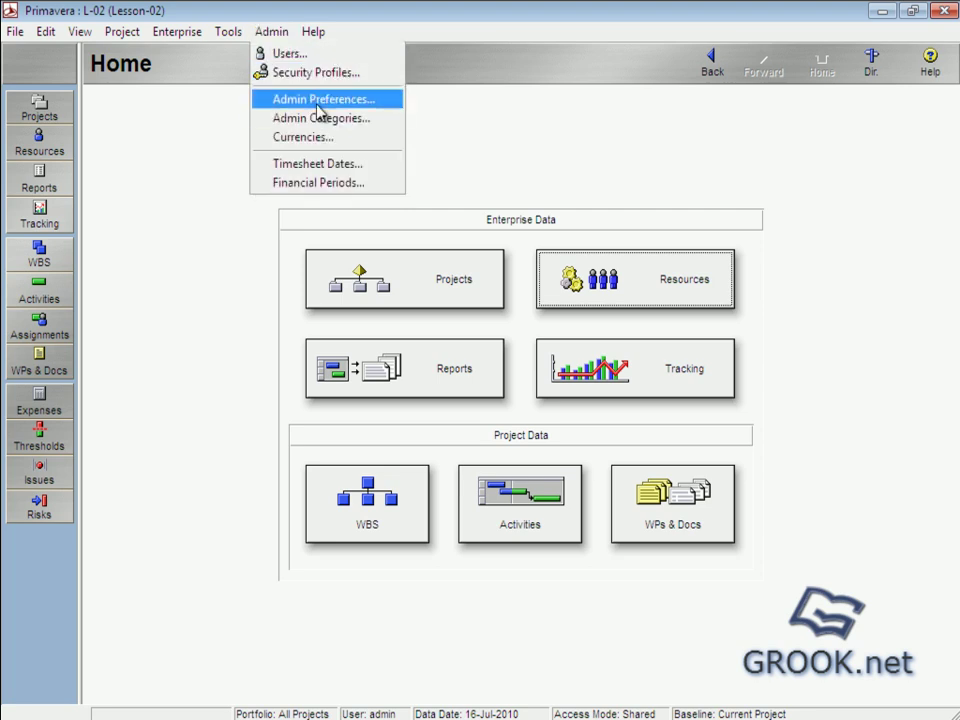
{"action": "left_click", "coordinate": [320, 98]}
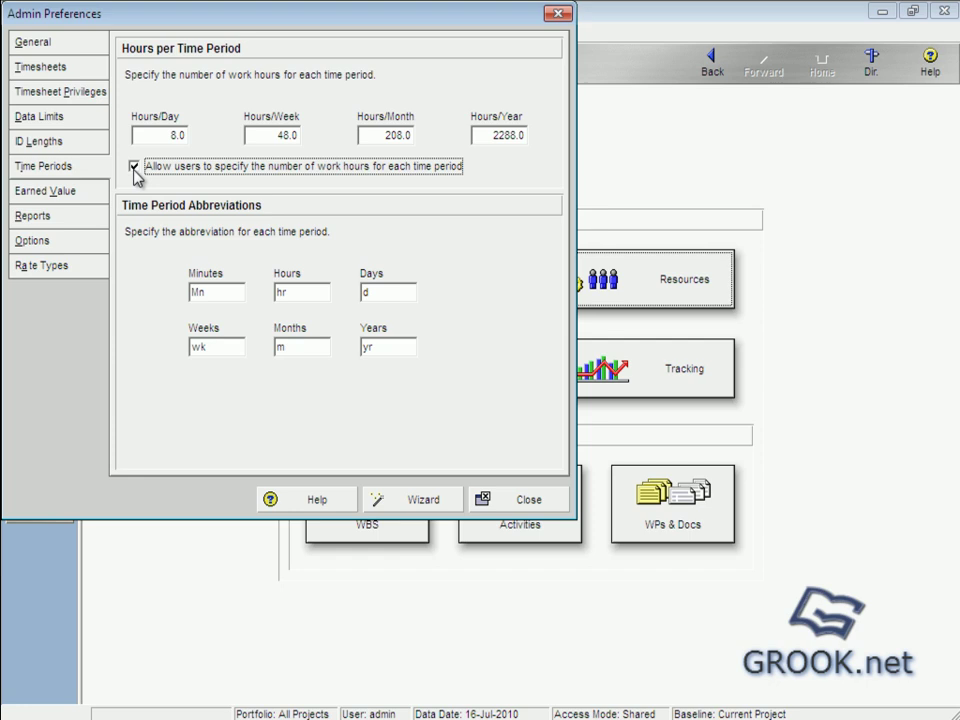
{"action": "left_click", "coordinate": [530, 499]}
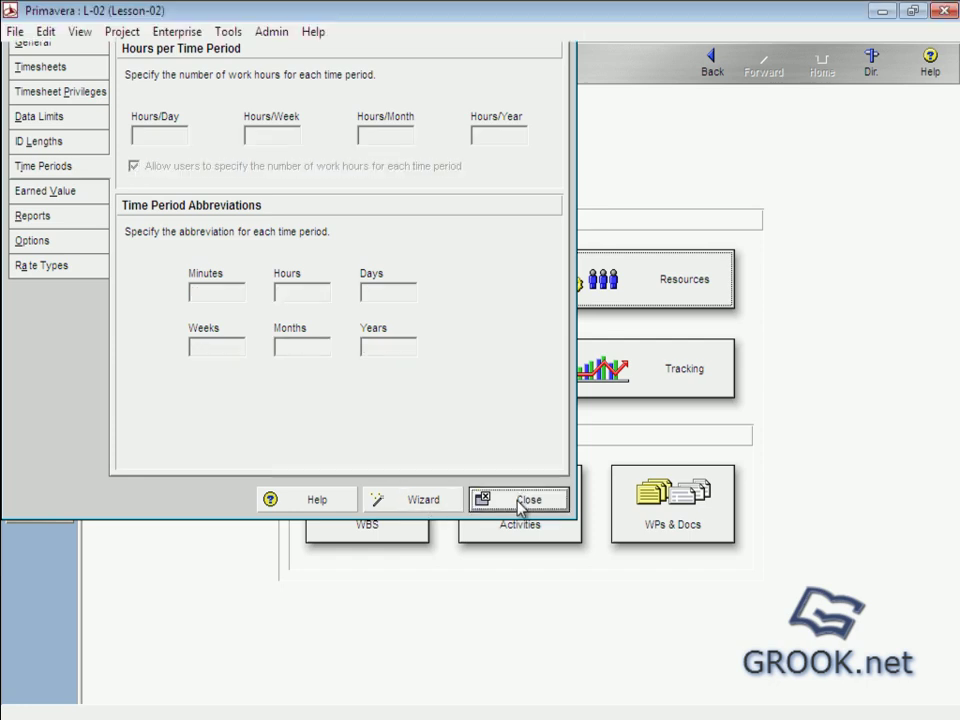
{"action": "left_click", "coordinate": [516, 499]}
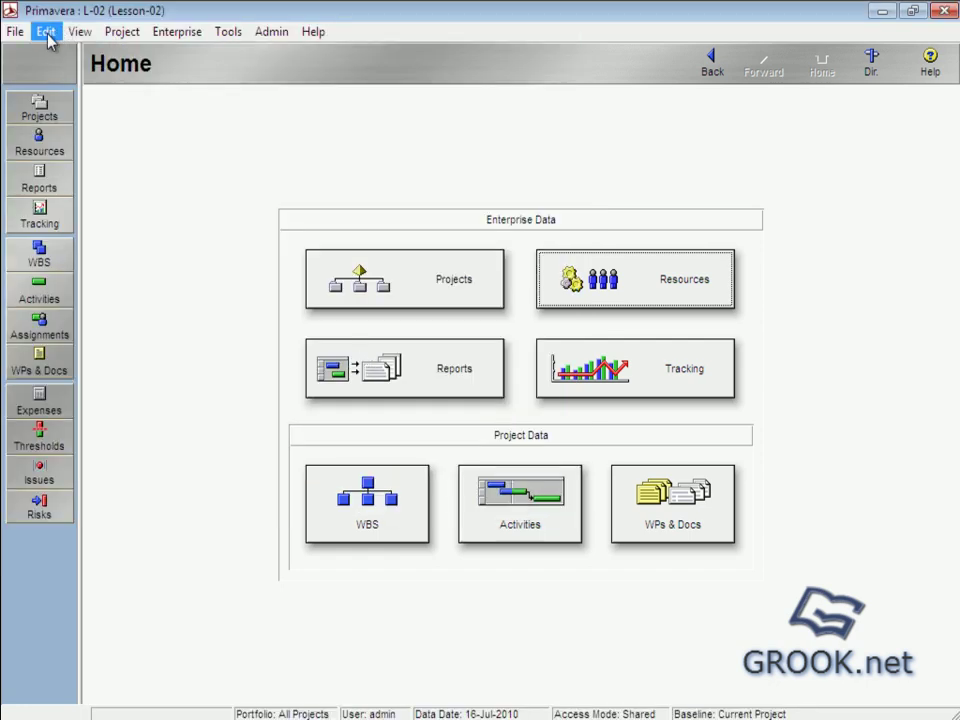
In User Preferences Dates, try 12-hour time, then set dates to show no time
{"action": "left_click", "coordinate": [45, 32]}
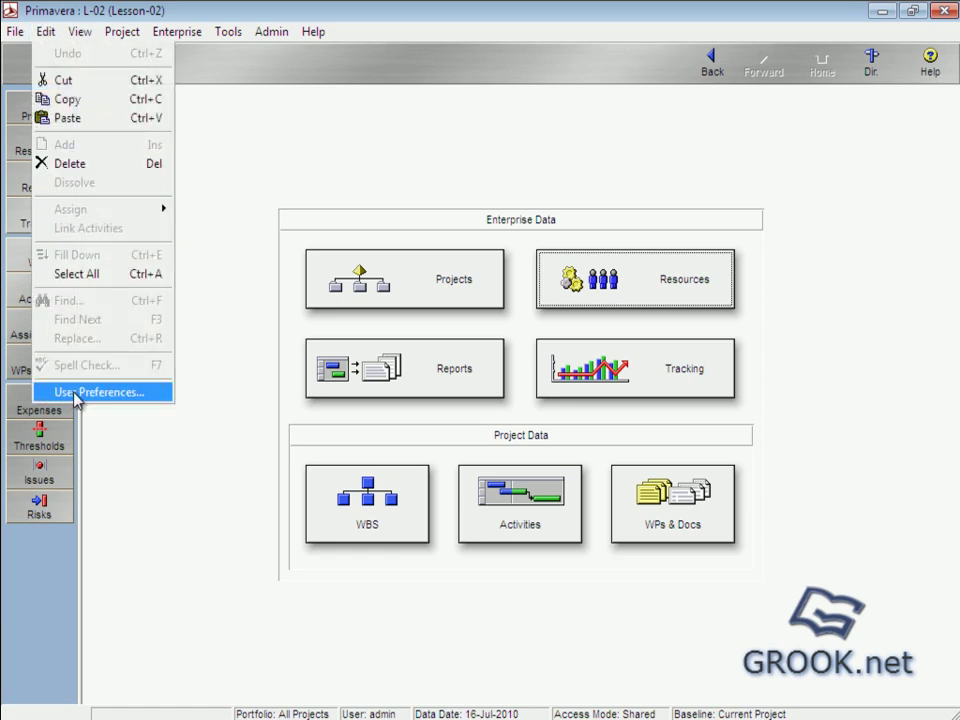
{"action": "left_click", "coordinate": [104, 392]}
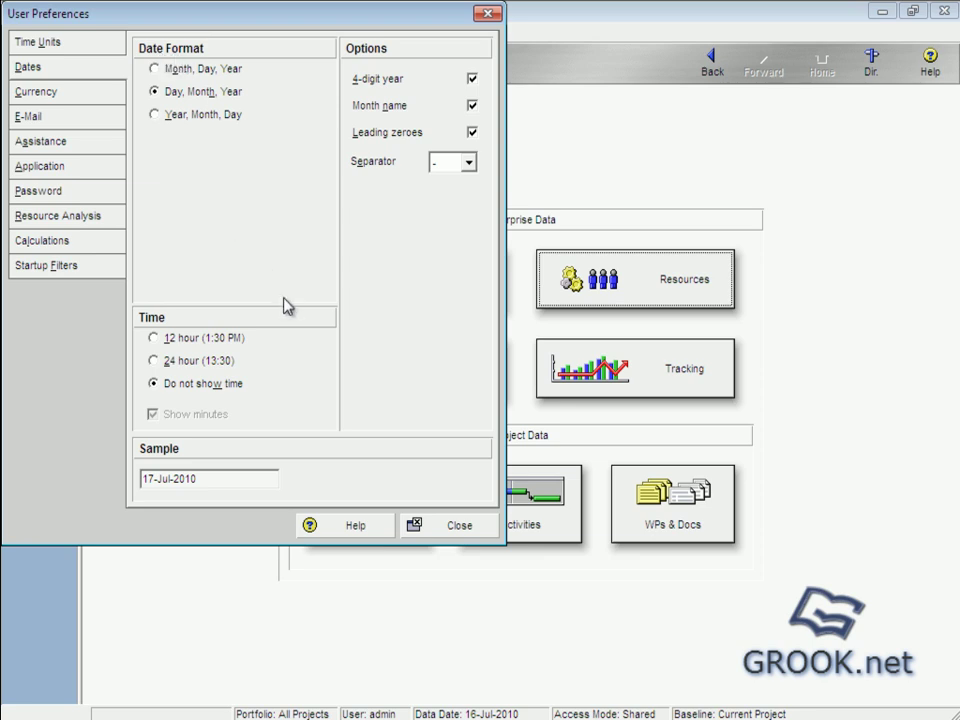
{"action": "left_click", "coordinate": [151, 338]}
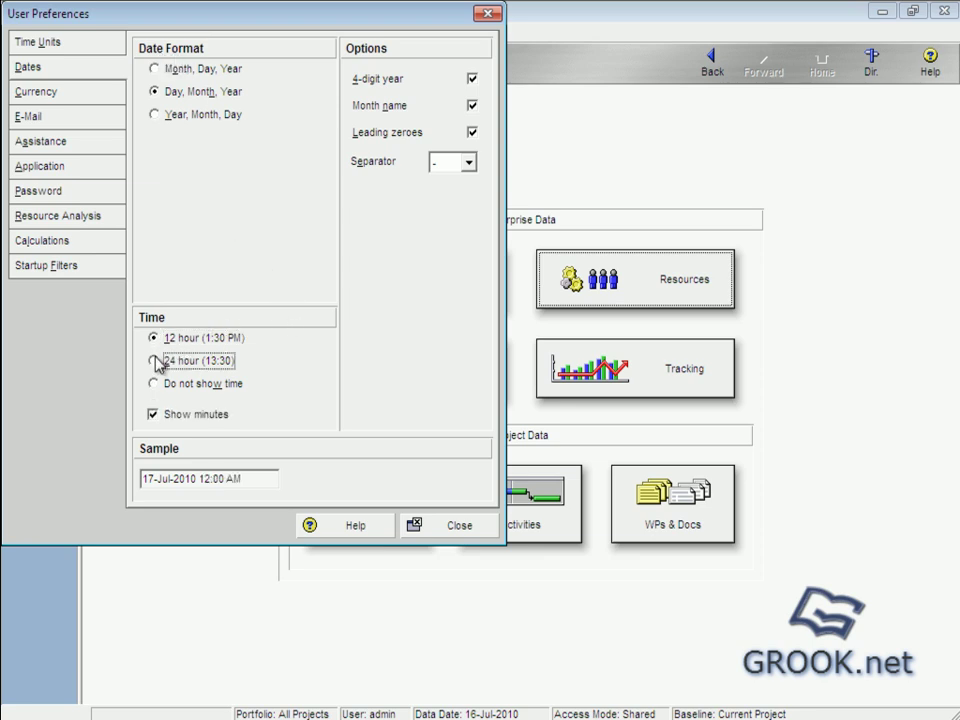
{"action": "left_click", "coordinate": [148, 384]}
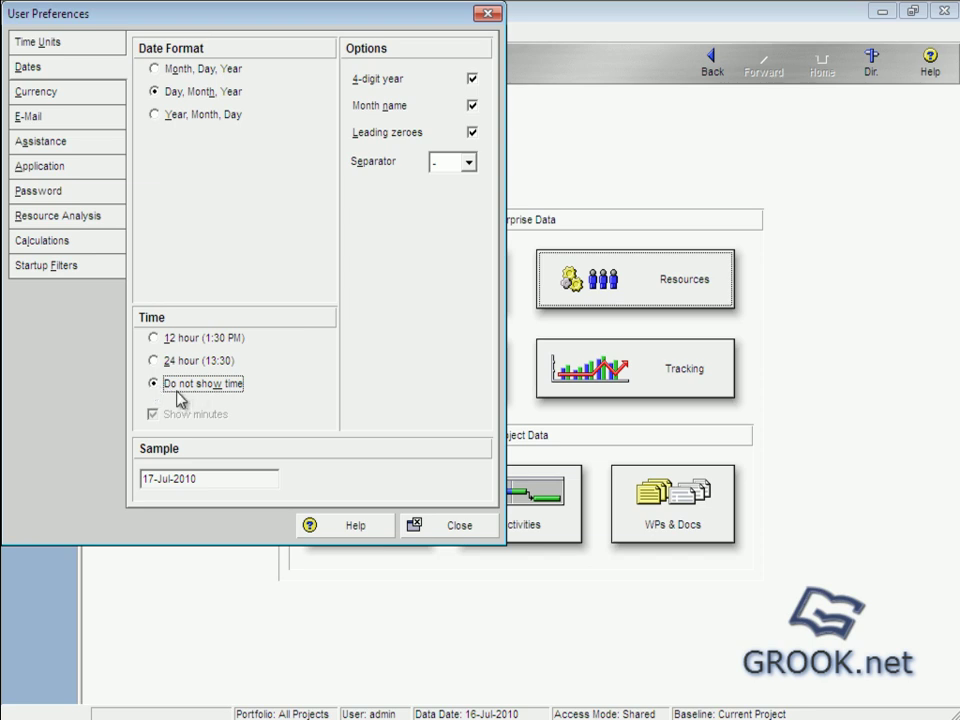
{"action": "mouse_move", "coordinate": [310, 333]}
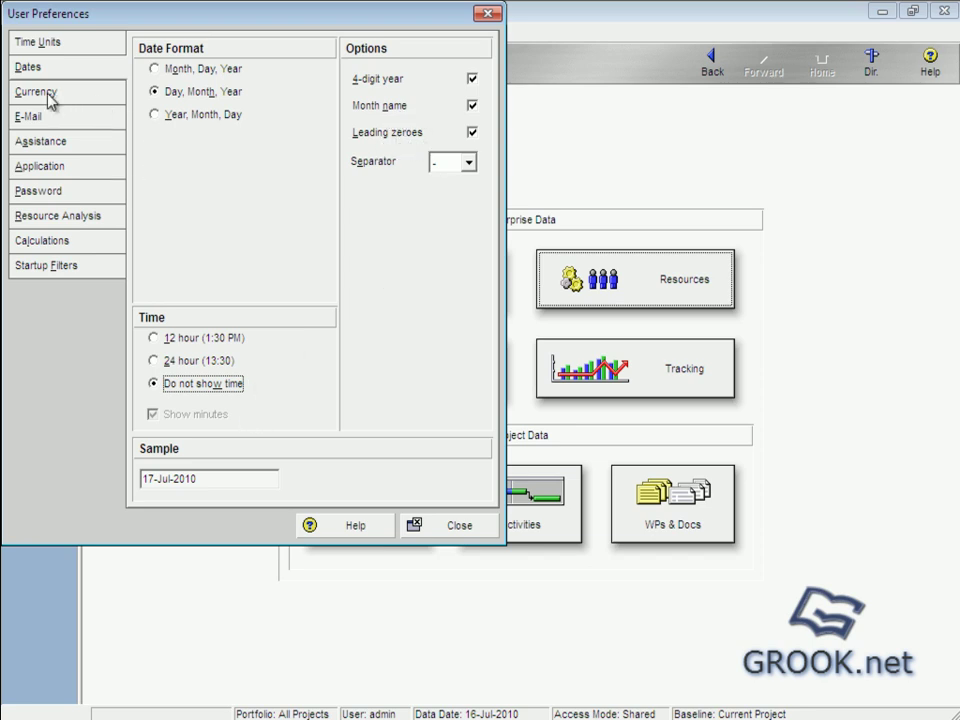
Set the currency preference to Dollar with the $ symbol displayed
{"action": "left_click", "coordinate": [37, 91]}
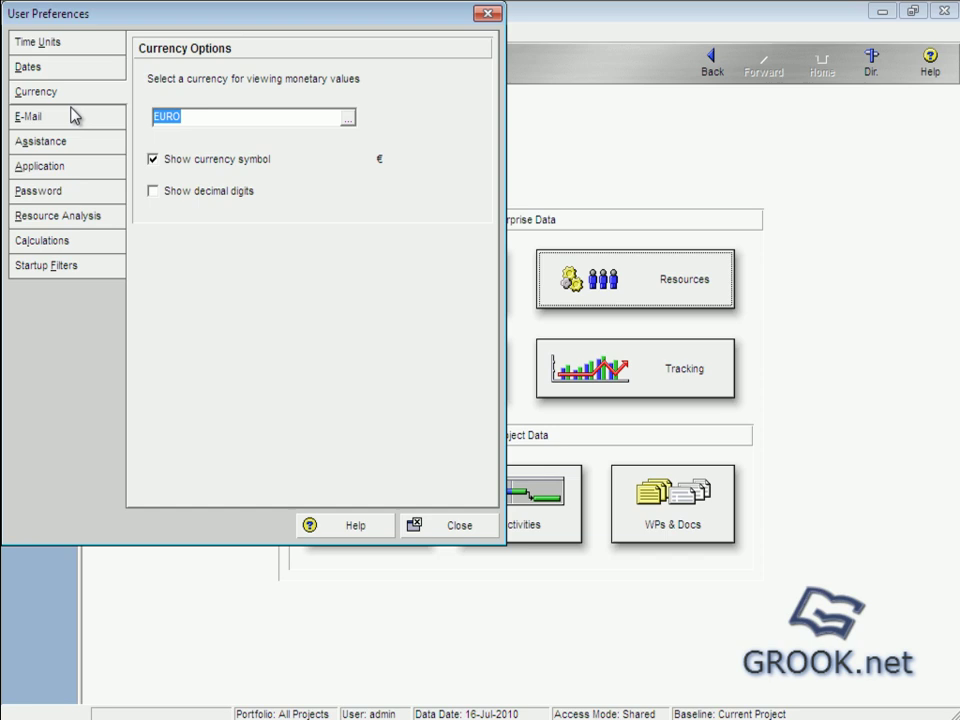
{"action": "mouse_move", "coordinate": [372, 157]}
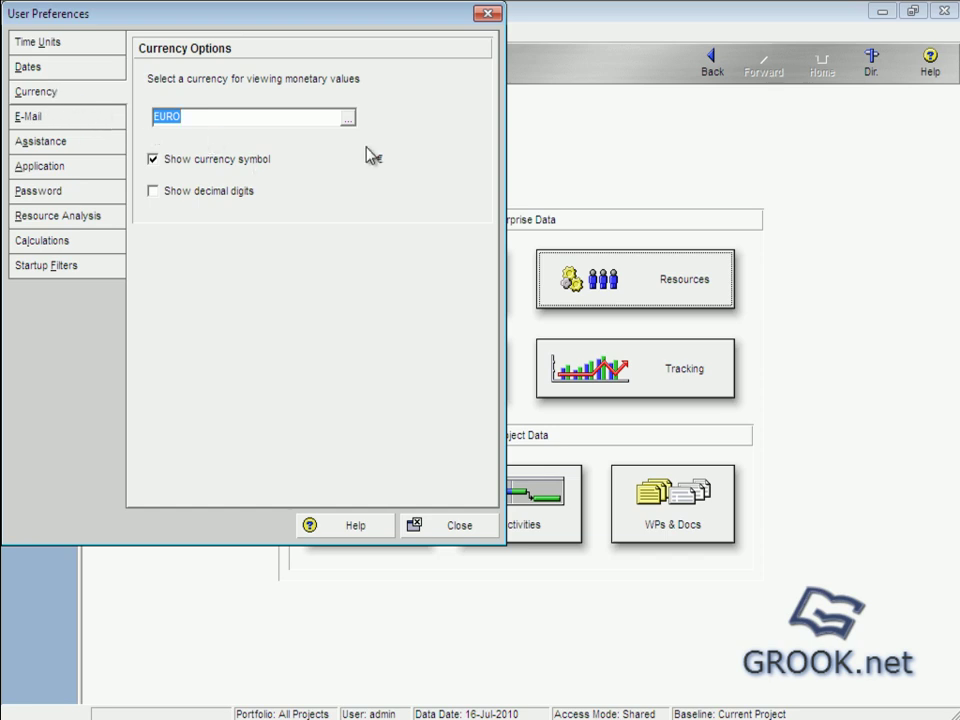
{"action": "left_click", "coordinate": [347, 118]}
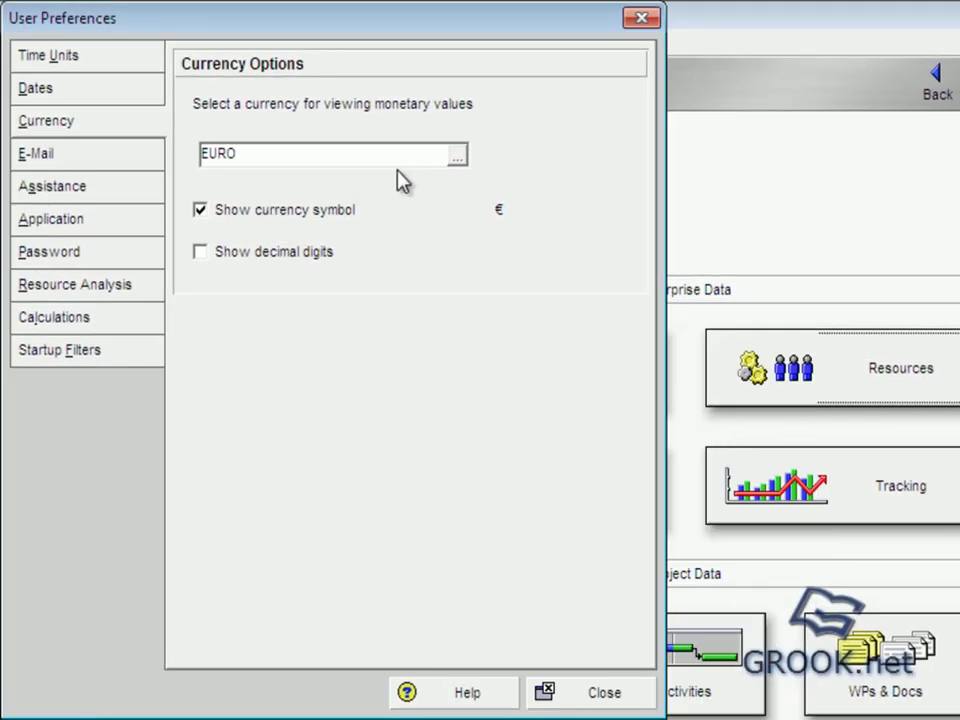
{"action": "left_click", "coordinate": [459, 154]}
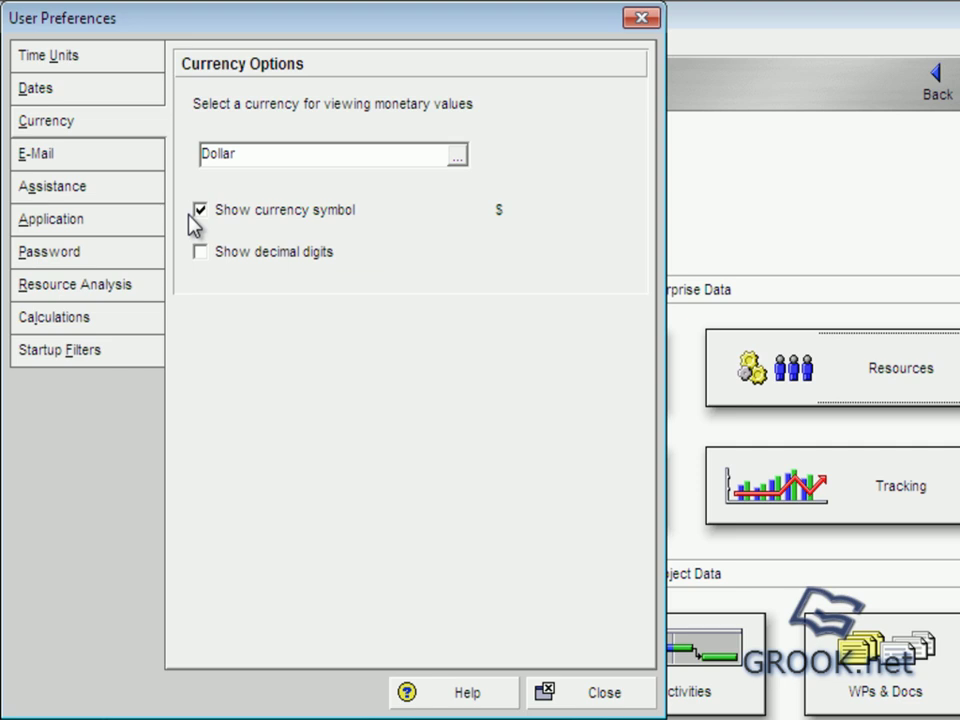
{"action": "left_click", "coordinate": [35, 153]}
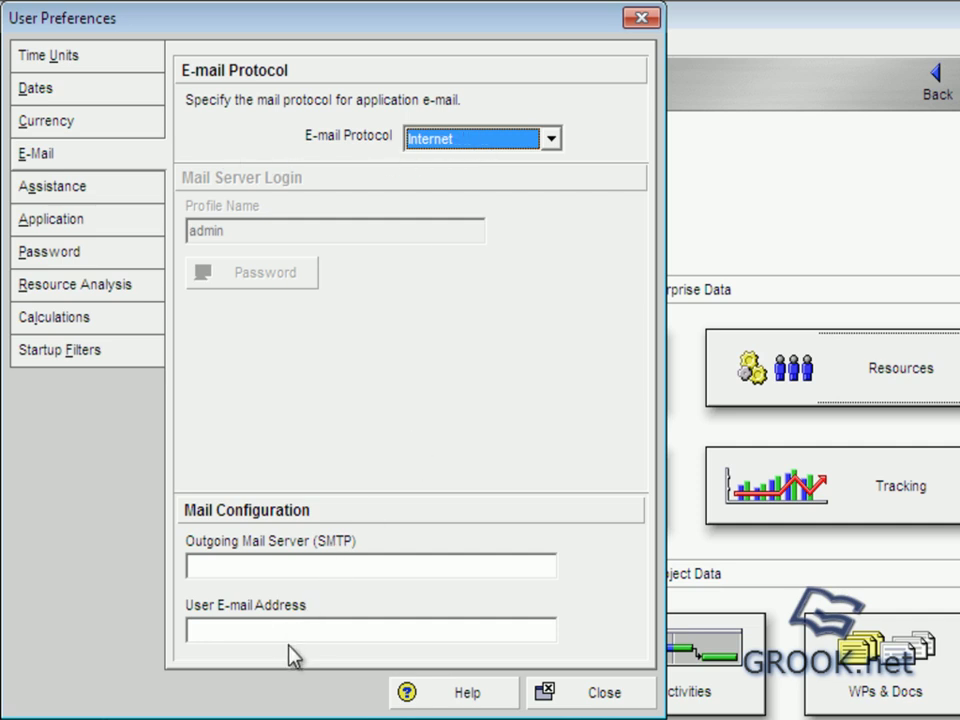
Try MAPI as the e-mail protocol, revert to Internet, and view Assistance settings
{"action": "left_click", "coordinate": [551, 138]}
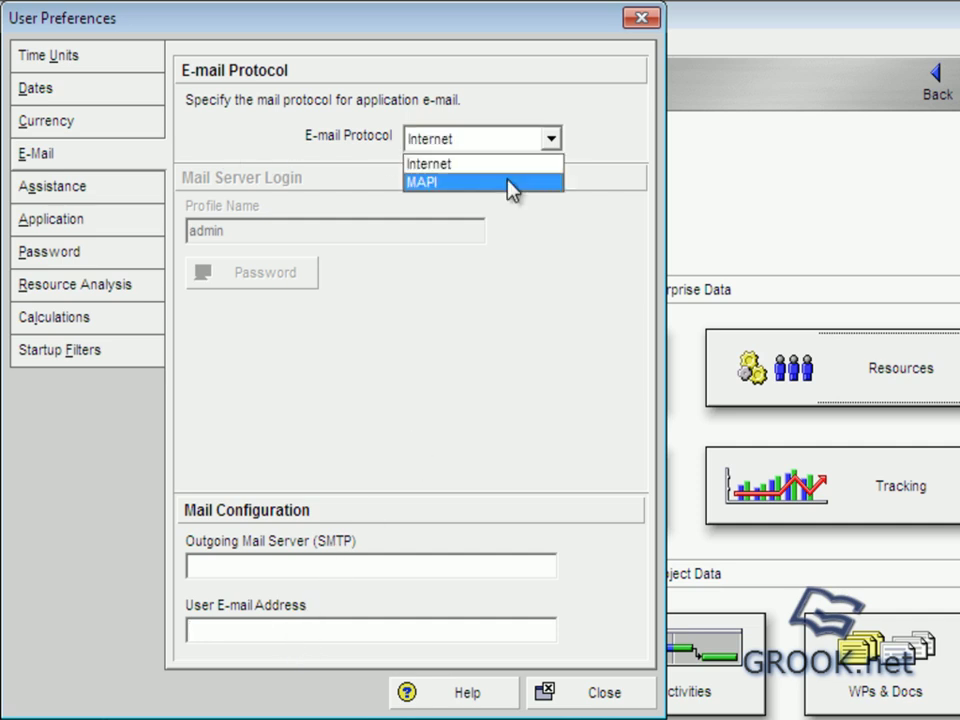
{"action": "left_click", "coordinate": [423, 182]}
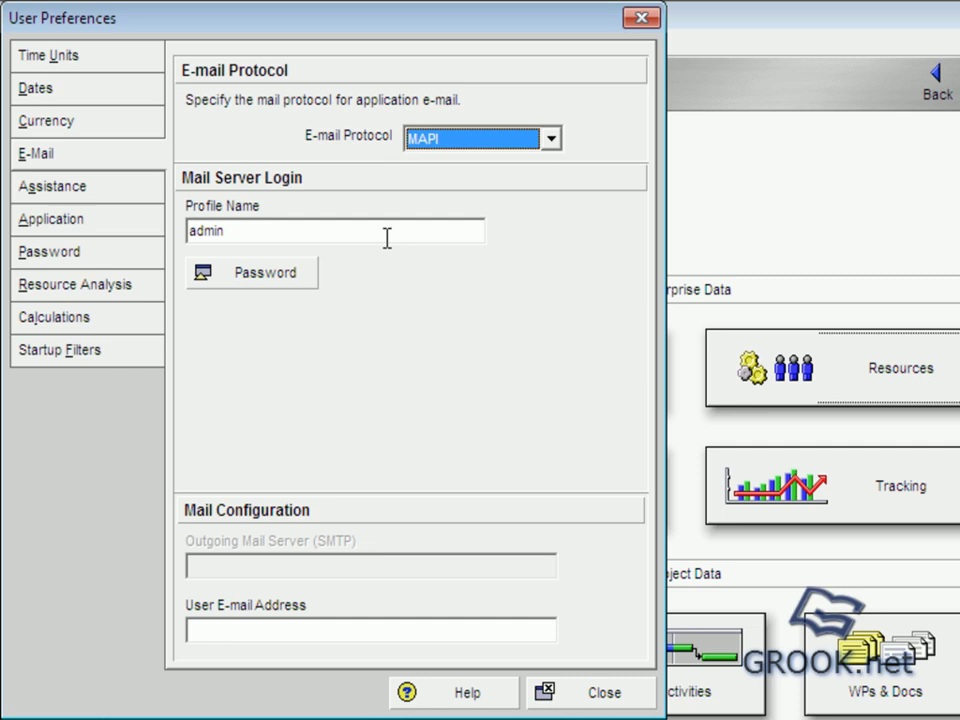
{"action": "left_click", "coordinate": [556, 138]}
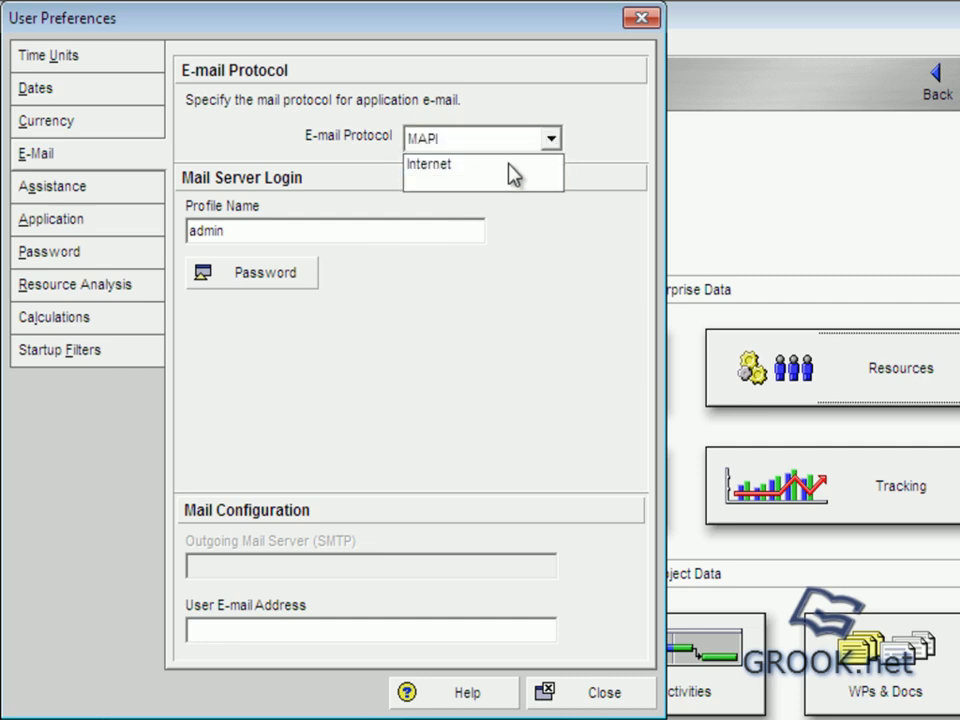
{"action": "left_click", "coordinate": [430, 164]}
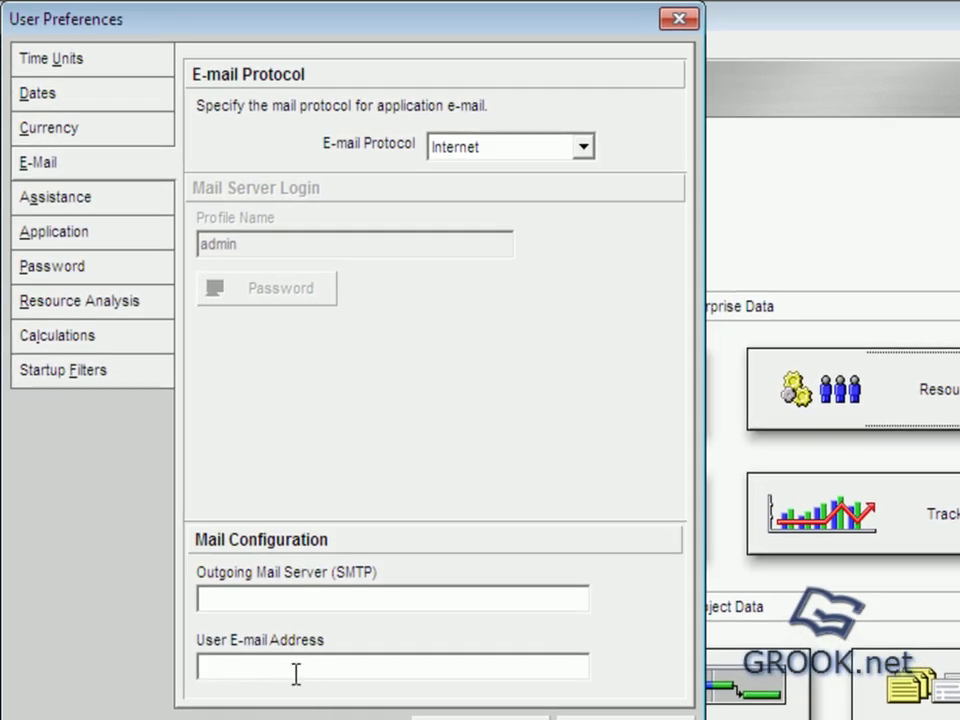
{"action": "mouse_move", "coordinate": [258, 412]}
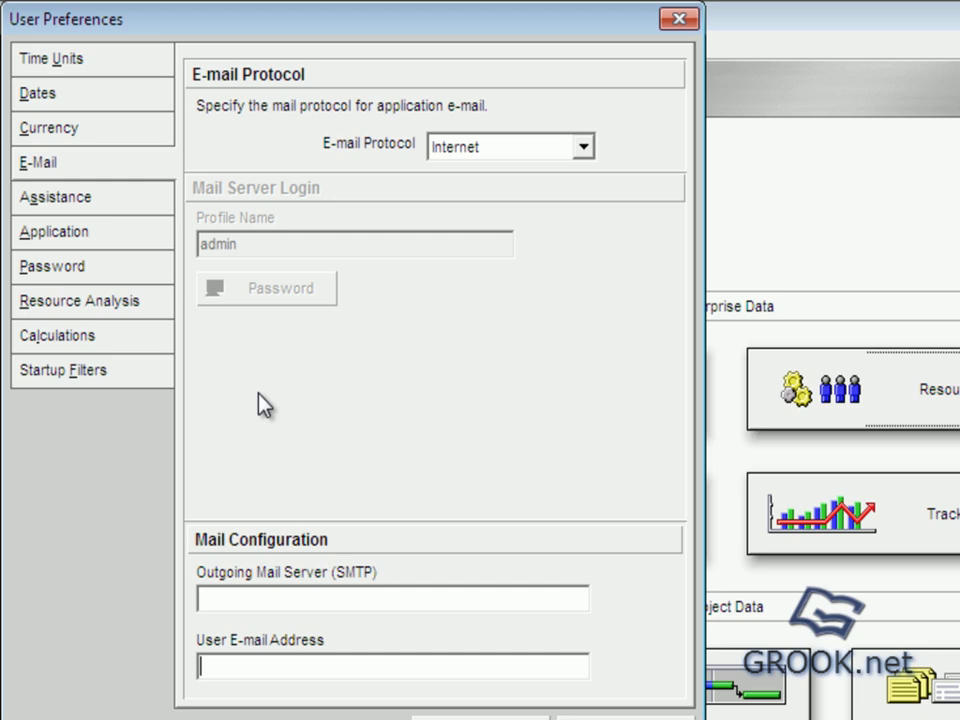
{"action": "left_click", "coordinate": [55, 197]}
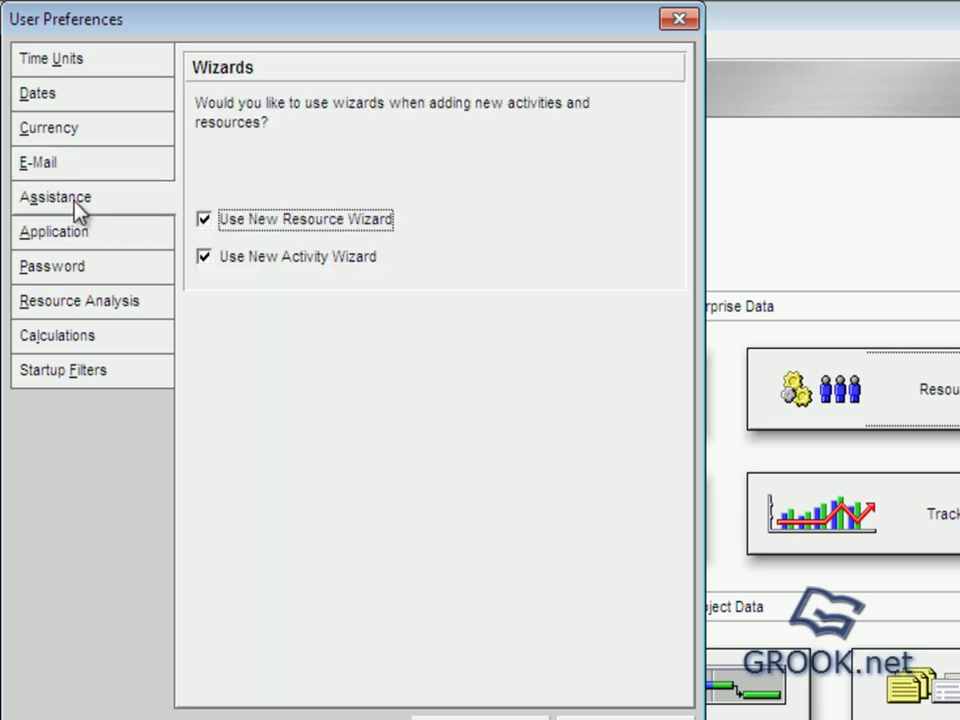
{"action": "mouse_move", "coordinate": [213, 82]}
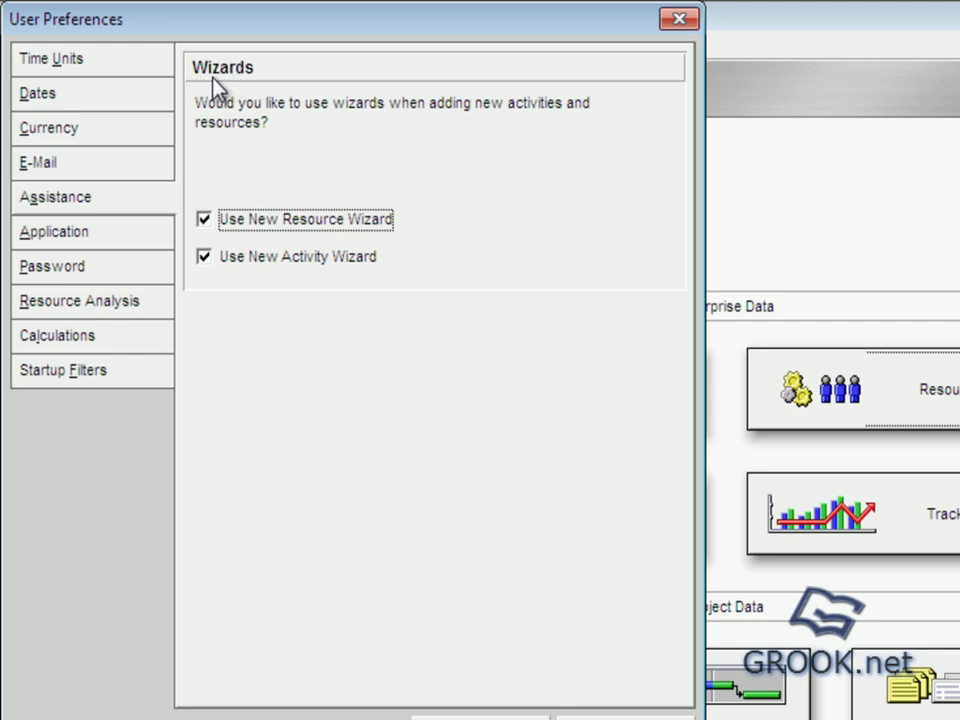
{"action": "mouse_move", "coordinate": [331, 277]}
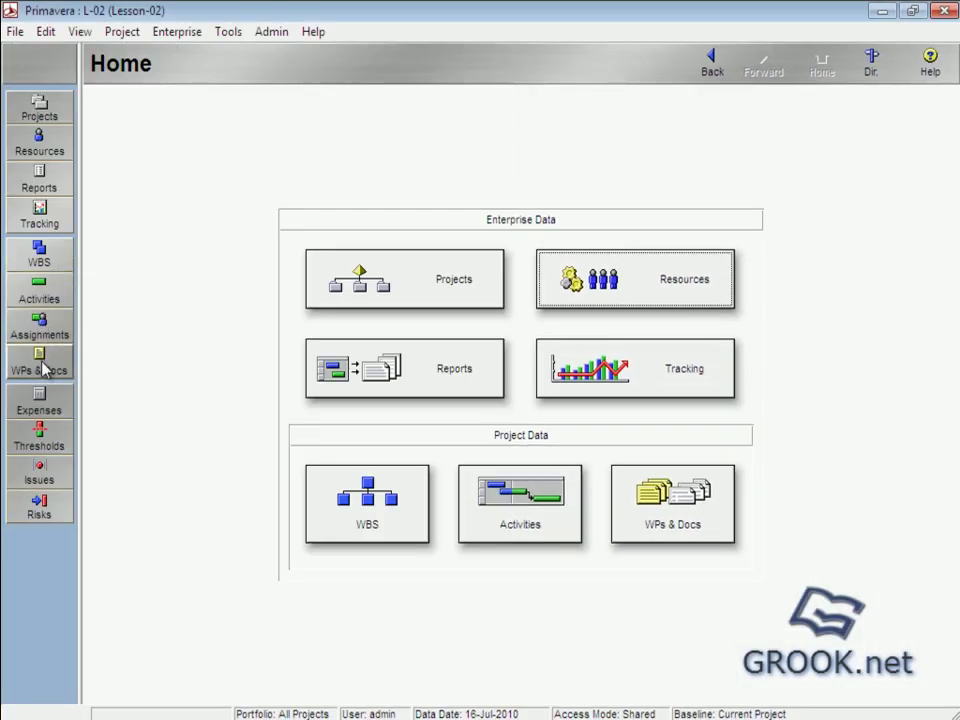
Add resource R-3 in Resources and cancel the New Resource Wizard
{"action": "left_click", "coordinate": [634, 278]}
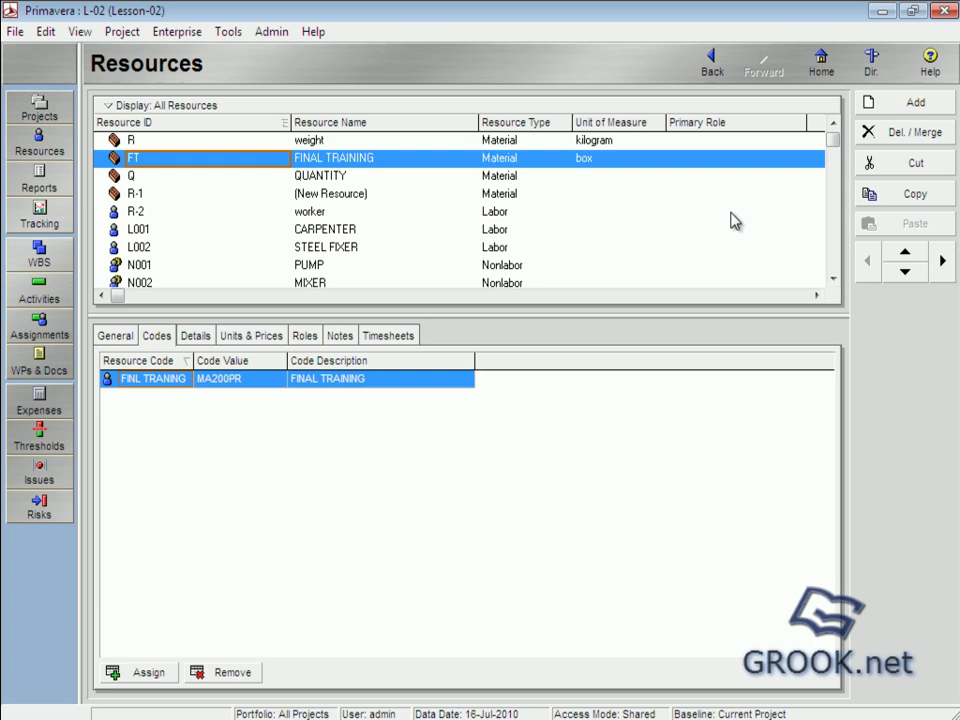
{"action": "left_click", "coordinate": [910, 100]}
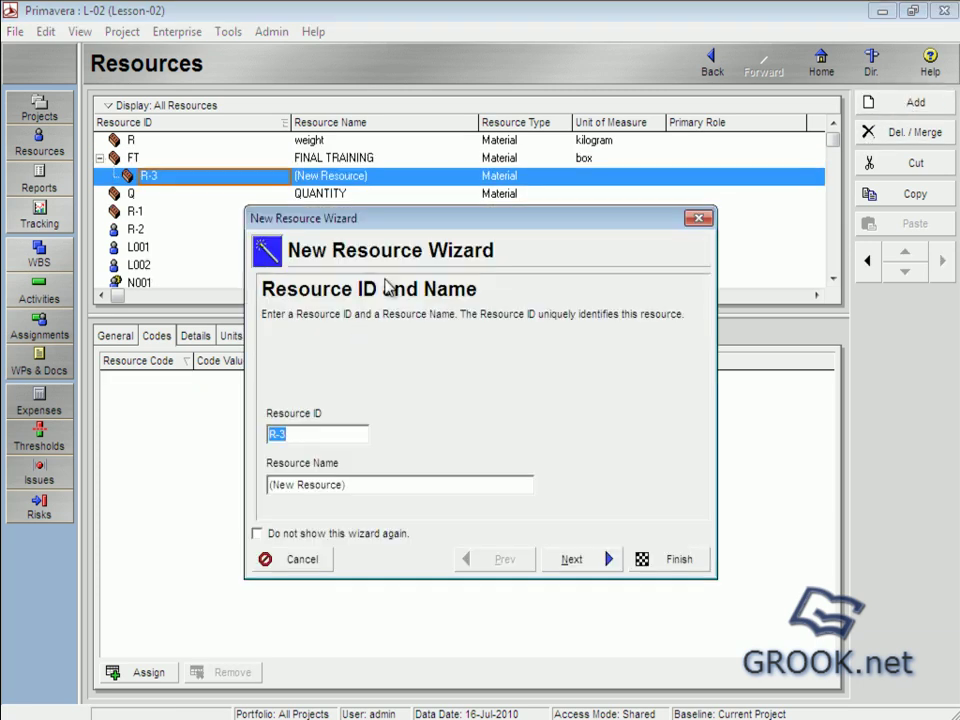
{"action": "mouse_move", "coordinate": [388, 275]}
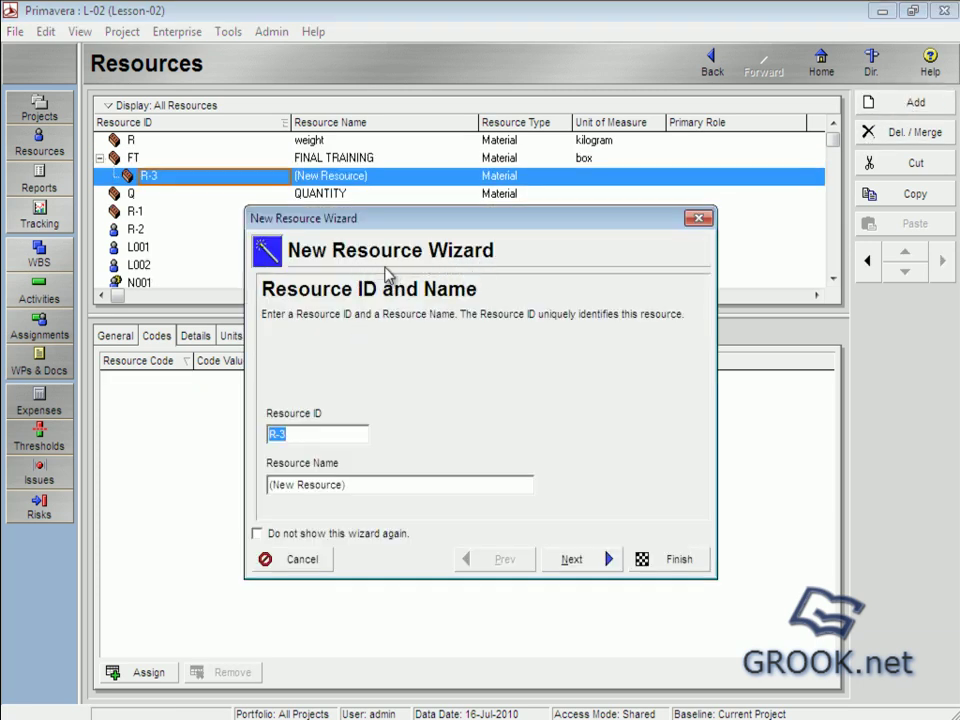
{"action": "left_click", "coordinate": [302, 559]}
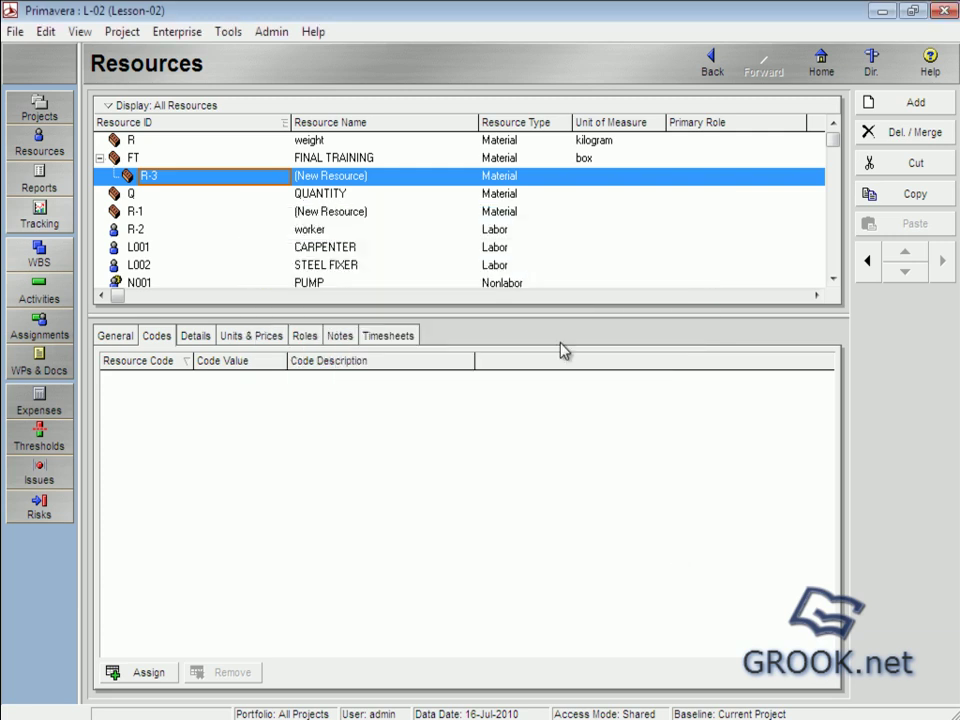
{"action": "mouse_move", "coordinate": [819, 64]}
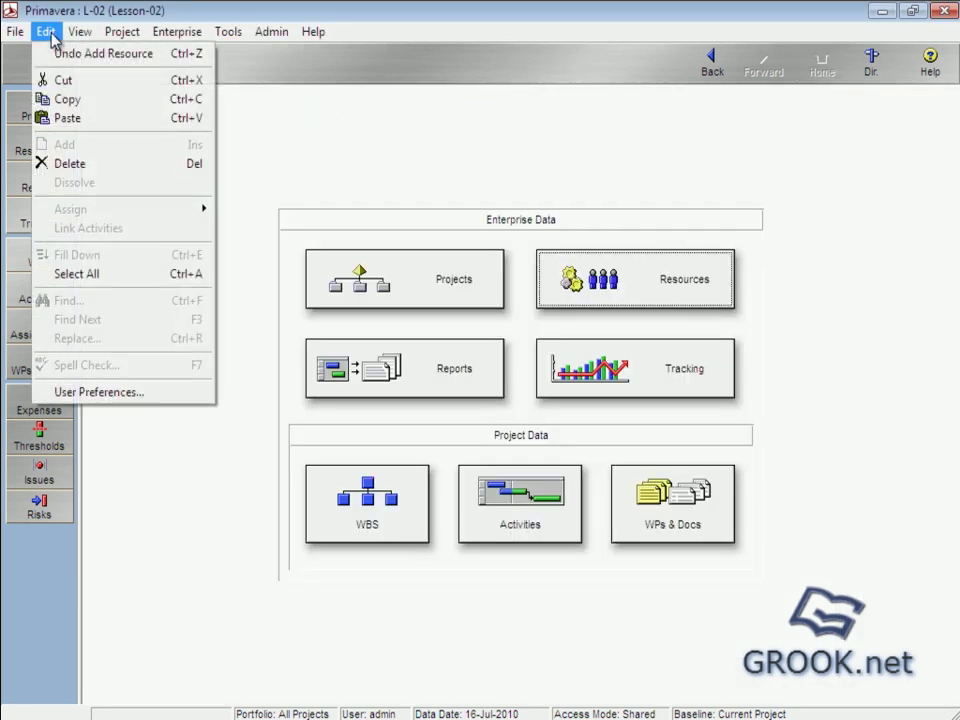
Reopen User Preferences, review the Application settings unchanged, then view Password settings
{"action": "left_click", "coordinate": [97, 392]}
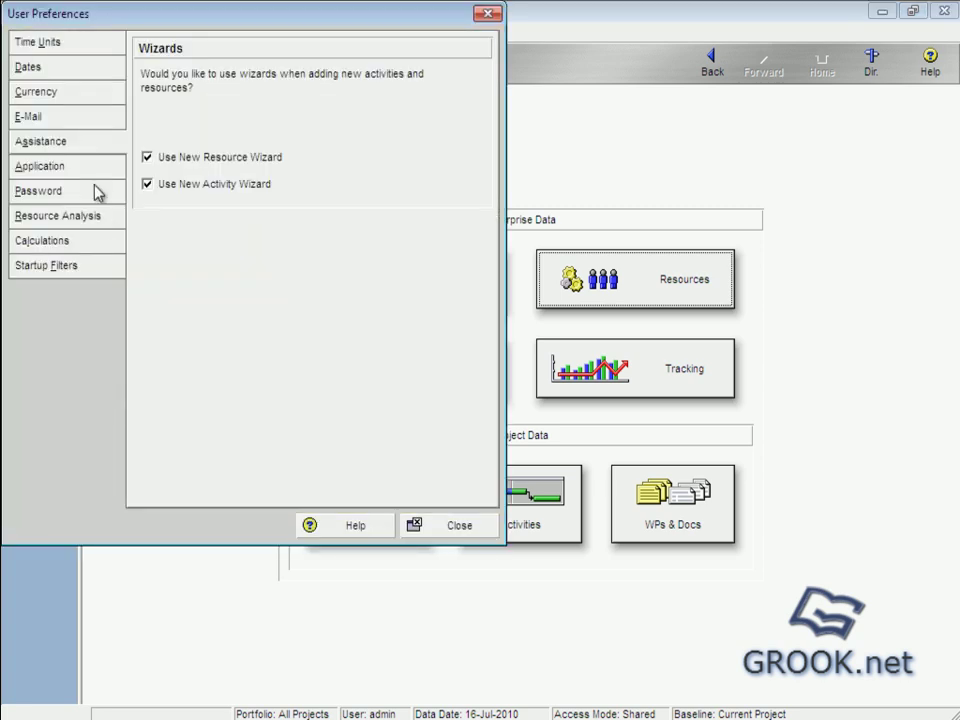
{"action": "left_click", "coordinate": [40, 166]}
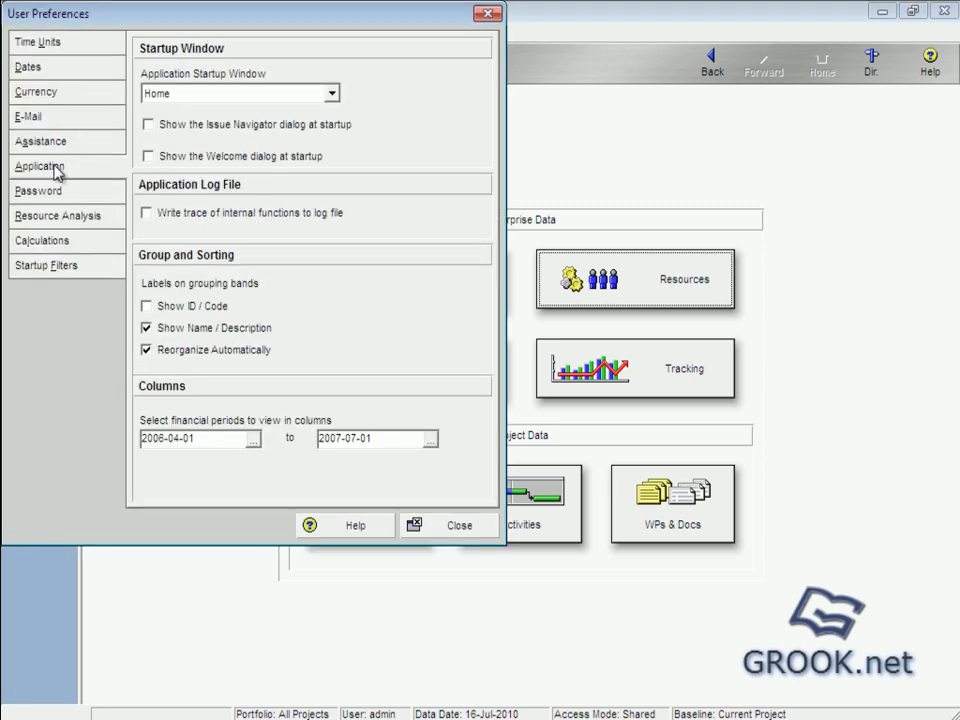
{"action": "mouse_move", "coordinate": [198, 91]}
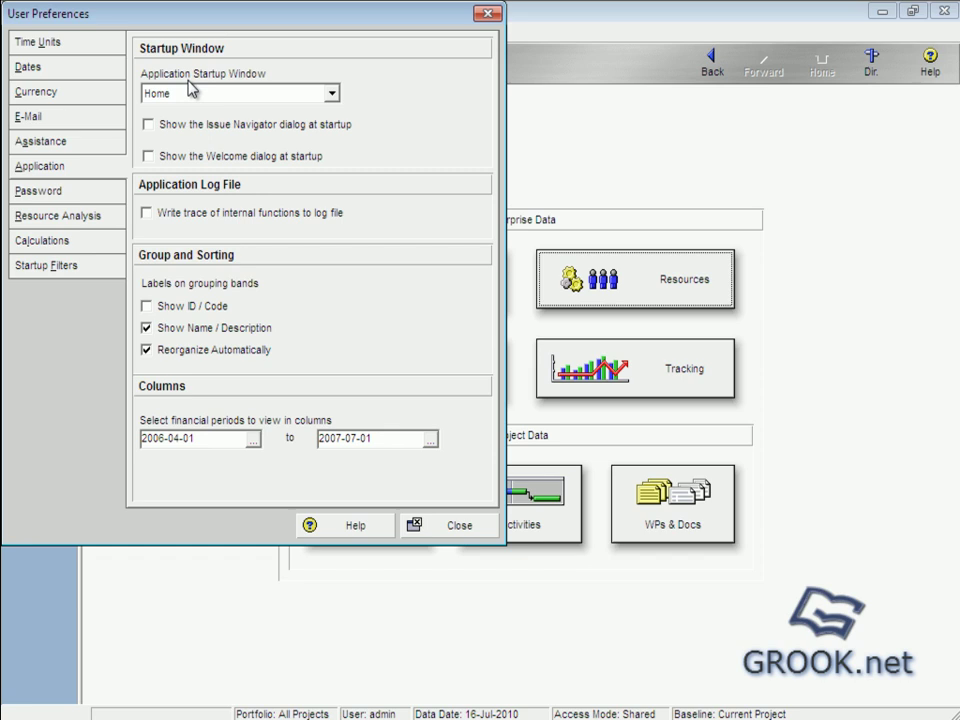
{"action": "mouse_move", "coordinate": [178, 78]}
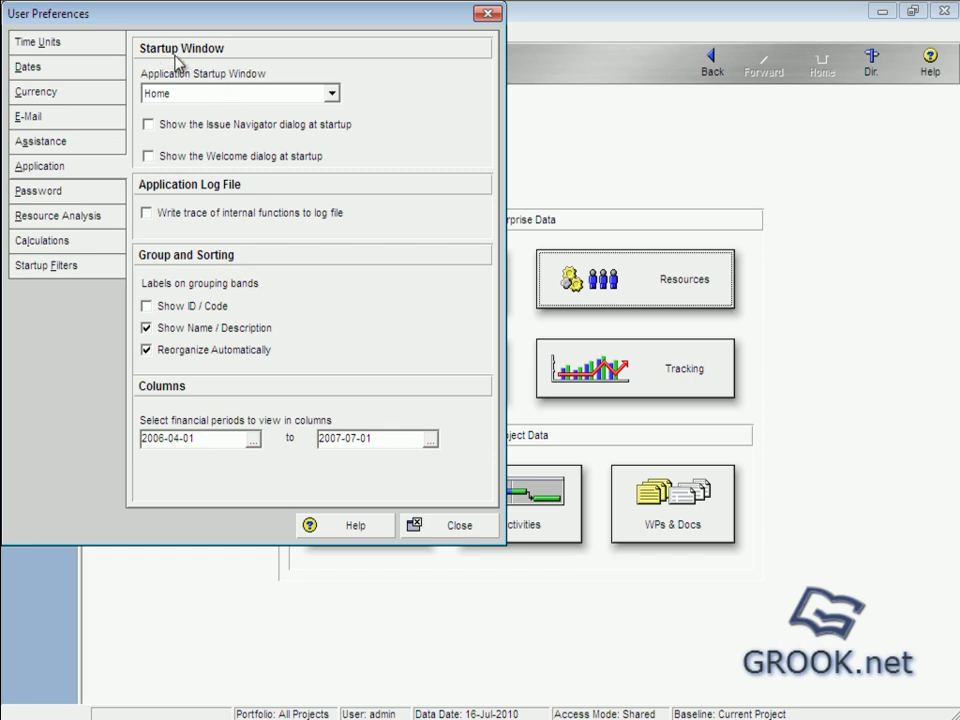
{"action": "mouse_move", "coordinate": [189, 203]}
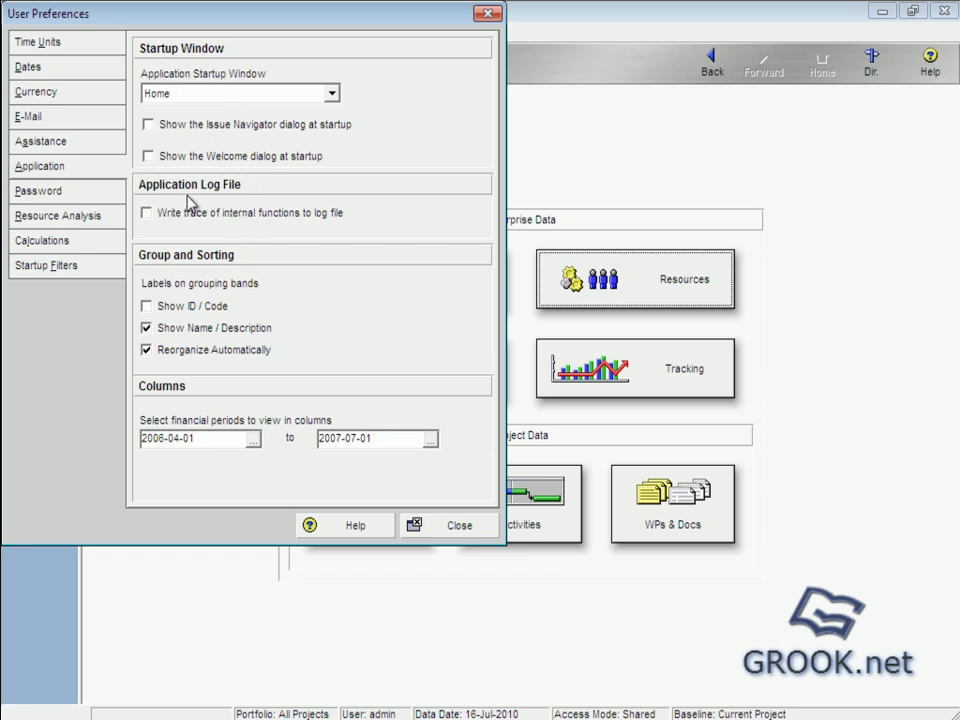
{"action": "mouse_move", "coordinate": [211, 205]}
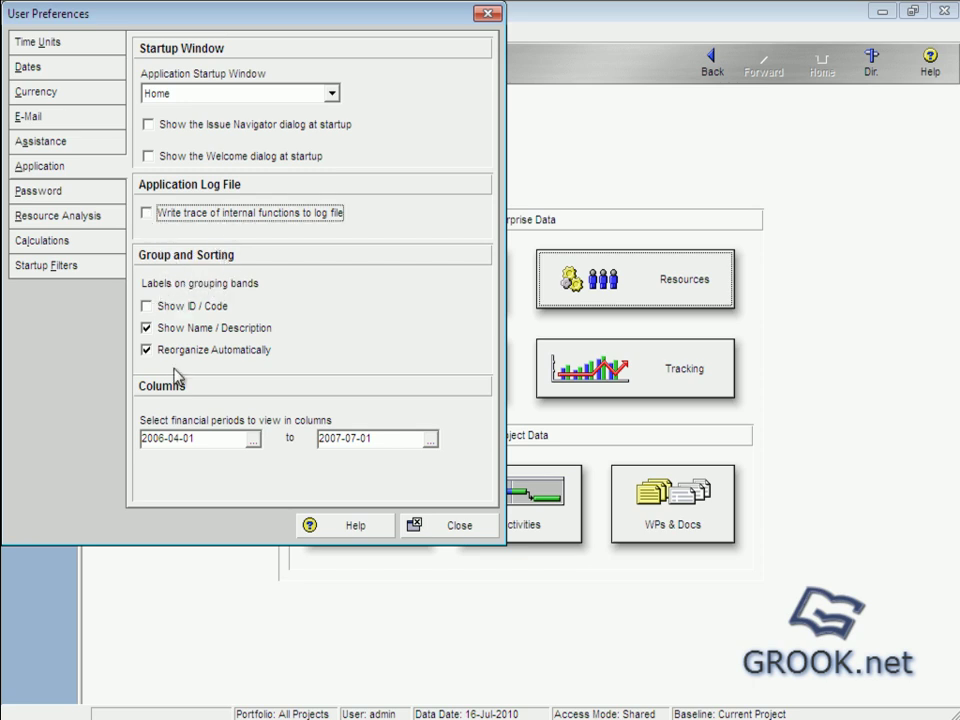
{"action": "mouse_move", "coordinate": [234, 398]}
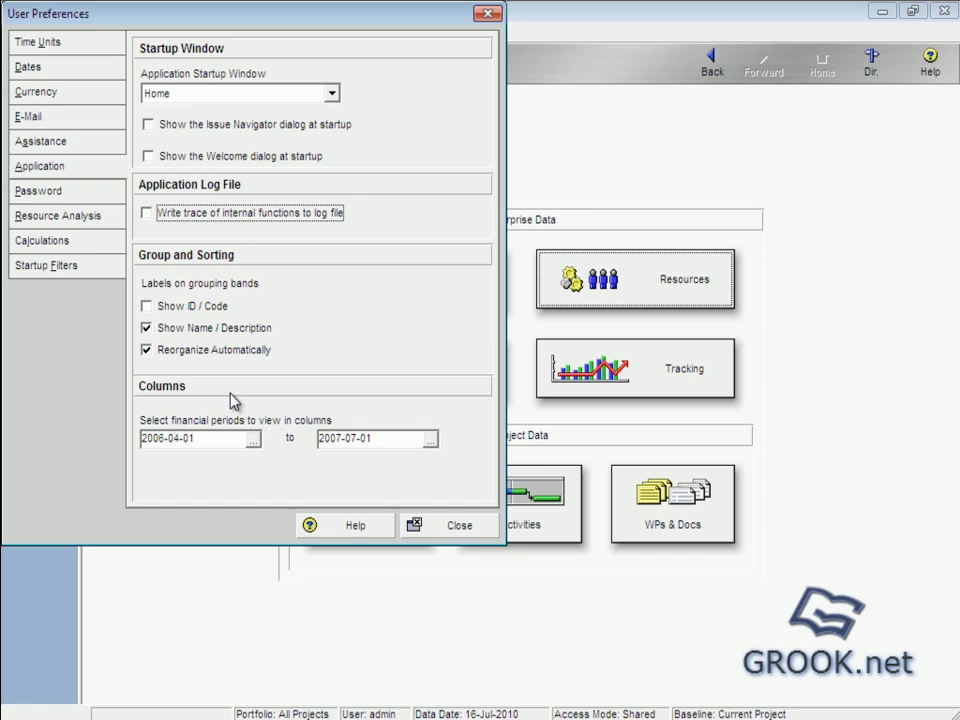
{"action": "mouse_move", "coordinate": [180, 448]}
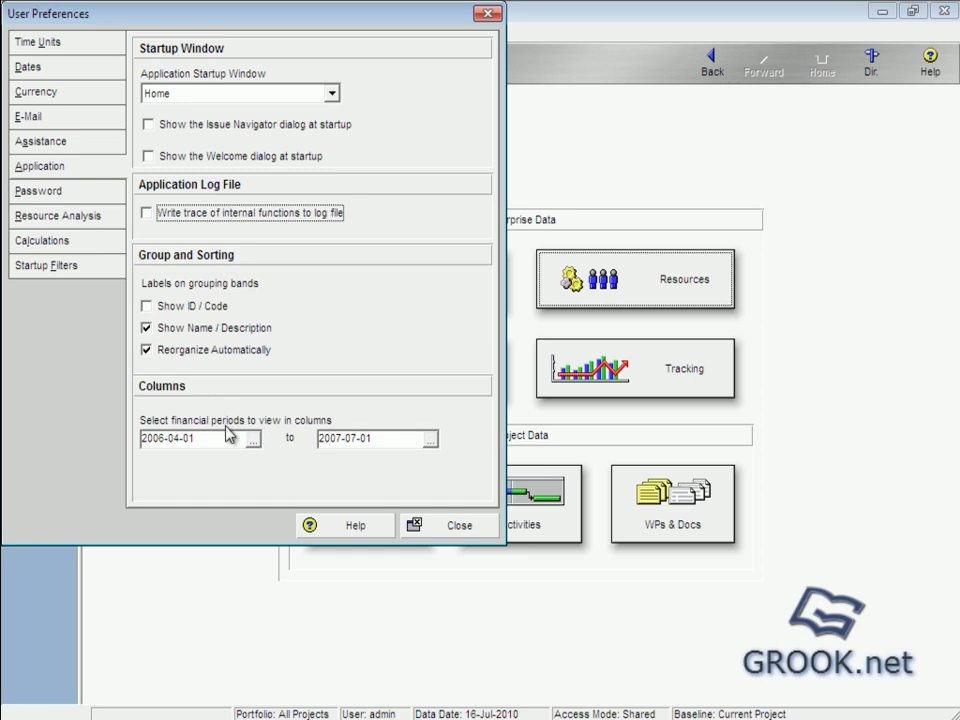
{"action": "mouse_move", "coordinate": [306, 472]}
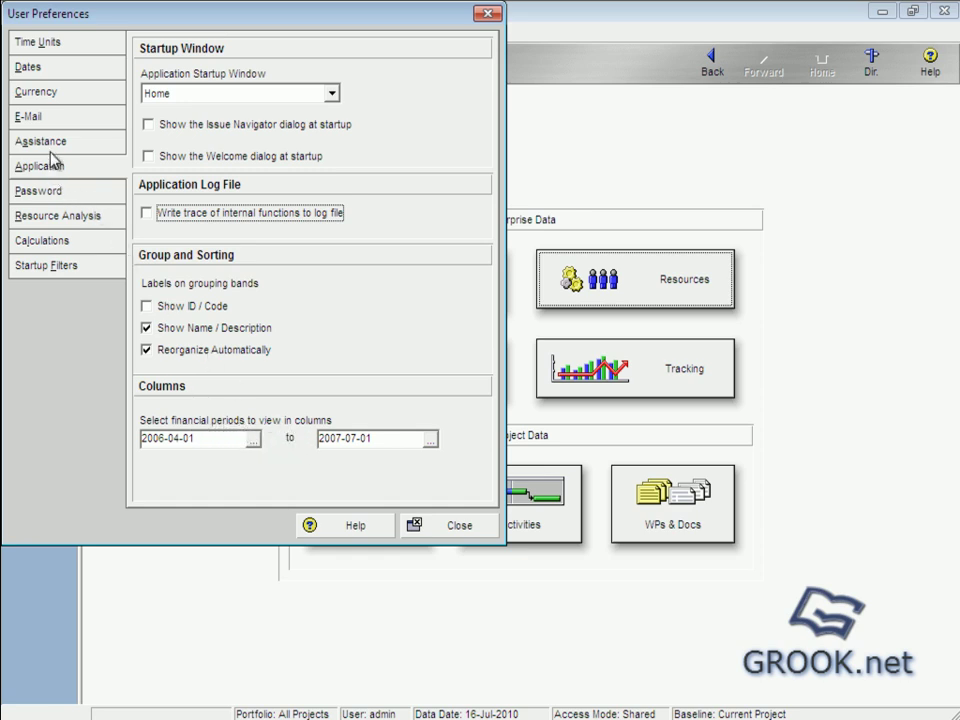
{"action": "left_click", "coordinate": [37, 190]}
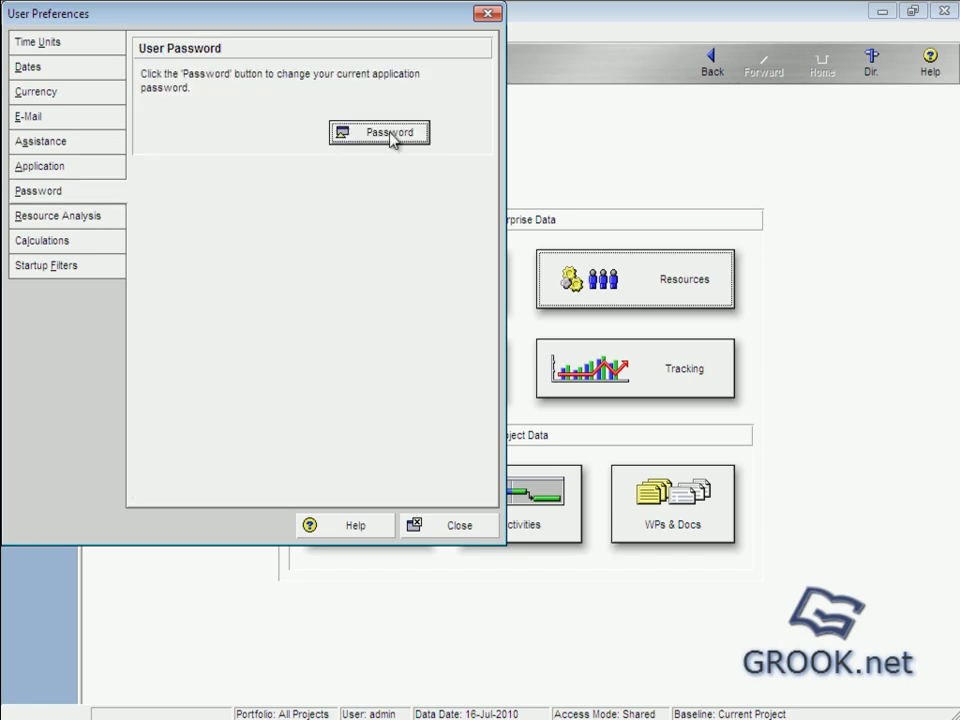
{"action": "mouse_move", "coordinate": [370, 155]}
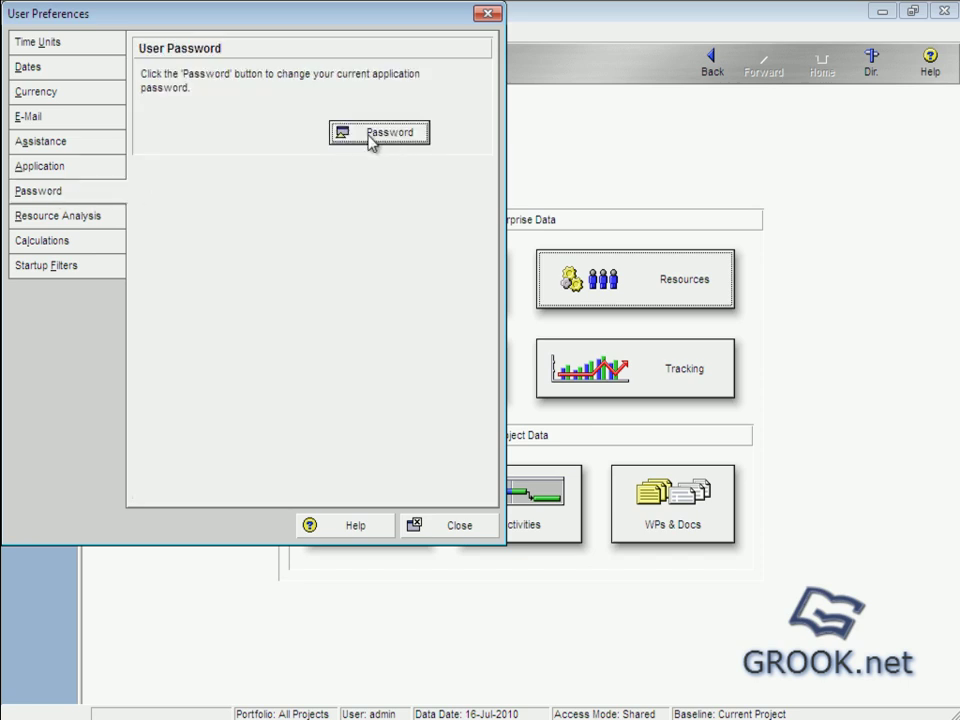
{"action": "mouse_move", "coordinate": [382, 141]}
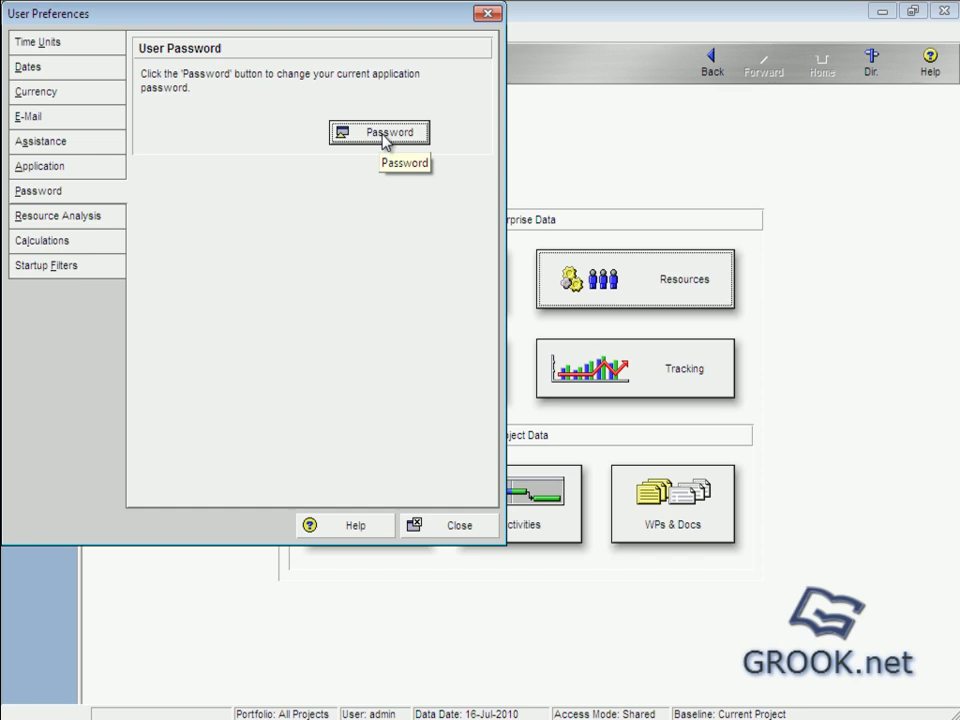
{"action": "mouse_move", "coordinate": [62, 222]}
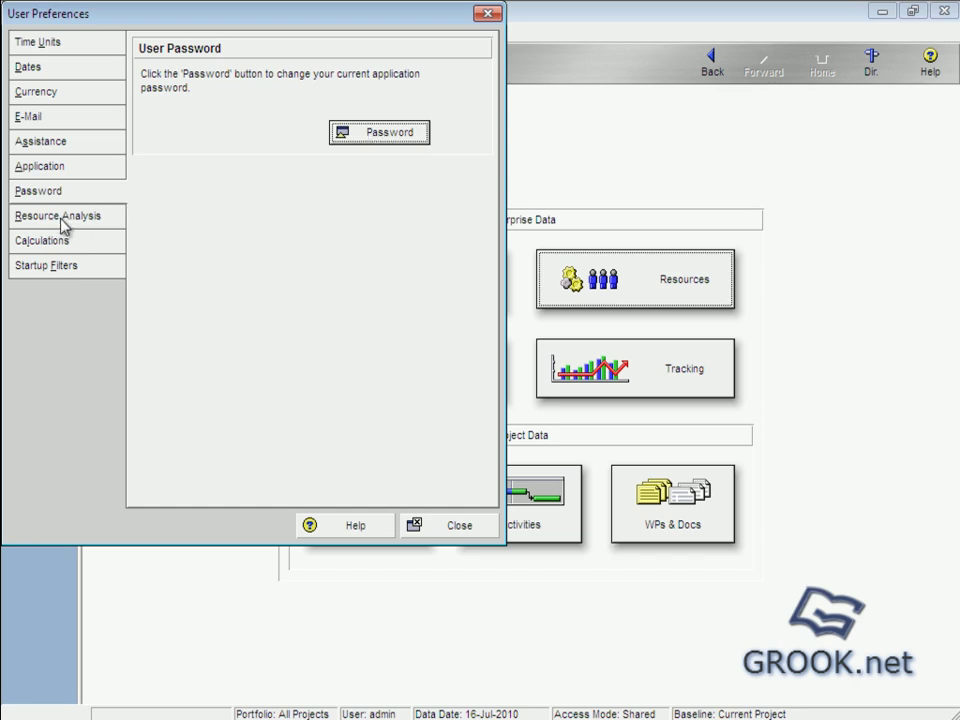
Switch User Preferences to the Resource Analysis settings
{"action": "left_click", "coordinate": [57, 215]}
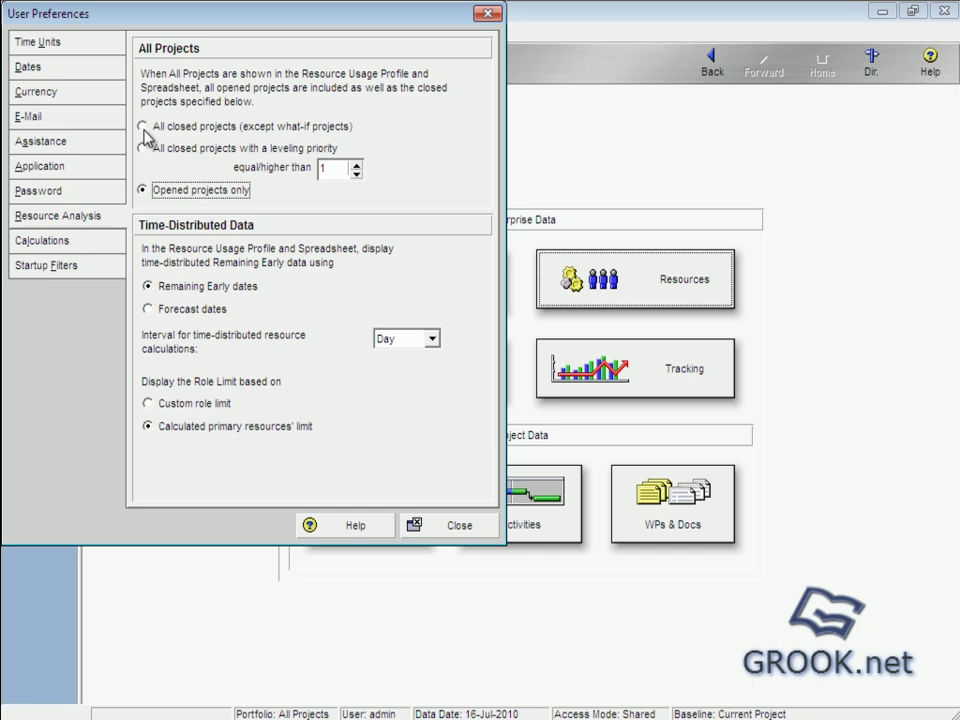
{"action": "mouse_move", "coordinate": [250, 147]}
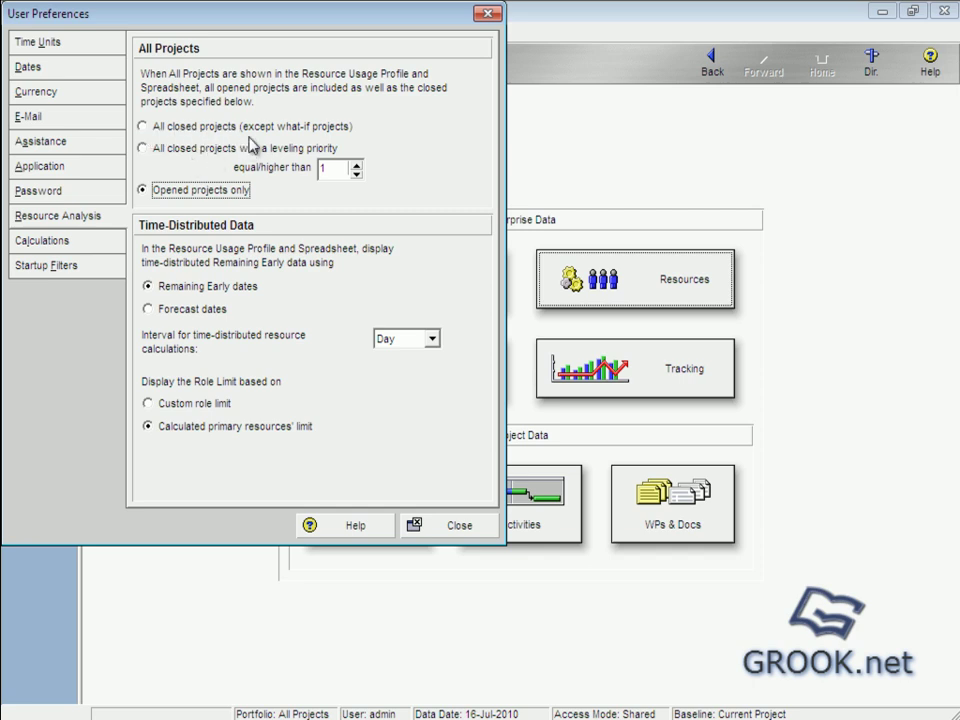
{"action": "mouse_move", "coordinate": [220, 165]}
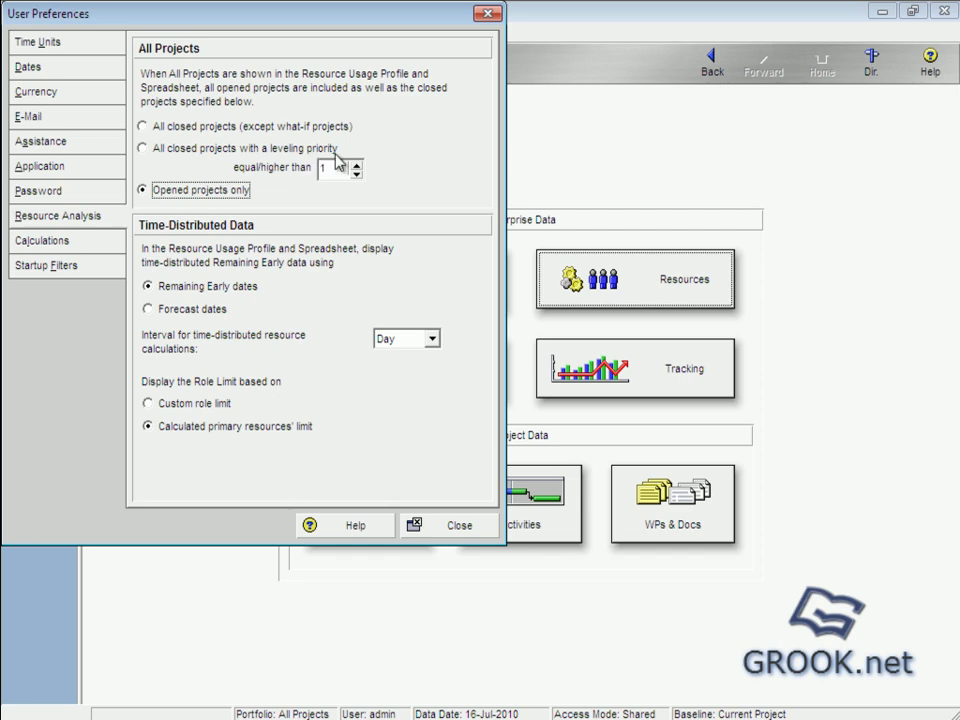
{"action": "mouse_move", "coordinate": [220, 207]}
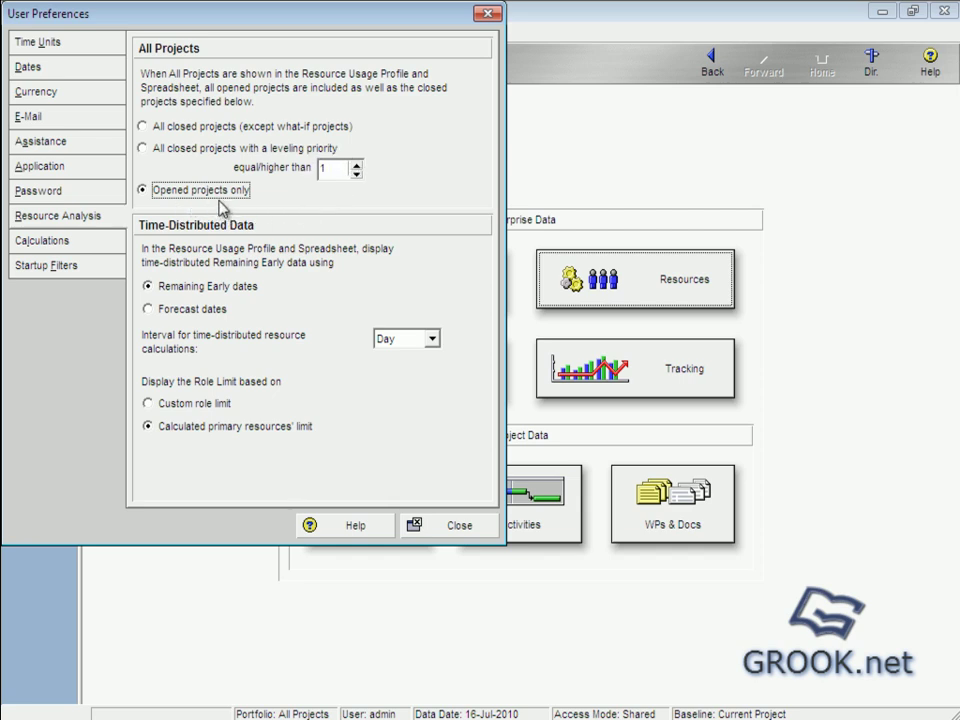
{"action": "mouse_move", "coordinate": [275, 207]}
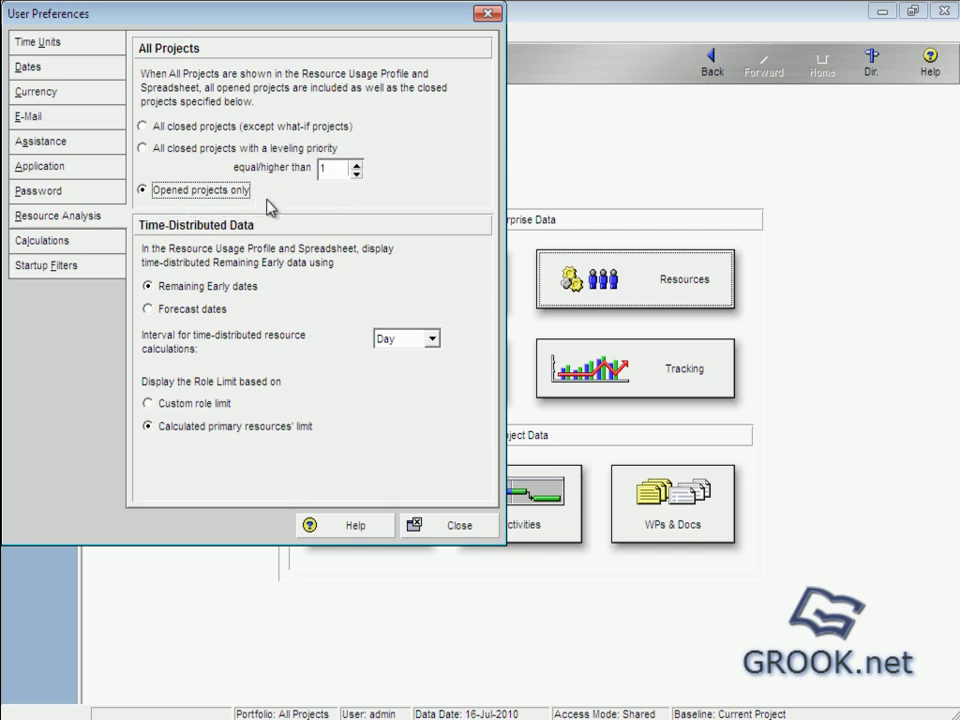
{"action": "mouse_move", "coordinate": [153, 240]}
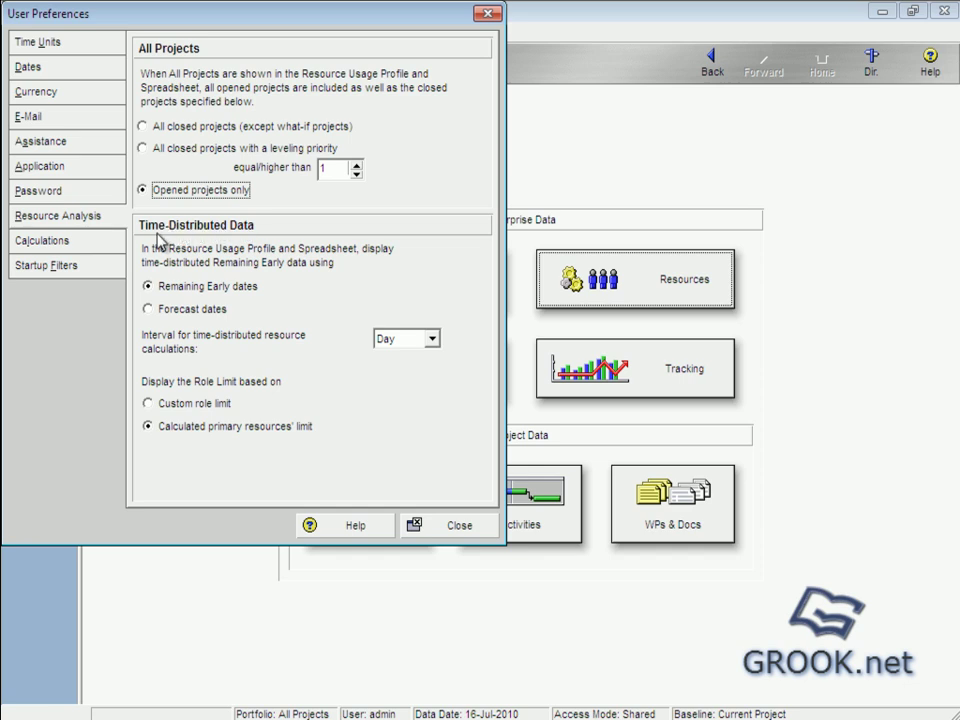
{"action": "mouse_move", "coordinate": [221, 290]}
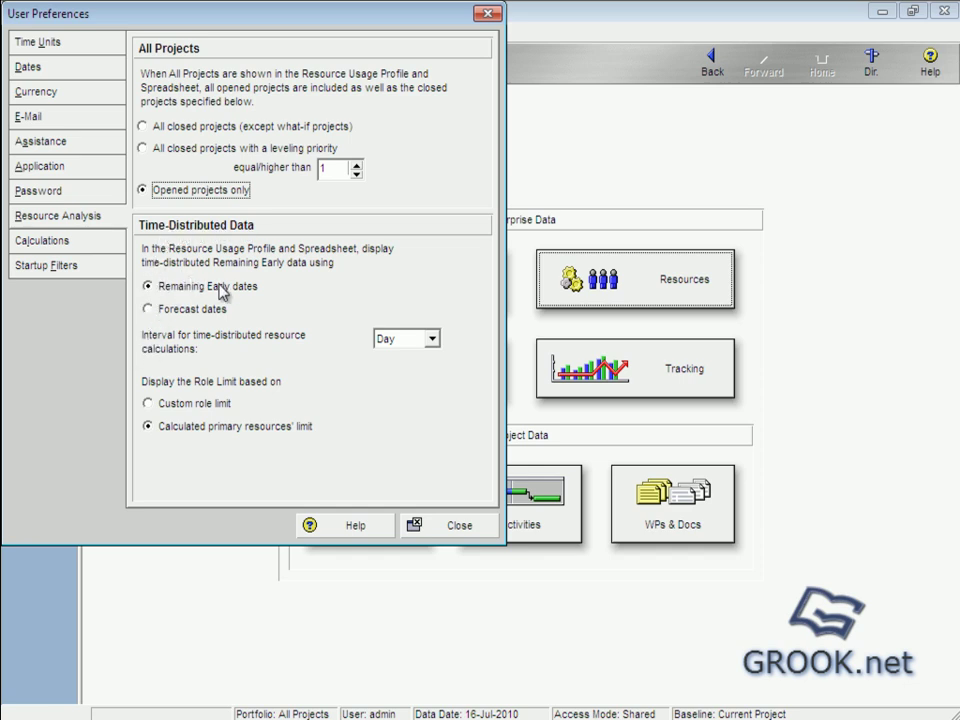
{"action": "mouse_move", "coordinate": [185, 320]}
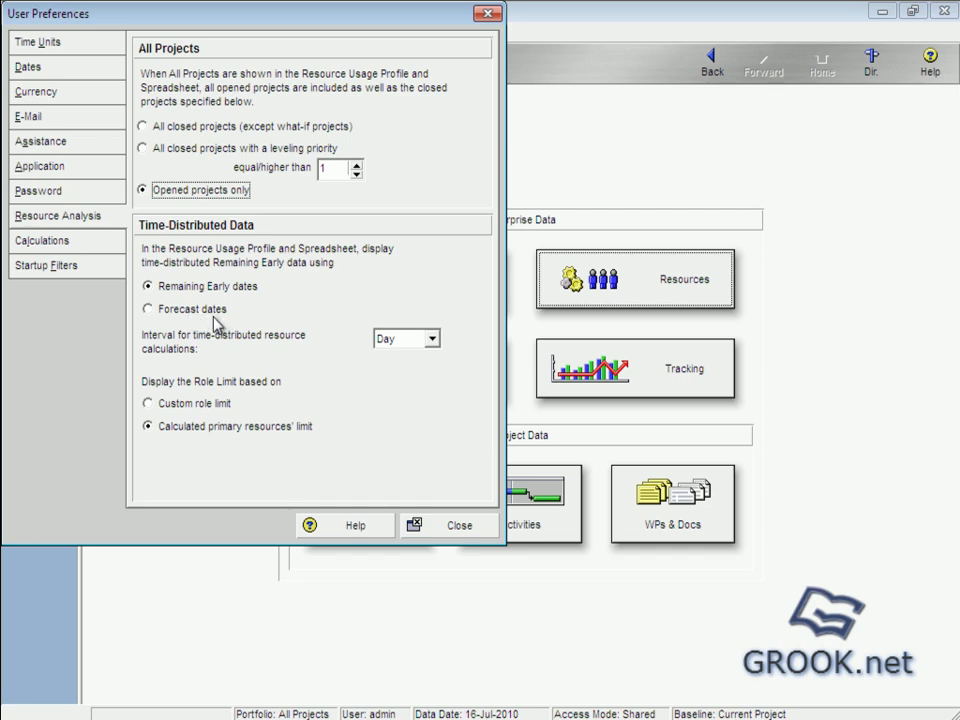
{"action": "mouse_move", "coordinate": [271, 313]}
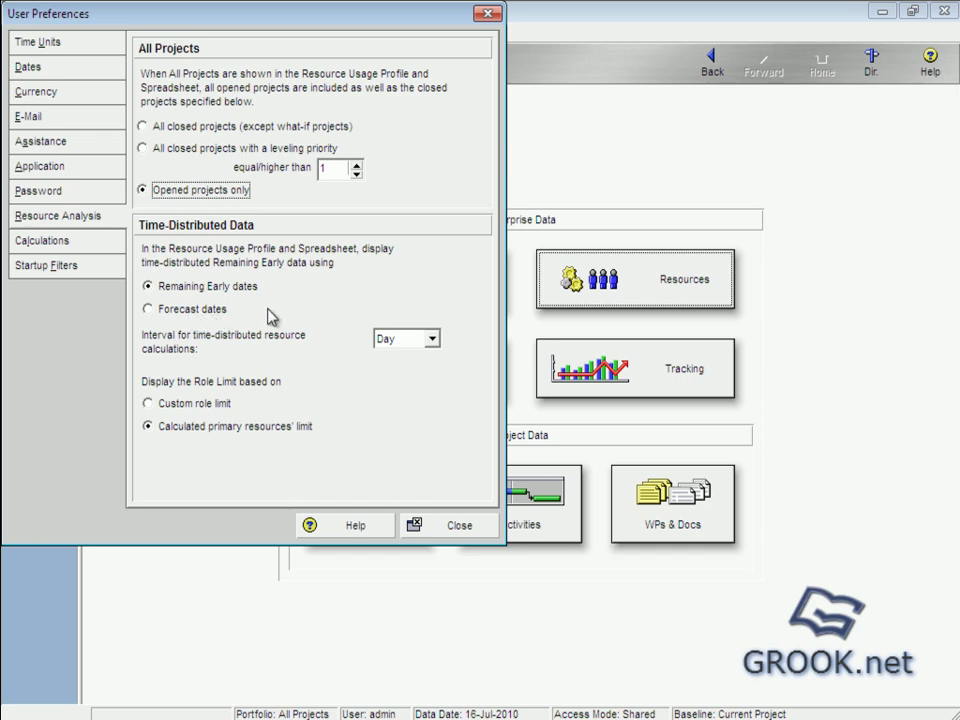
{"action": "mouse_move", "coordinate": [230, 268]}
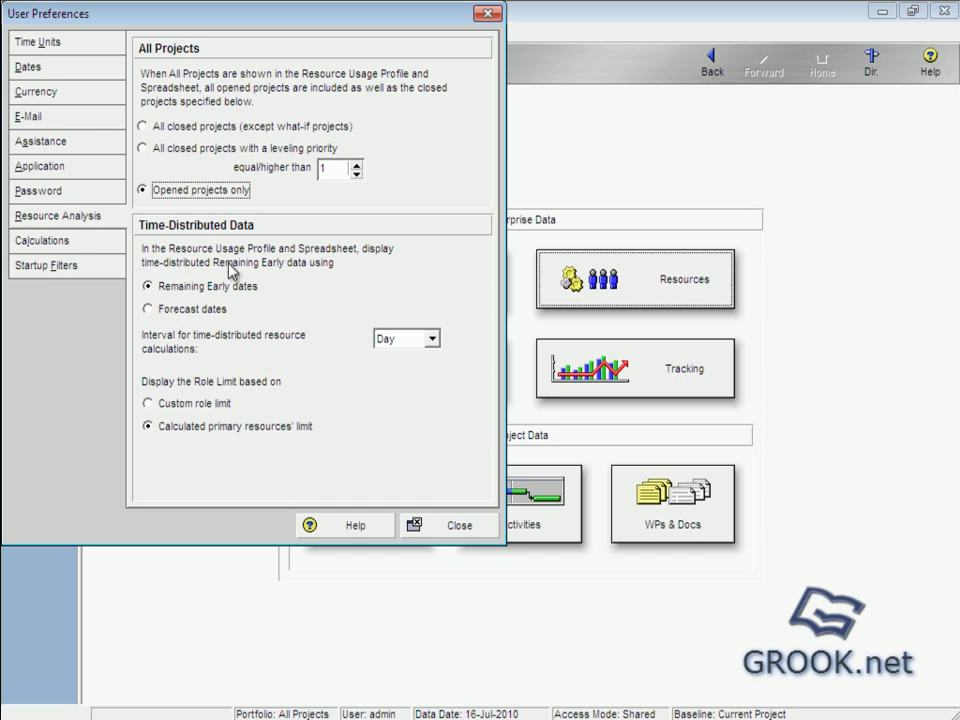
{"action": "mouse_move", "coordinate": [250, 307]}
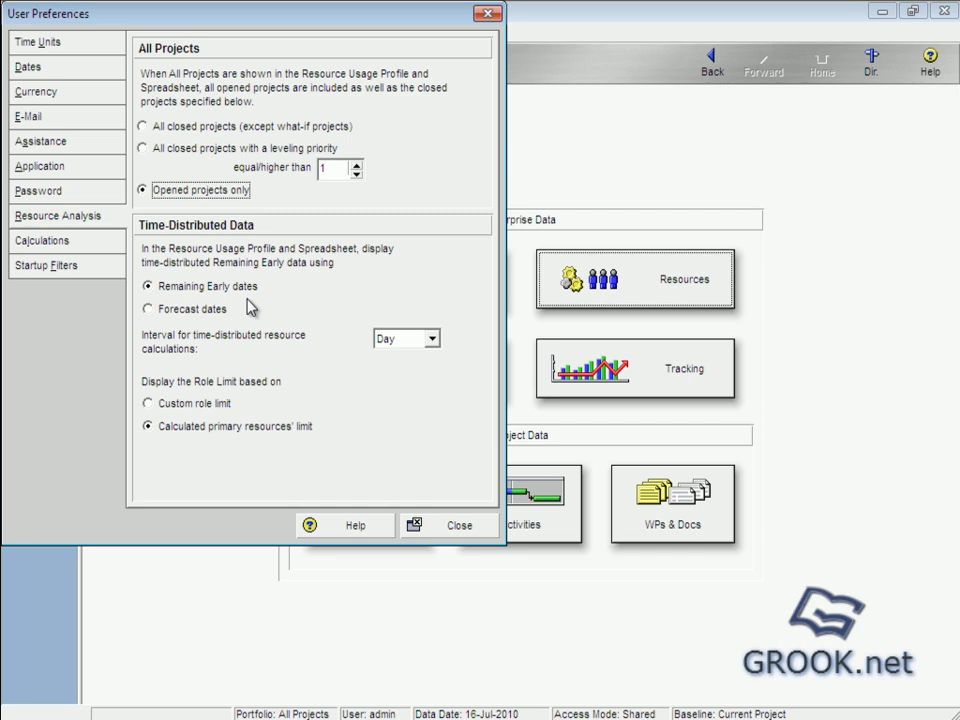
{"action": "mouse_move", "coordinate": [286, 337]}
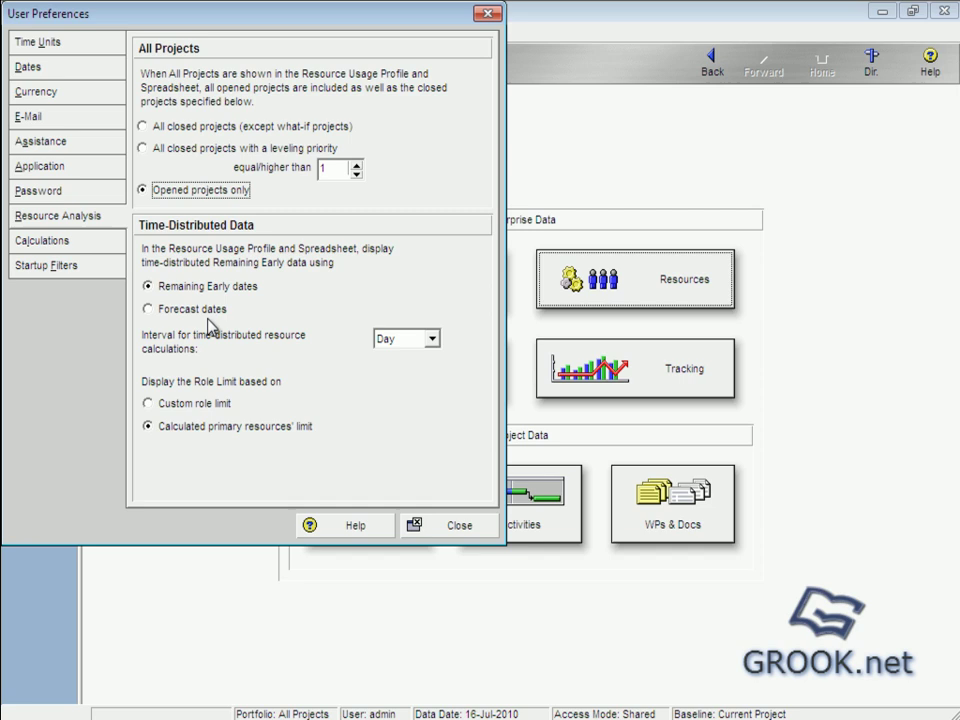
Leave resource analysis options unchanged and view the Calculations preferences
{"action": "left_click", "coordinate": [42, 240]}
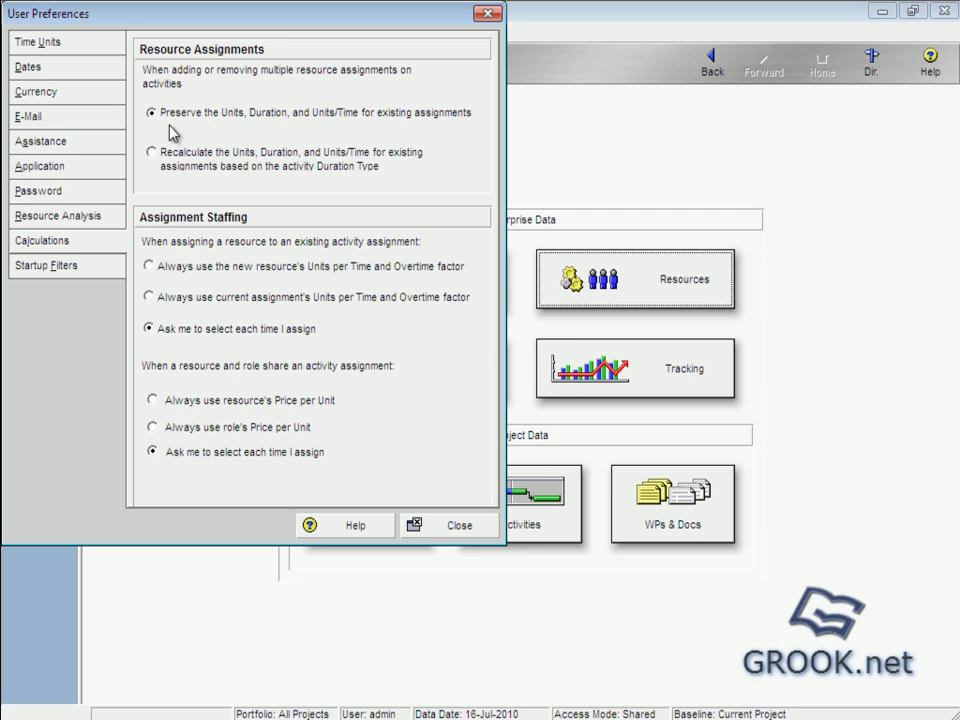
{"action": "mouse_move", "coordinate": [161, 128]}
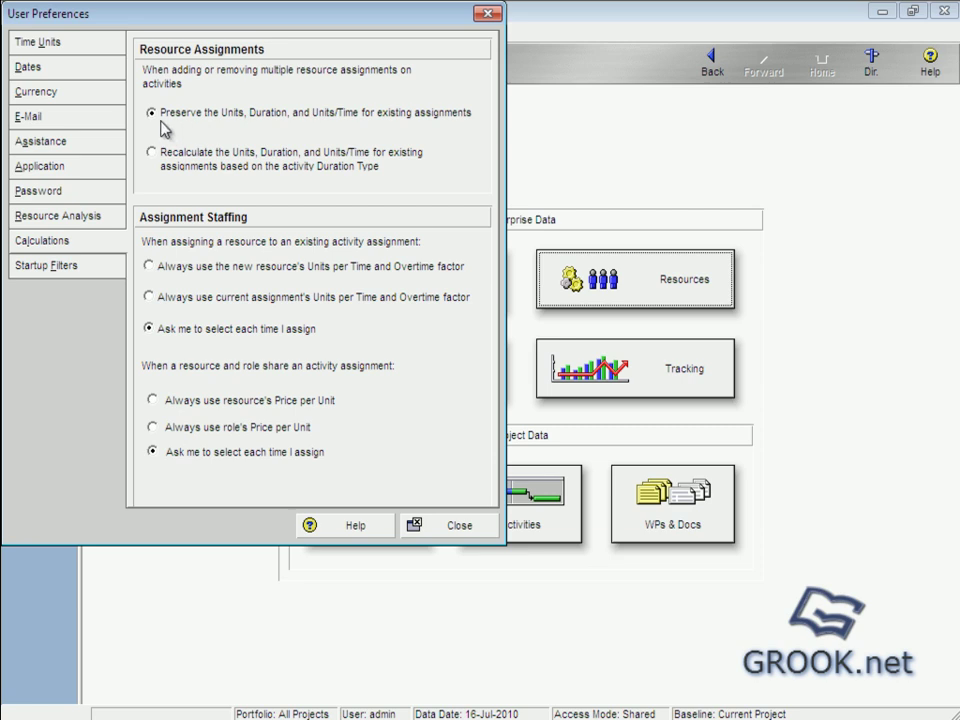
{"action": "mouse_move", "coordinate": [208, 172]}
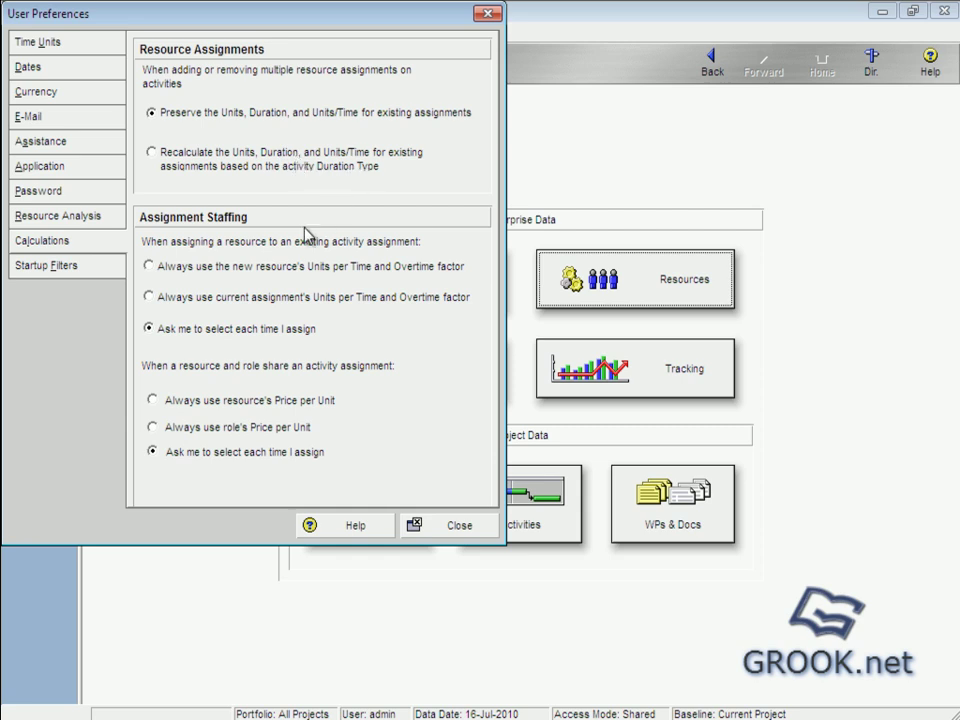
{"action": "mouse_move", "coordinate": [283, 228]}
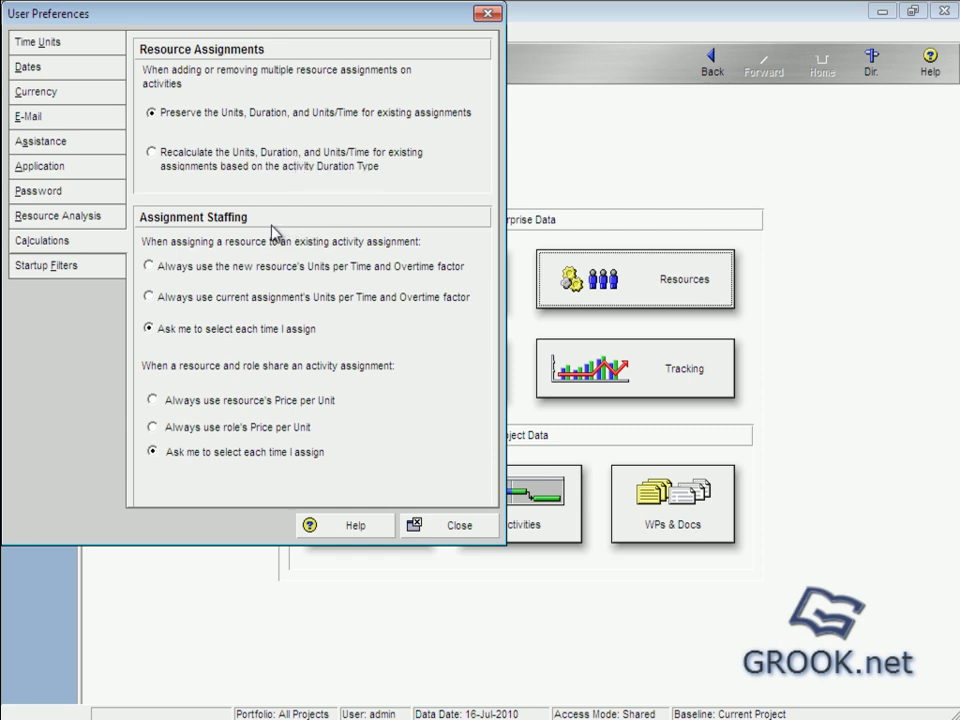
{"action": "mouse_move", "coordinate": [228, 237]}
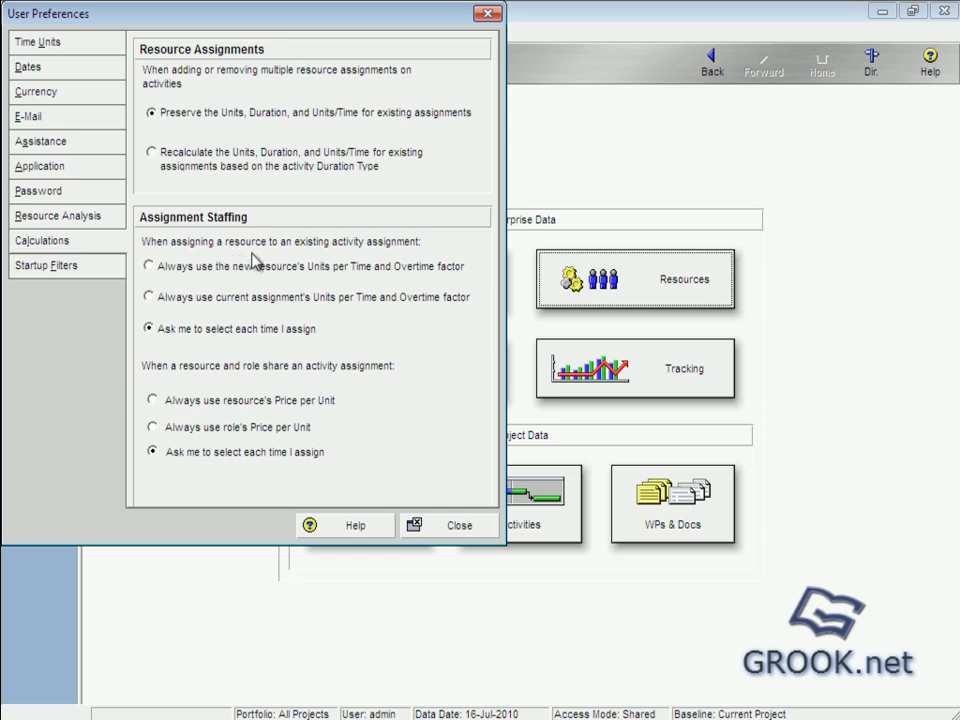
{"action": "mouse_move", "coordinate": [256, 348]}
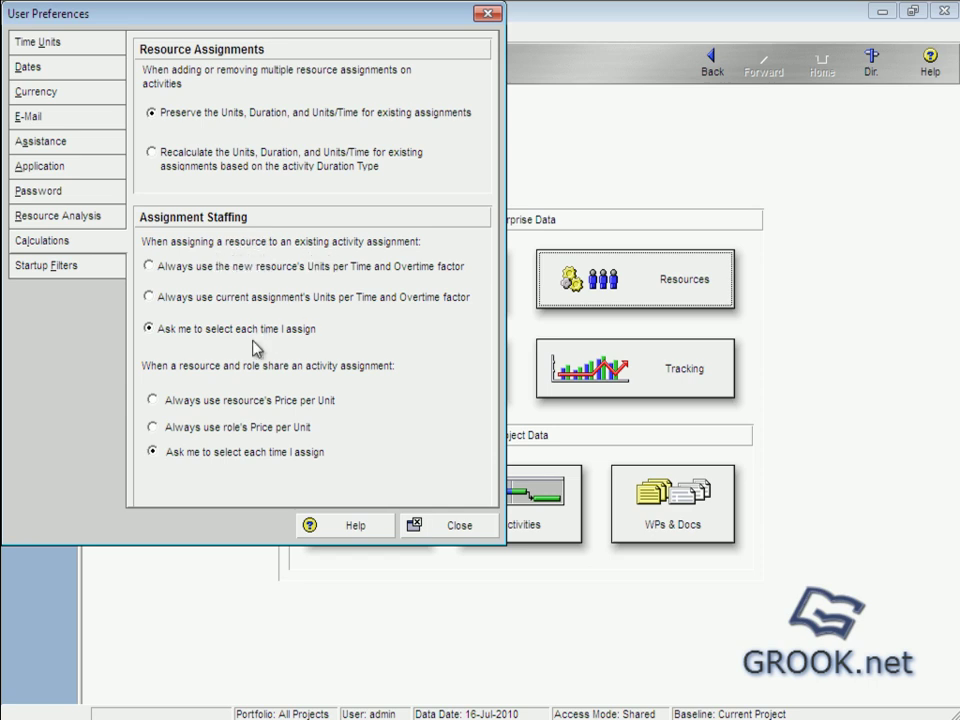
{"action": "mouse_move", "coordinate": [293, 344]}
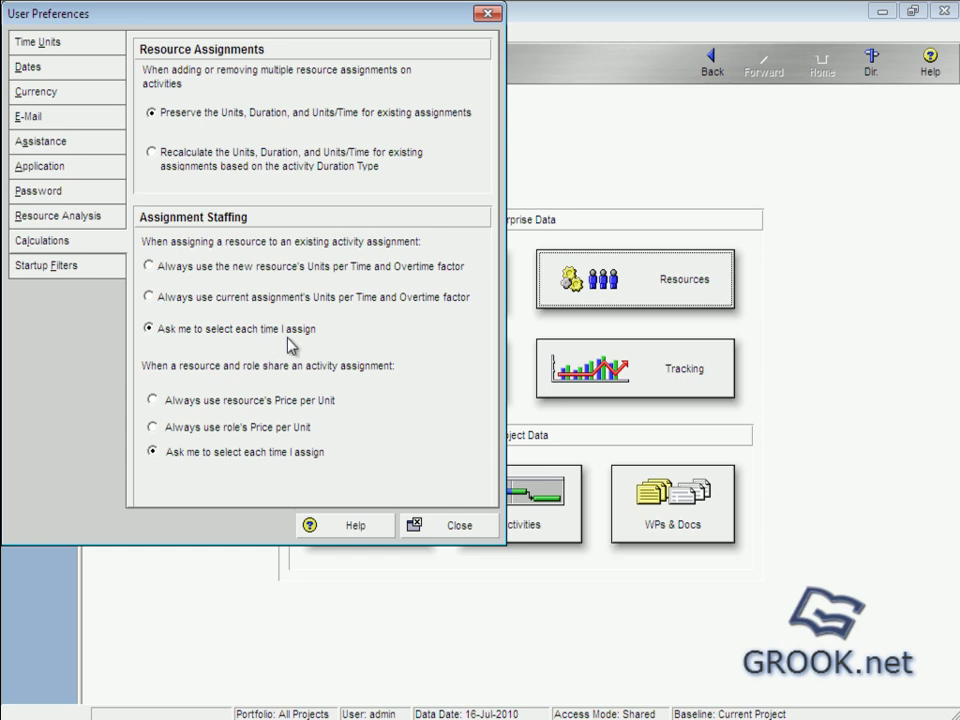
{"action": "mouse_move", "coordinate": [195, 457]}
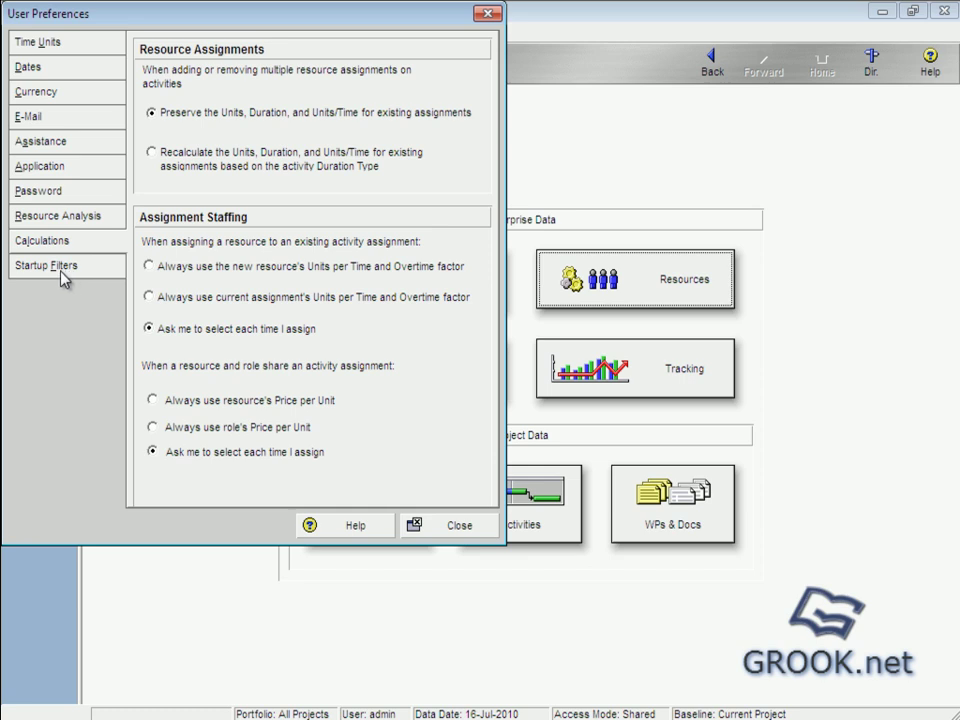
Review Startup Filters unchanged, close User Preferences, and open the Enterprise menu
{"action": "left_click", "coordinate": [45, 266]}
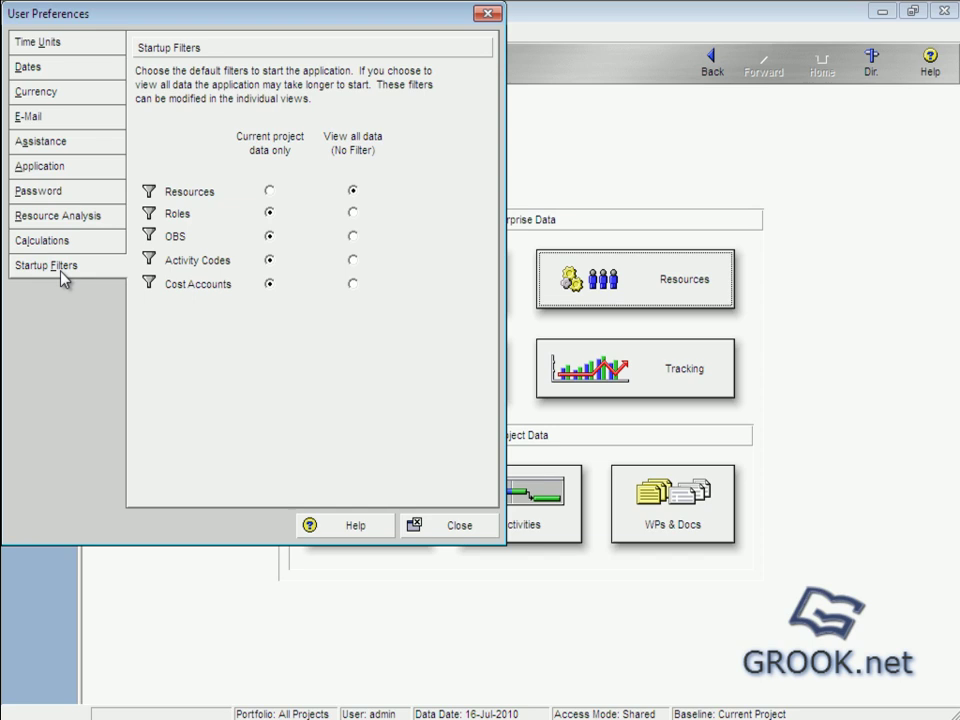
{"action": "mouse_move", "coordinate": [151, 303]}
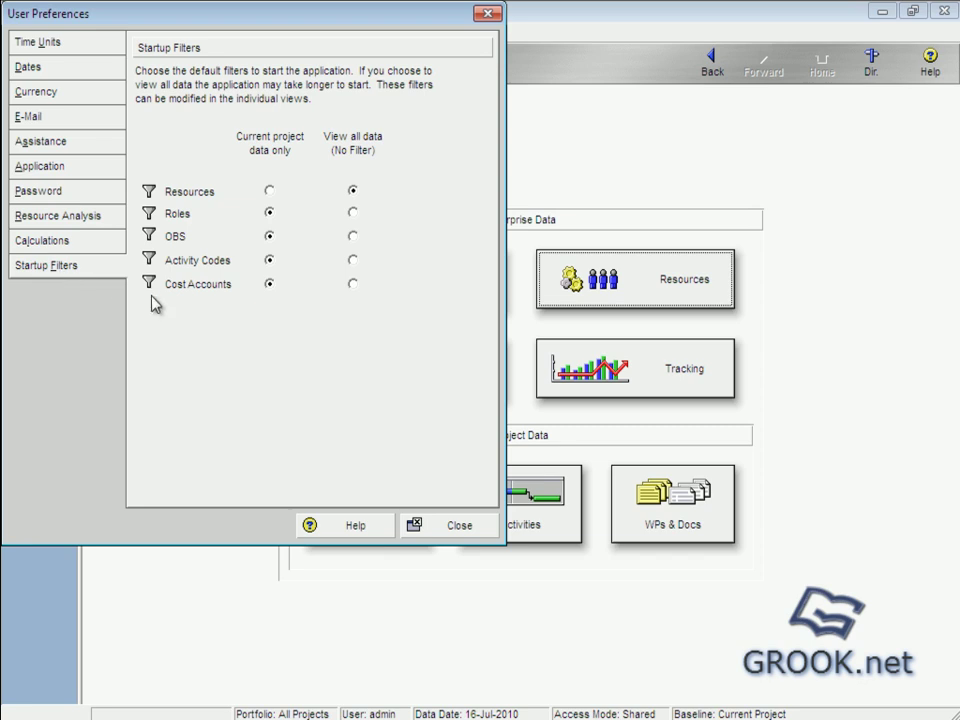
{"action": "mouse_move", "coordinate": [248, 355]}
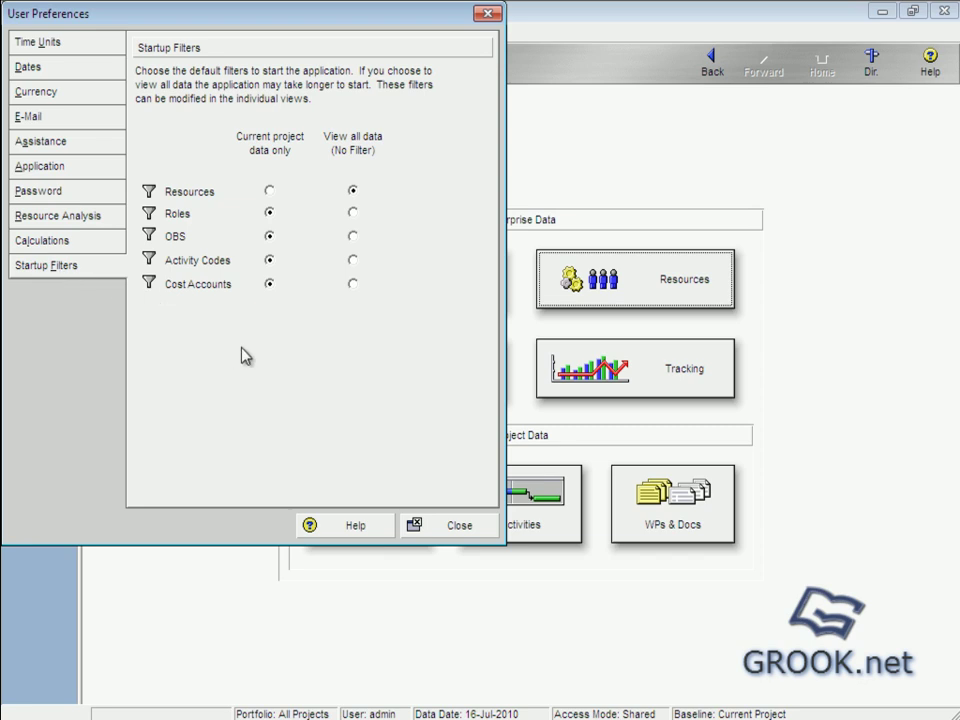
{"action": "mouse_move", "coordinate": [233, 301]}
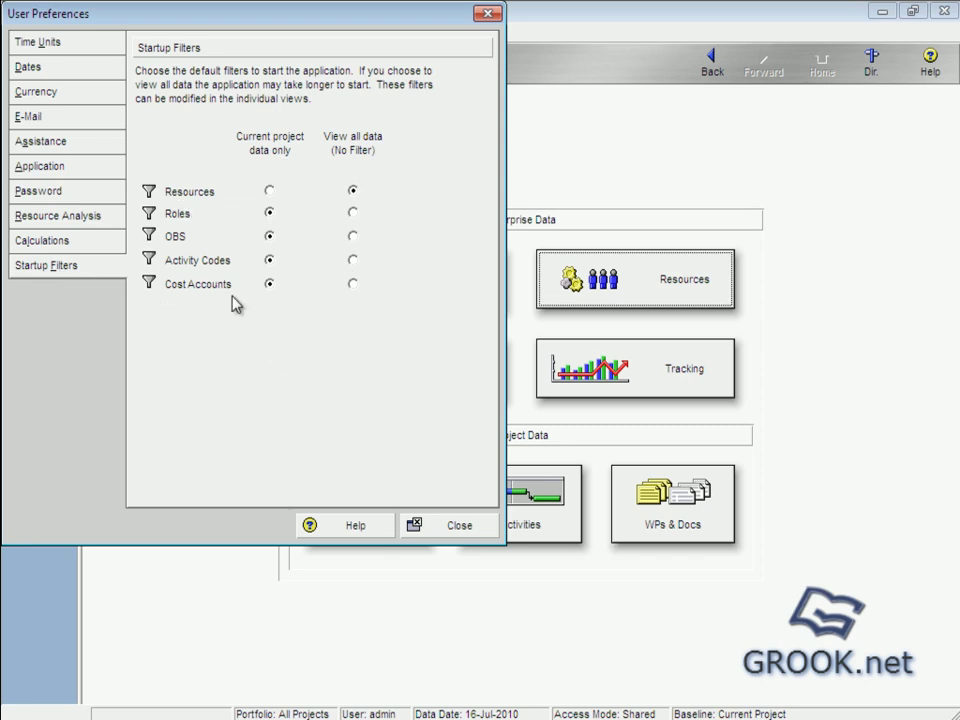
{"action": "mouse_move", "coordinate": [165, 246]}
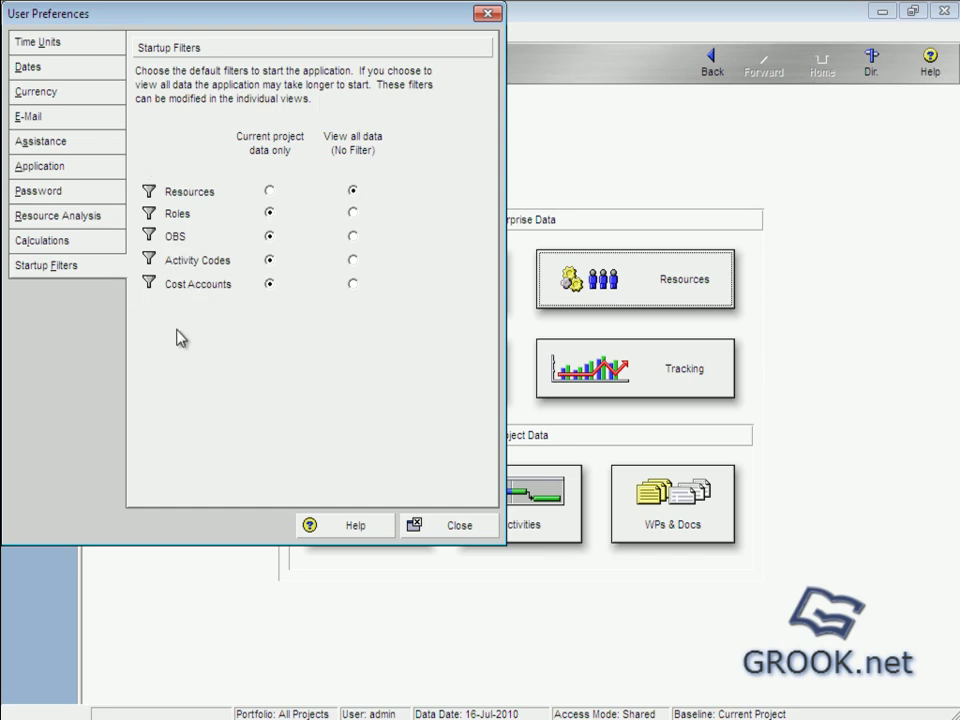
{"action": "left_click", "coordinate": [459, 525]}
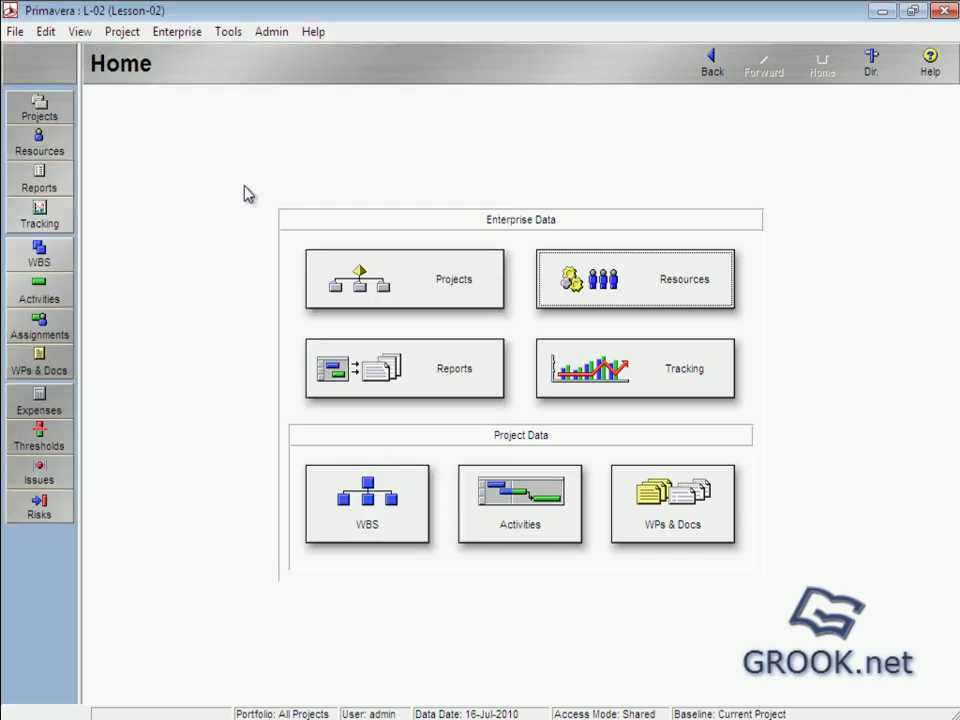
{"action": "mouse_move", "coordinate": [183, 95]}
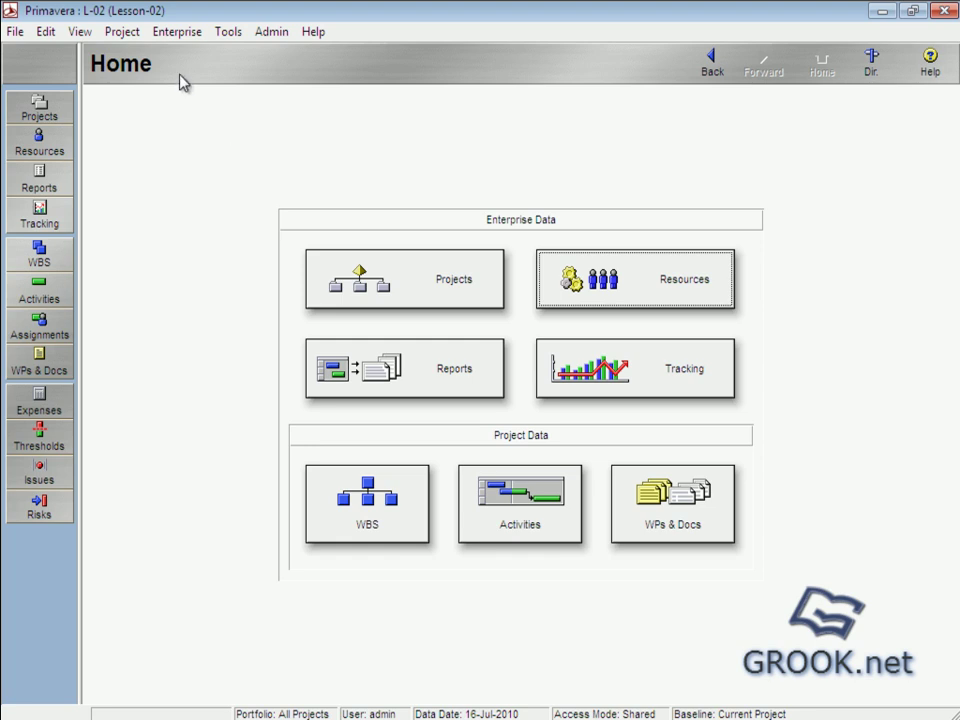
{"action": "left_click", "coordinate": [175, 33]}
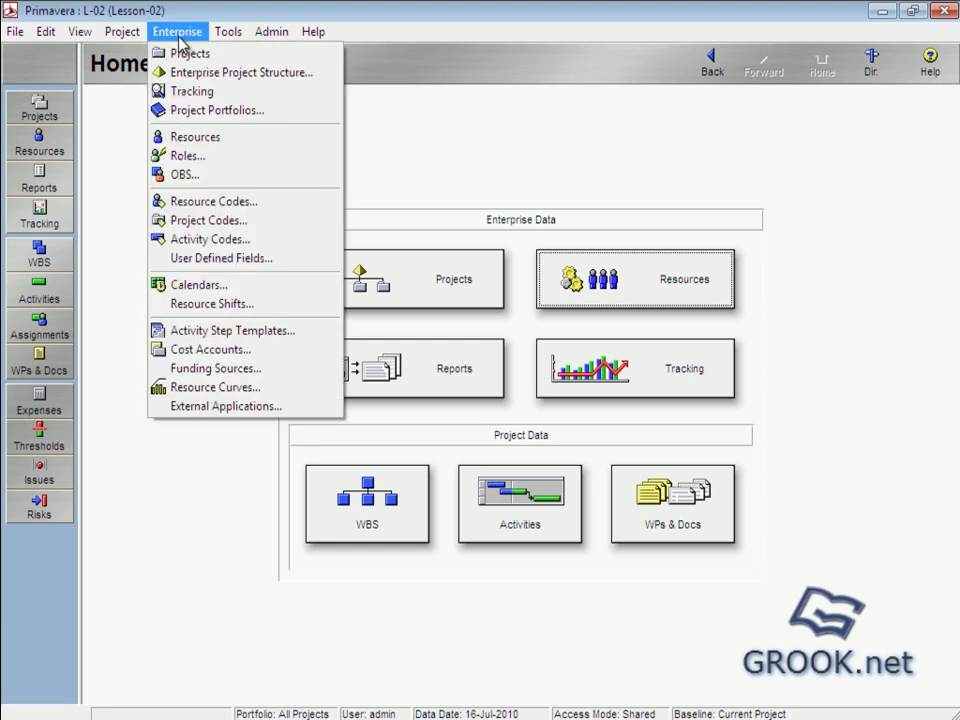
Add a global calendar and name it '6hr/6days (for 1 week)', correcting a stray letter
{"action": "left_click", "coordinate": [198, 284]}
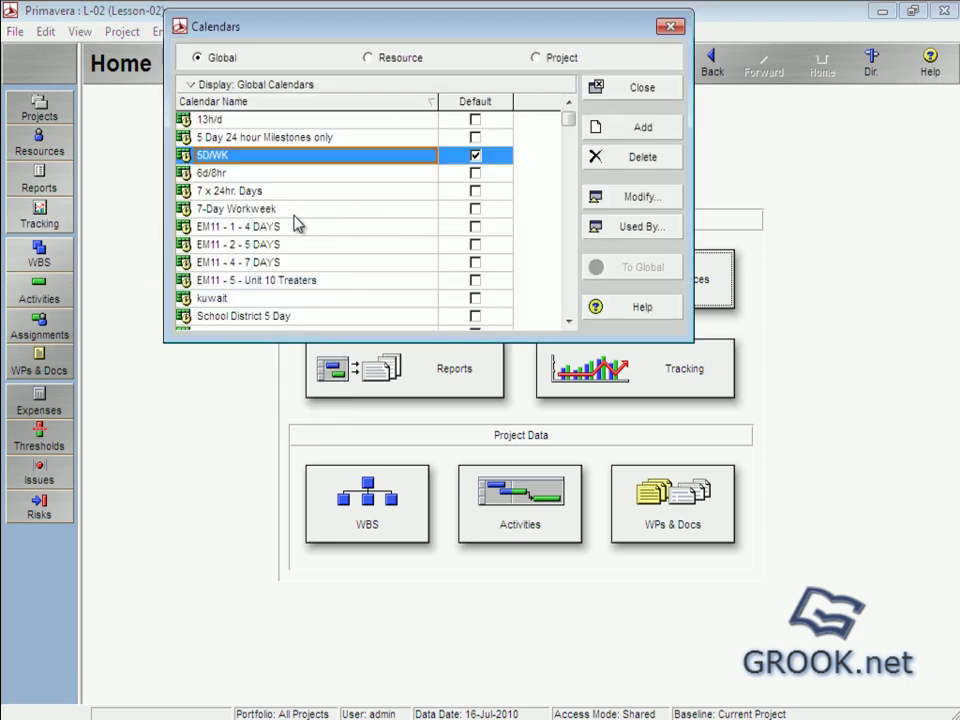
{"action": "mouse_move", "coordinate": [252, 188]}
{"action": "type", "text": "8hr/6da"}
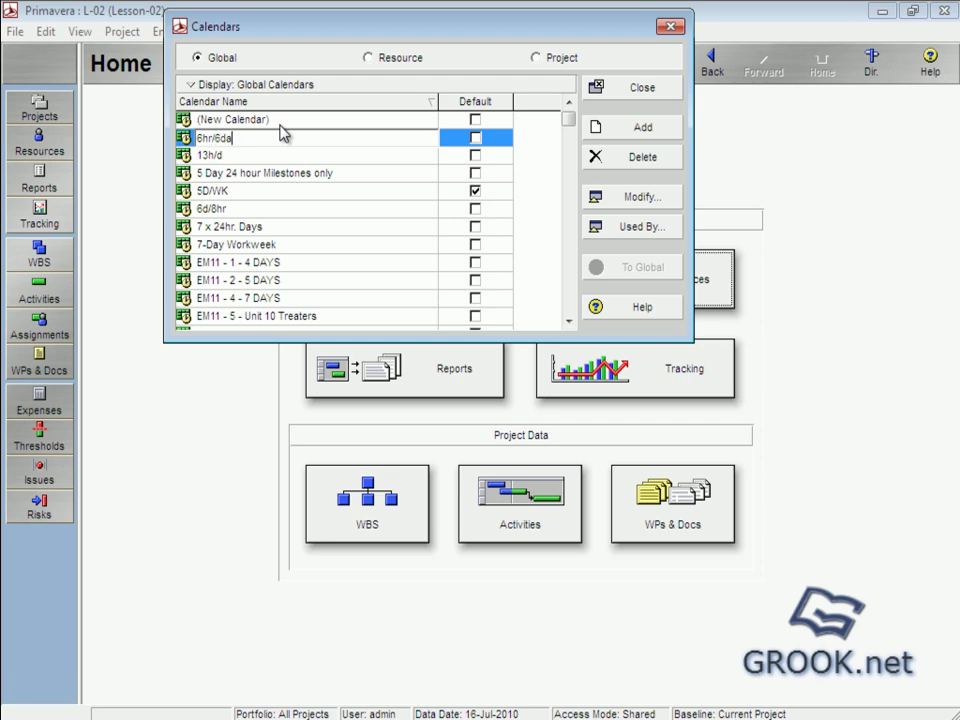
{"action": "type", "text": "ys ("}
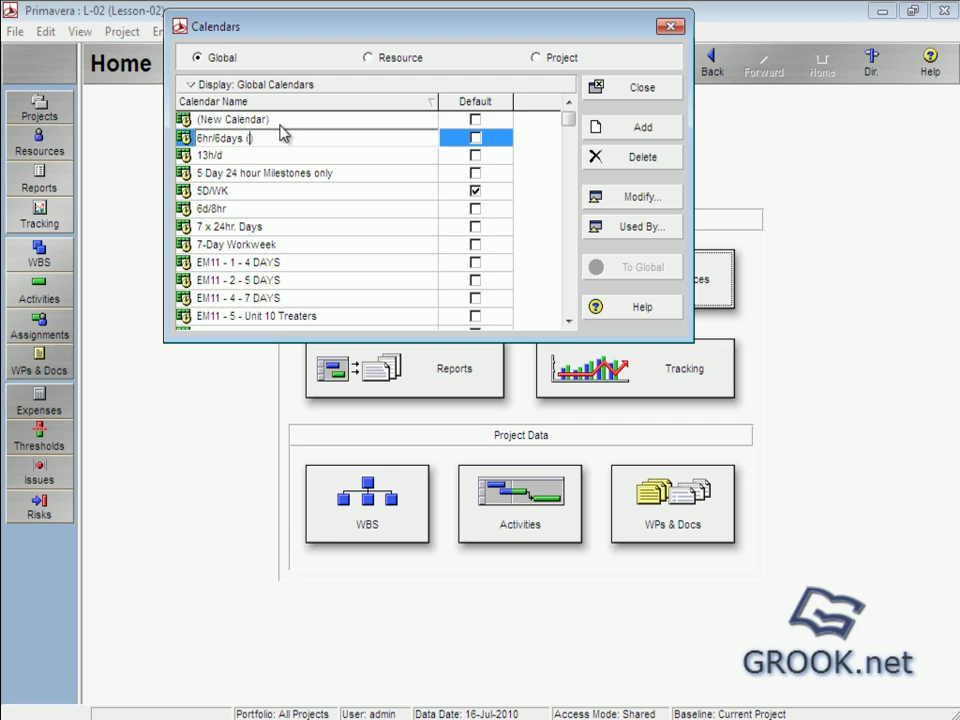
{"action": "type", "text": "for )"}
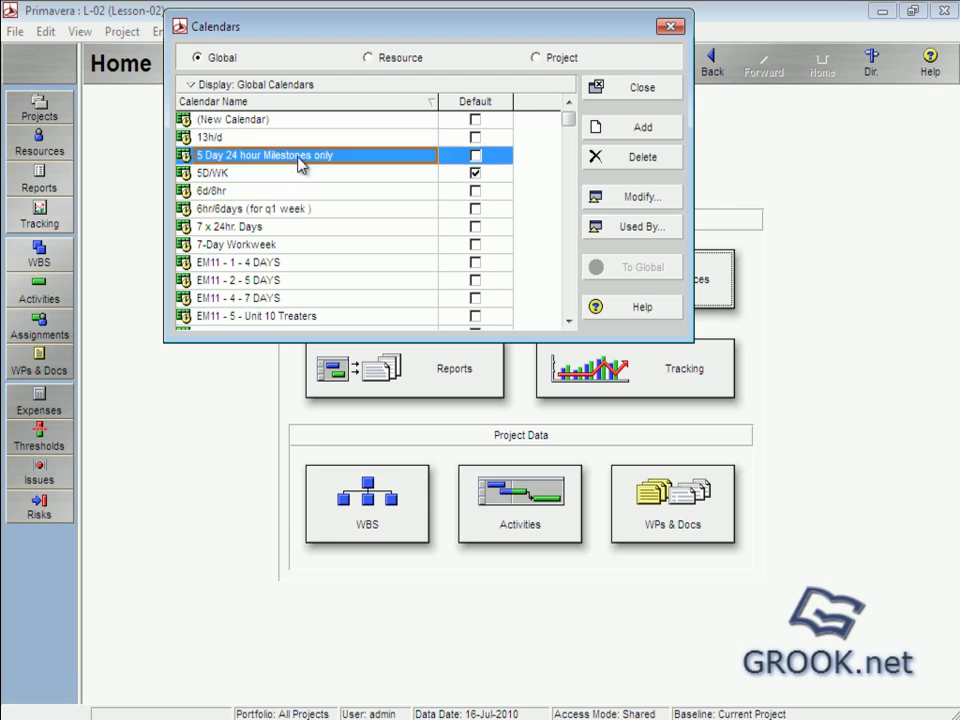
{"action": "mouse_move", "coordinate": [256, 205]}
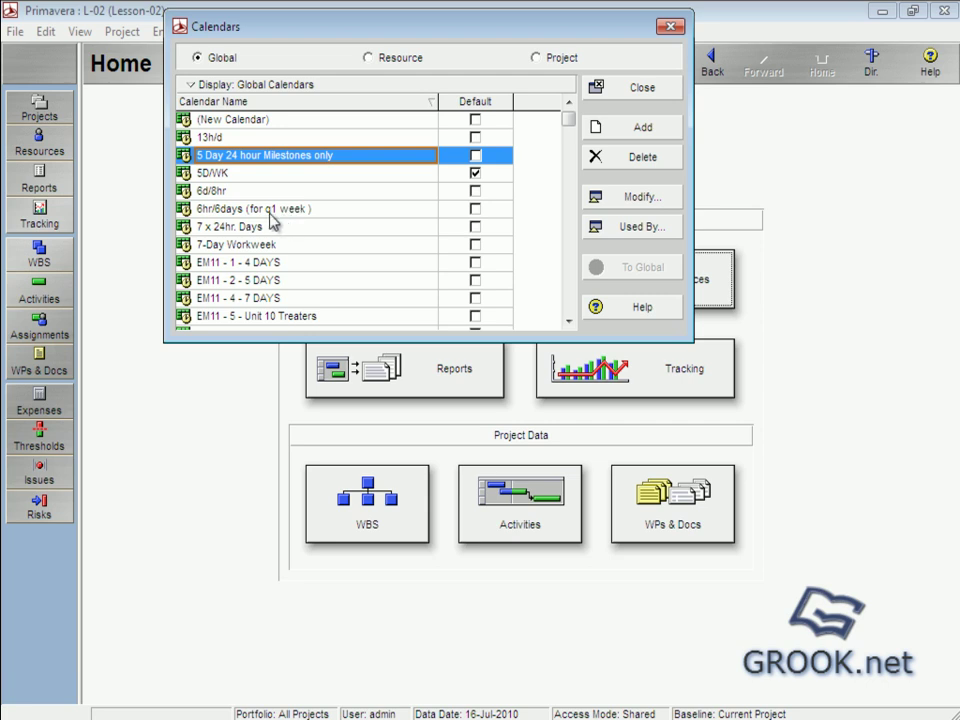
{"action": "left_click", "coordinate": [270, 209]}
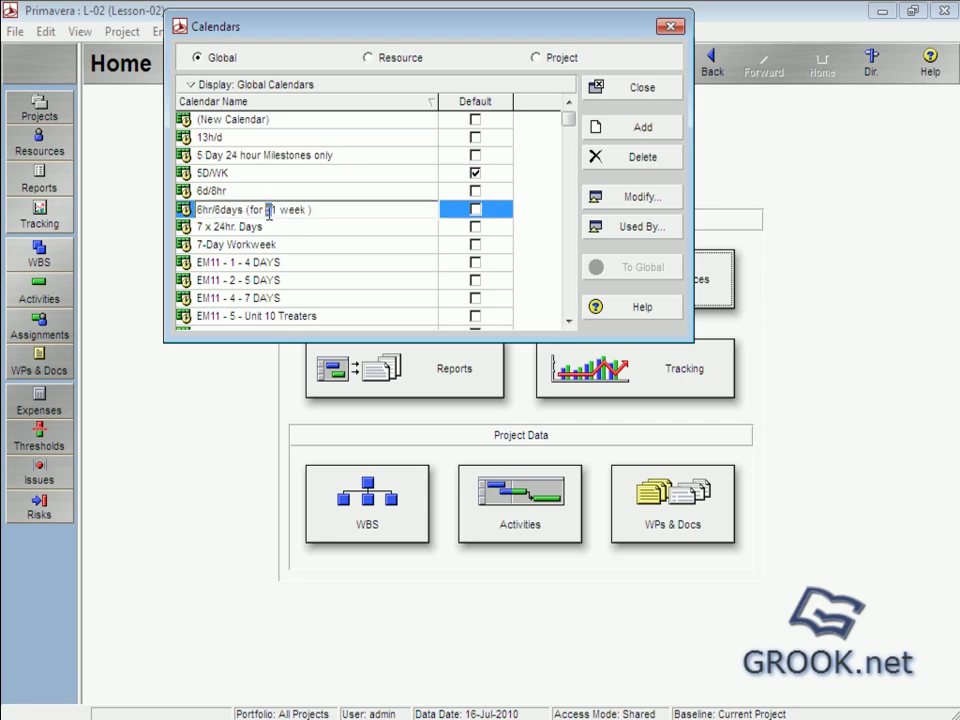
{"action": "left_click", "coordinate": [240, 190]}
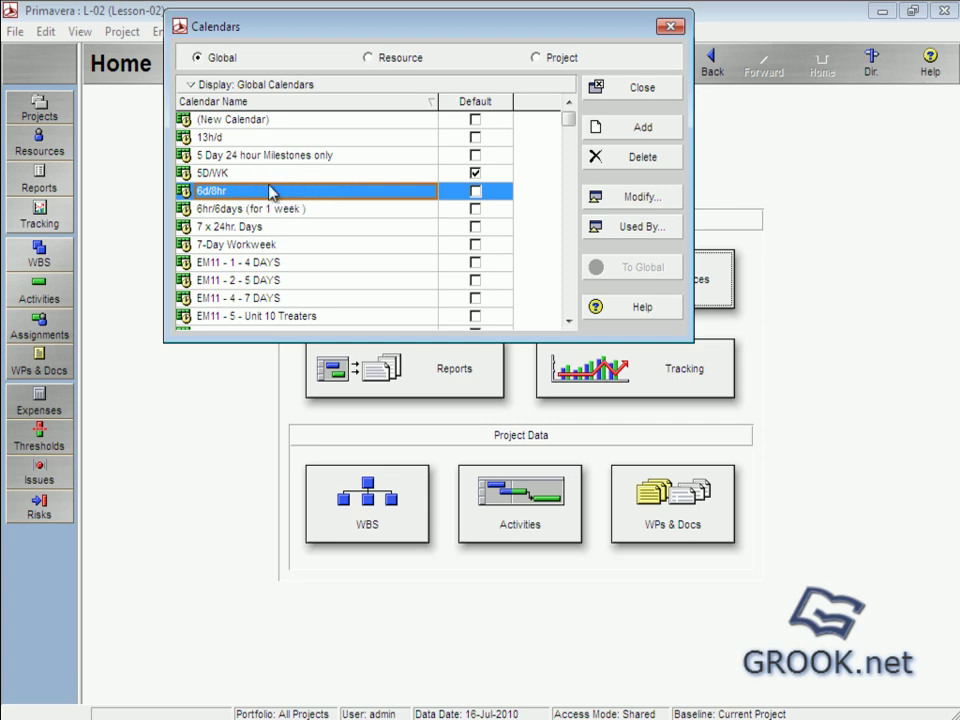
{"action": "mouse_move", "coordinate": [258, 128]}
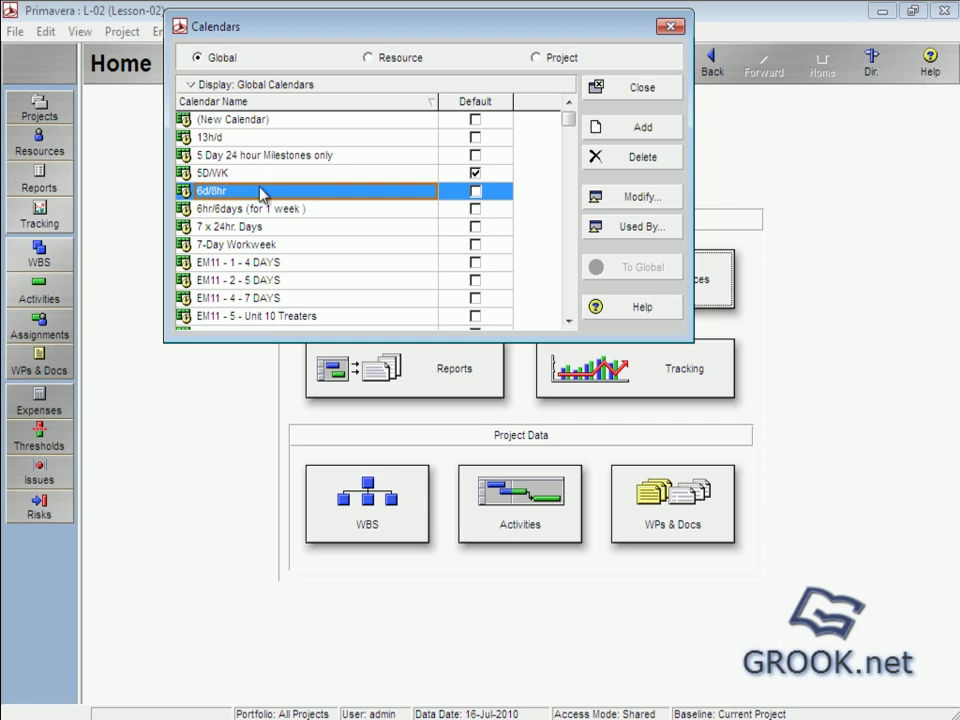
{"action": "mouse_move", "coordinate": [320, 200]}
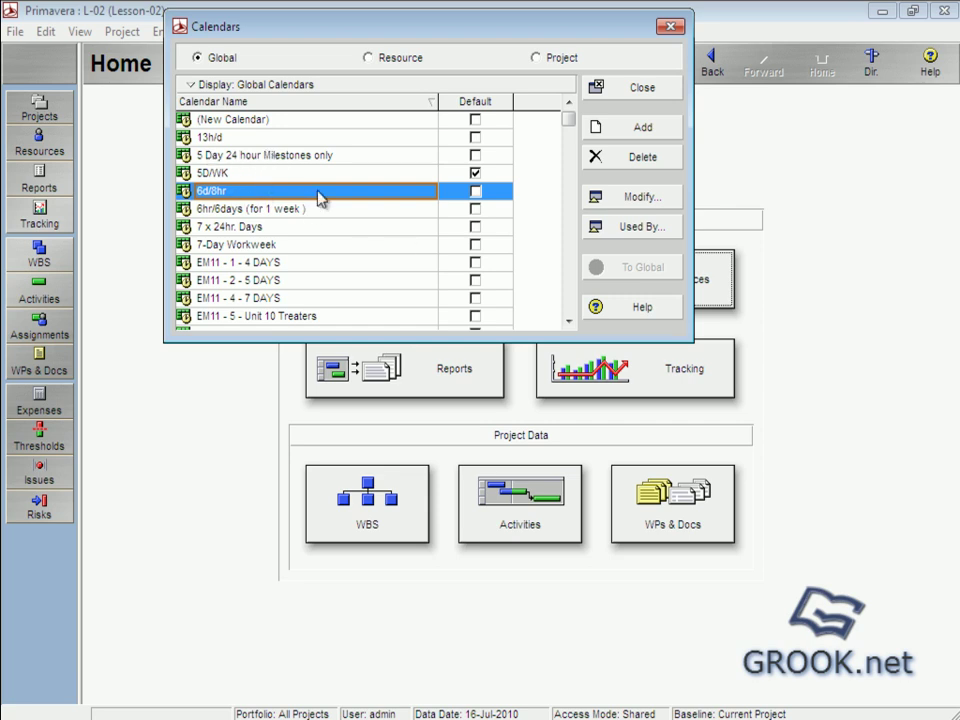
{"action": "mouse_move", "coordinate": [232, 190]}
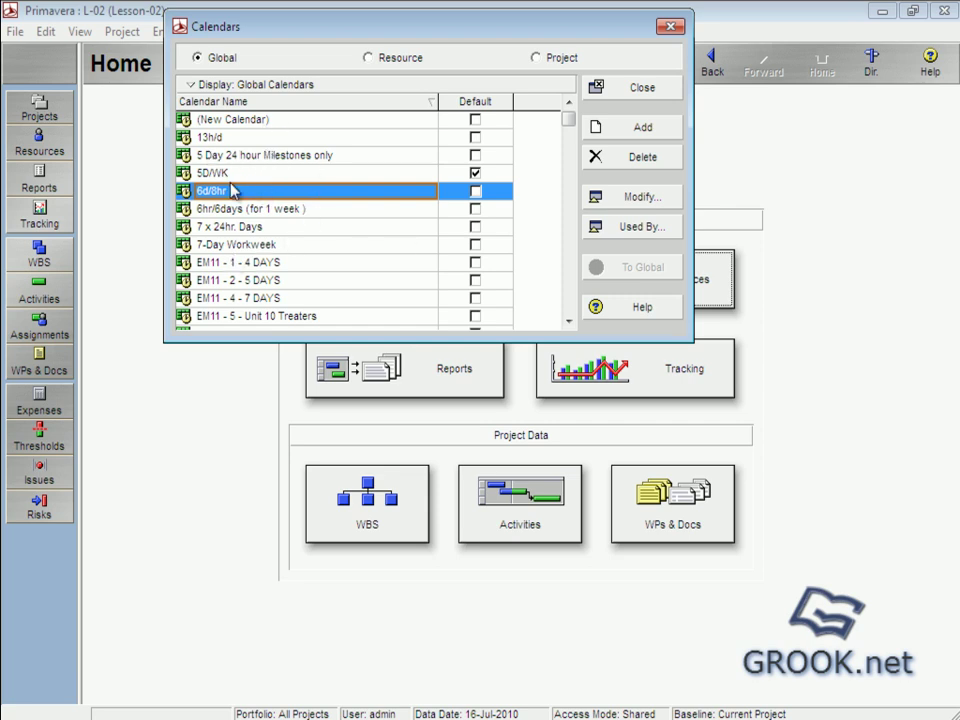
{"action": "mouse_move", "coordinate": [221, 191]}
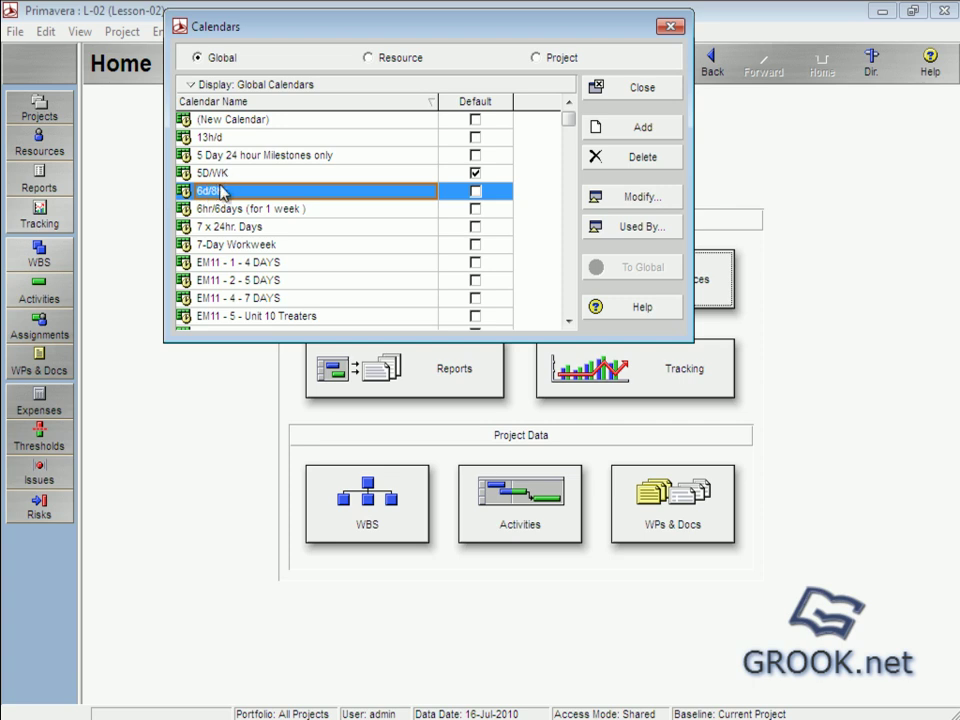
{"action": "left_click", "coordinate": [363, 57]}
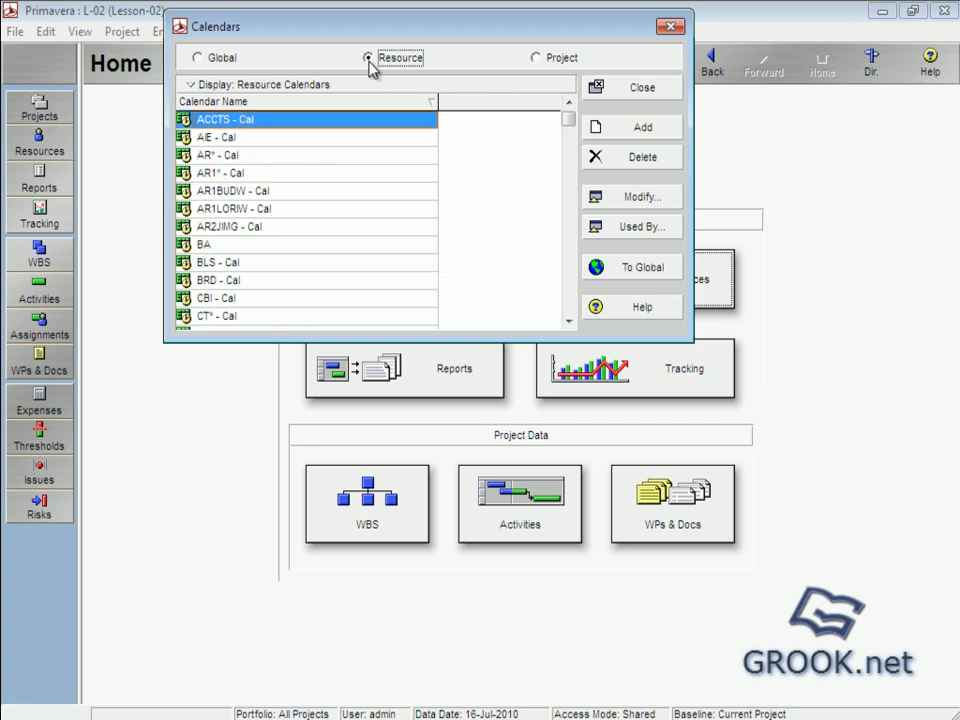
{"action": "mouse_move", "coordinate": [205, 218]}
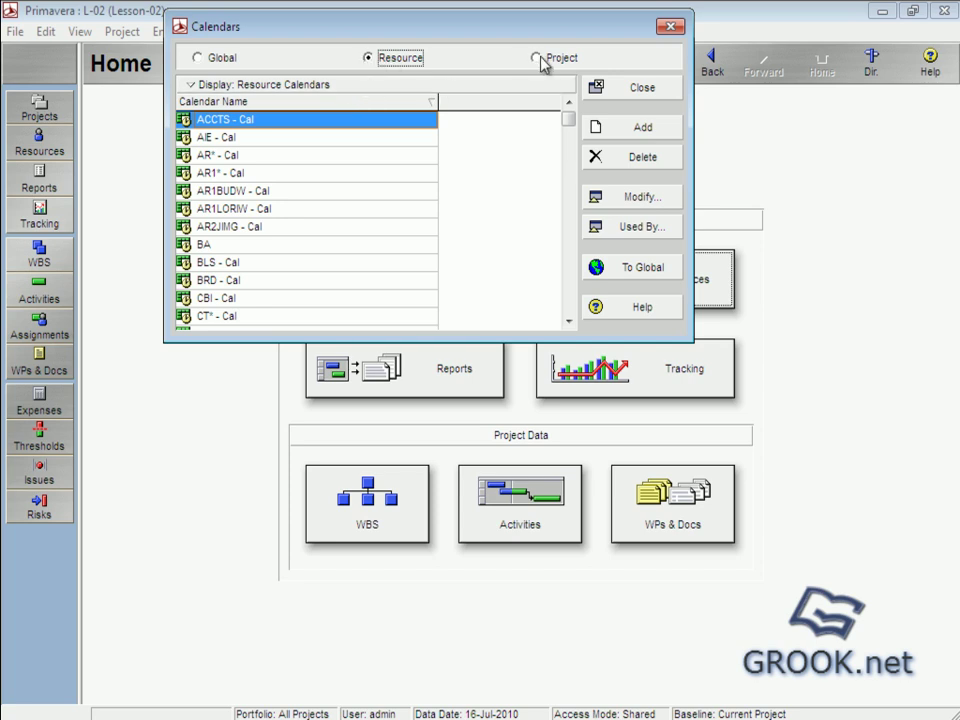
{"action": "left_click", "coordinate": [532, 58]}
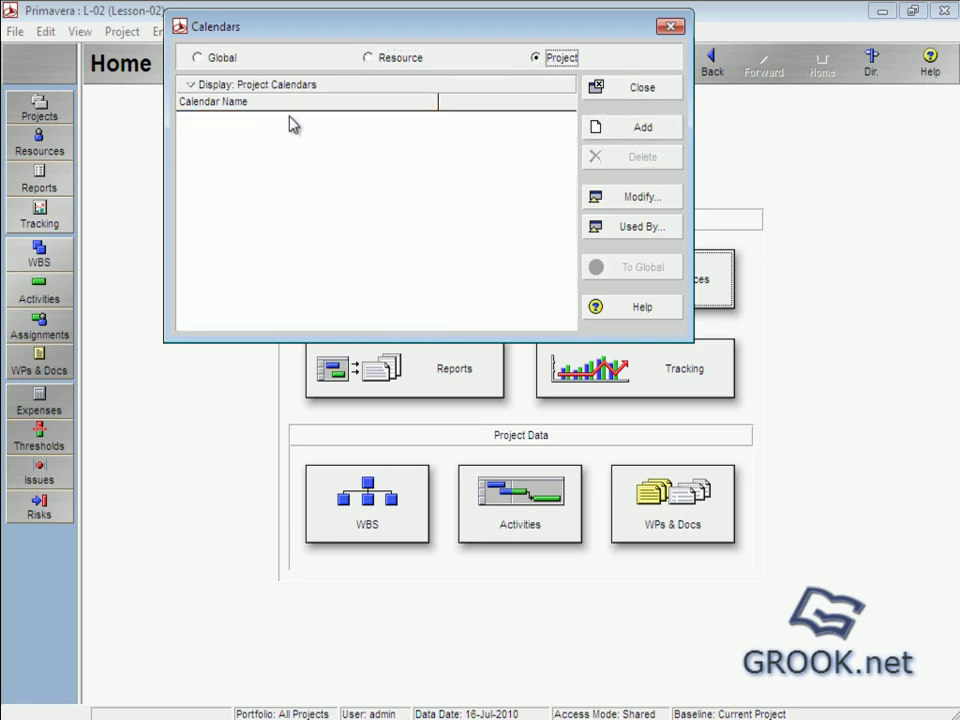
{"action": "left_click", "coordinate": [204, 58]}
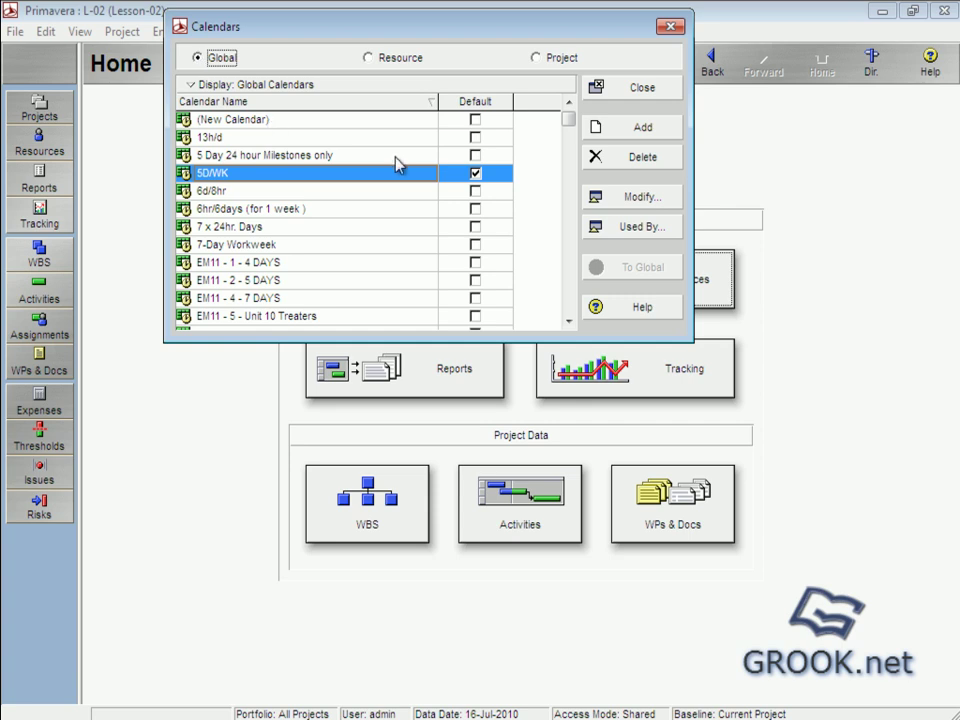